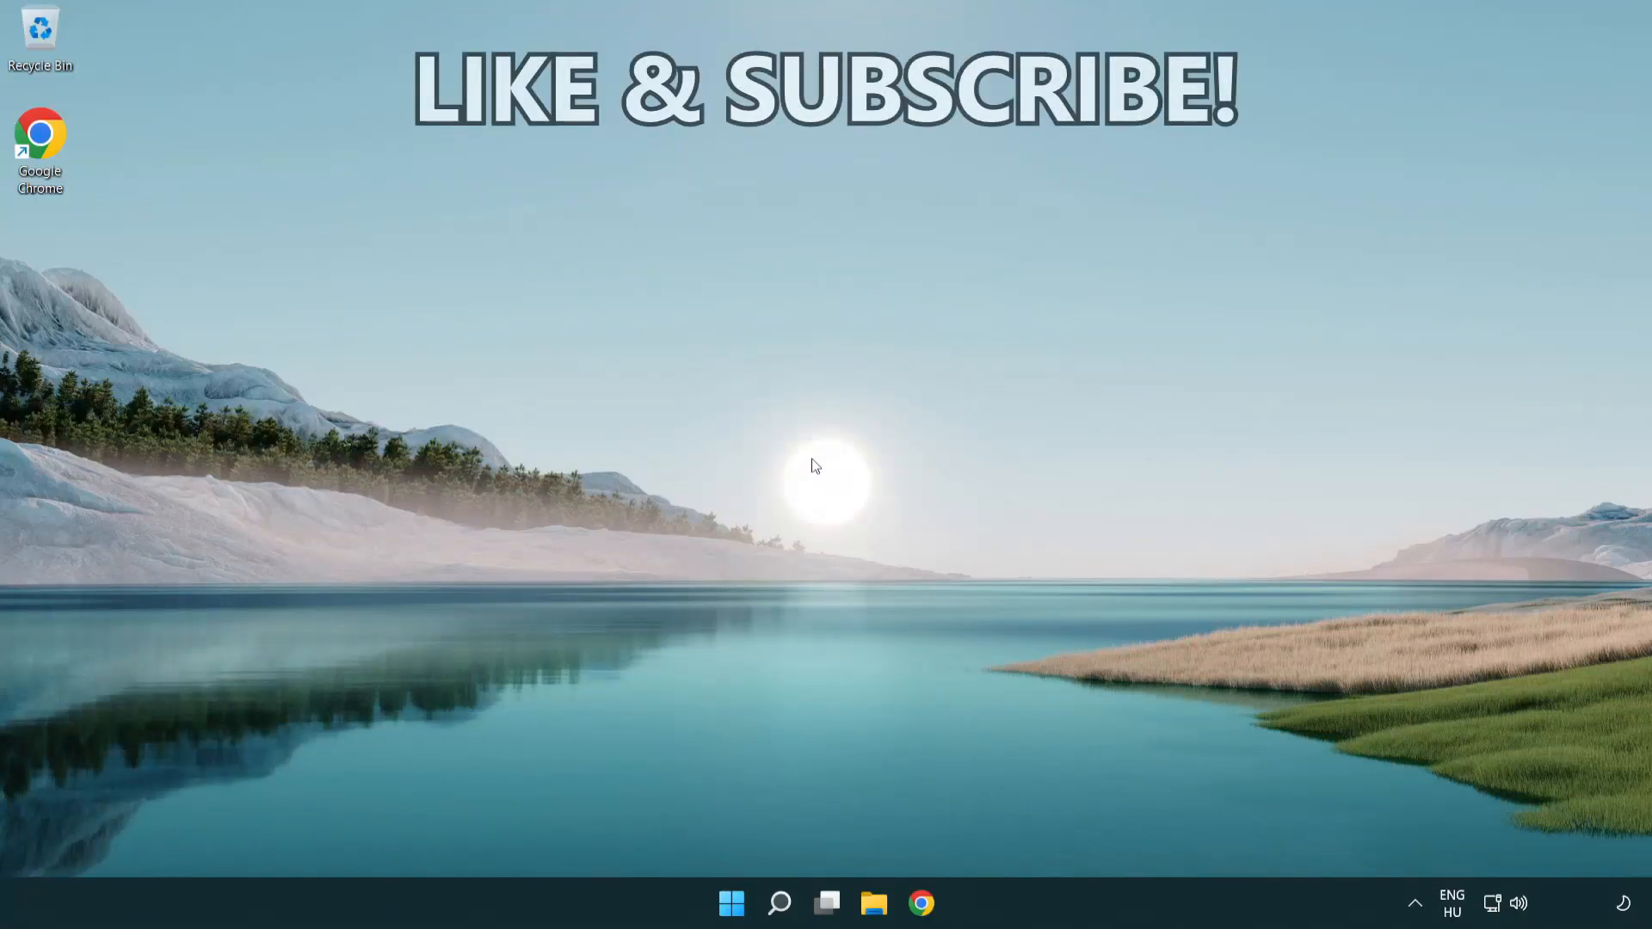
Search Windows for 'cmd' to find Command Prompt
{"action": "left_click", "coordinate": [779, 902]}
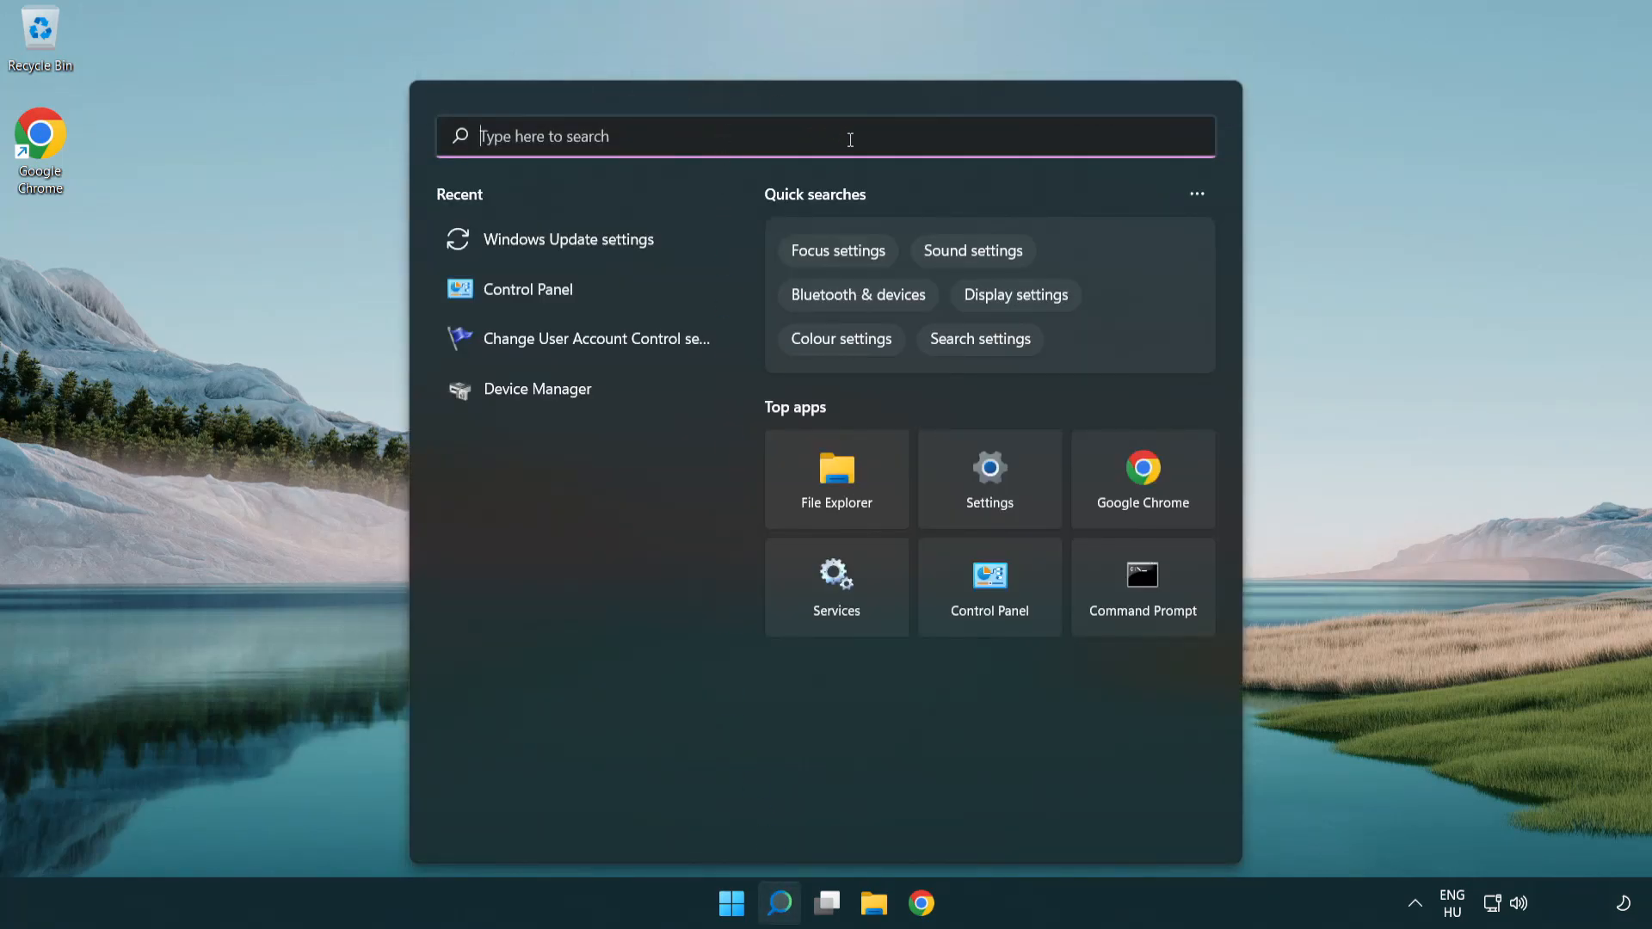
{"action": "type", "text": "cmd"}
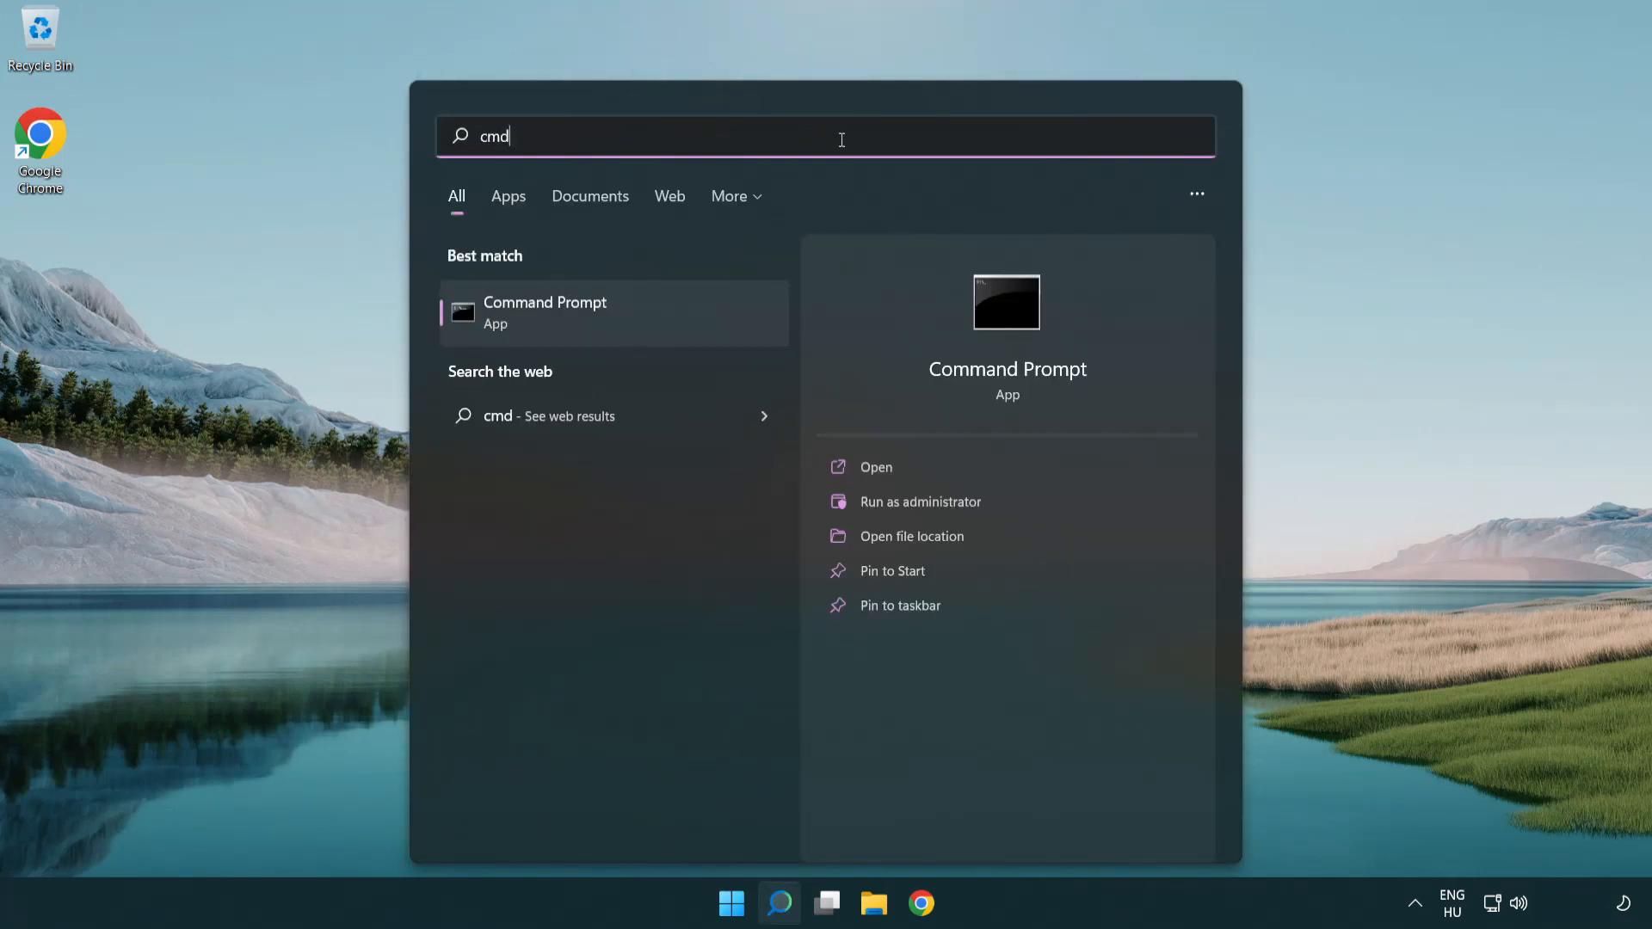
{"action": "mouse_move", "coordinate": [675, 313]}
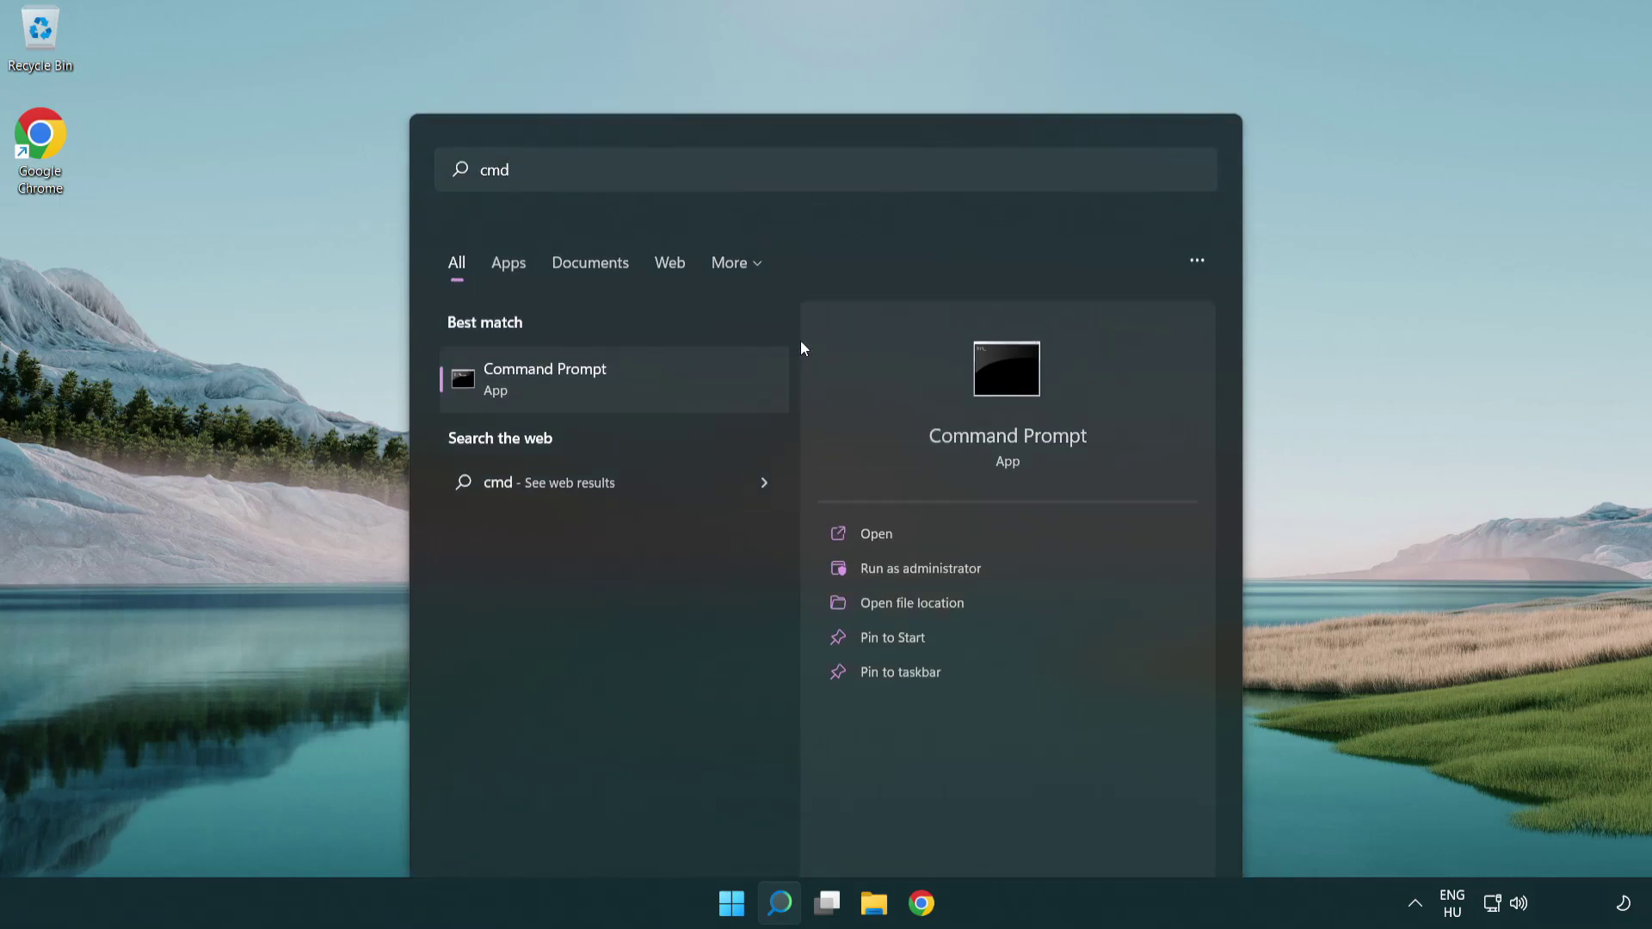
Run Command Prompt as administrator and flush the DNS cache with ipconfig /flushdns
{"action": "left_click", "coordinate": [920, 568]}
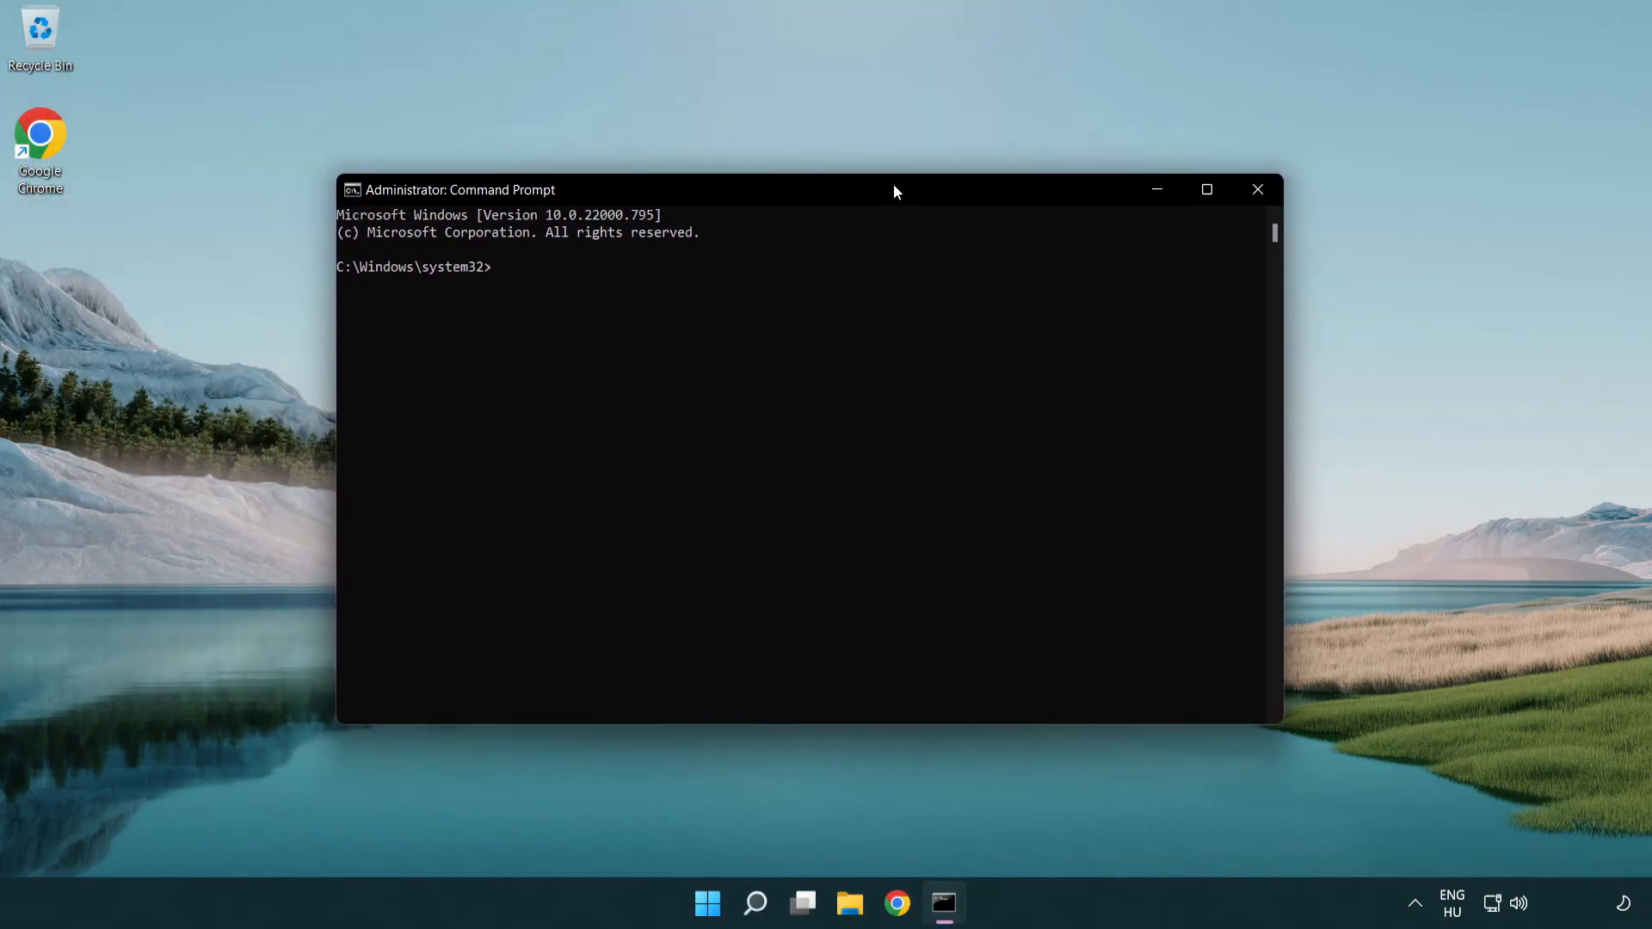
{"action": "type", "text": "i"}
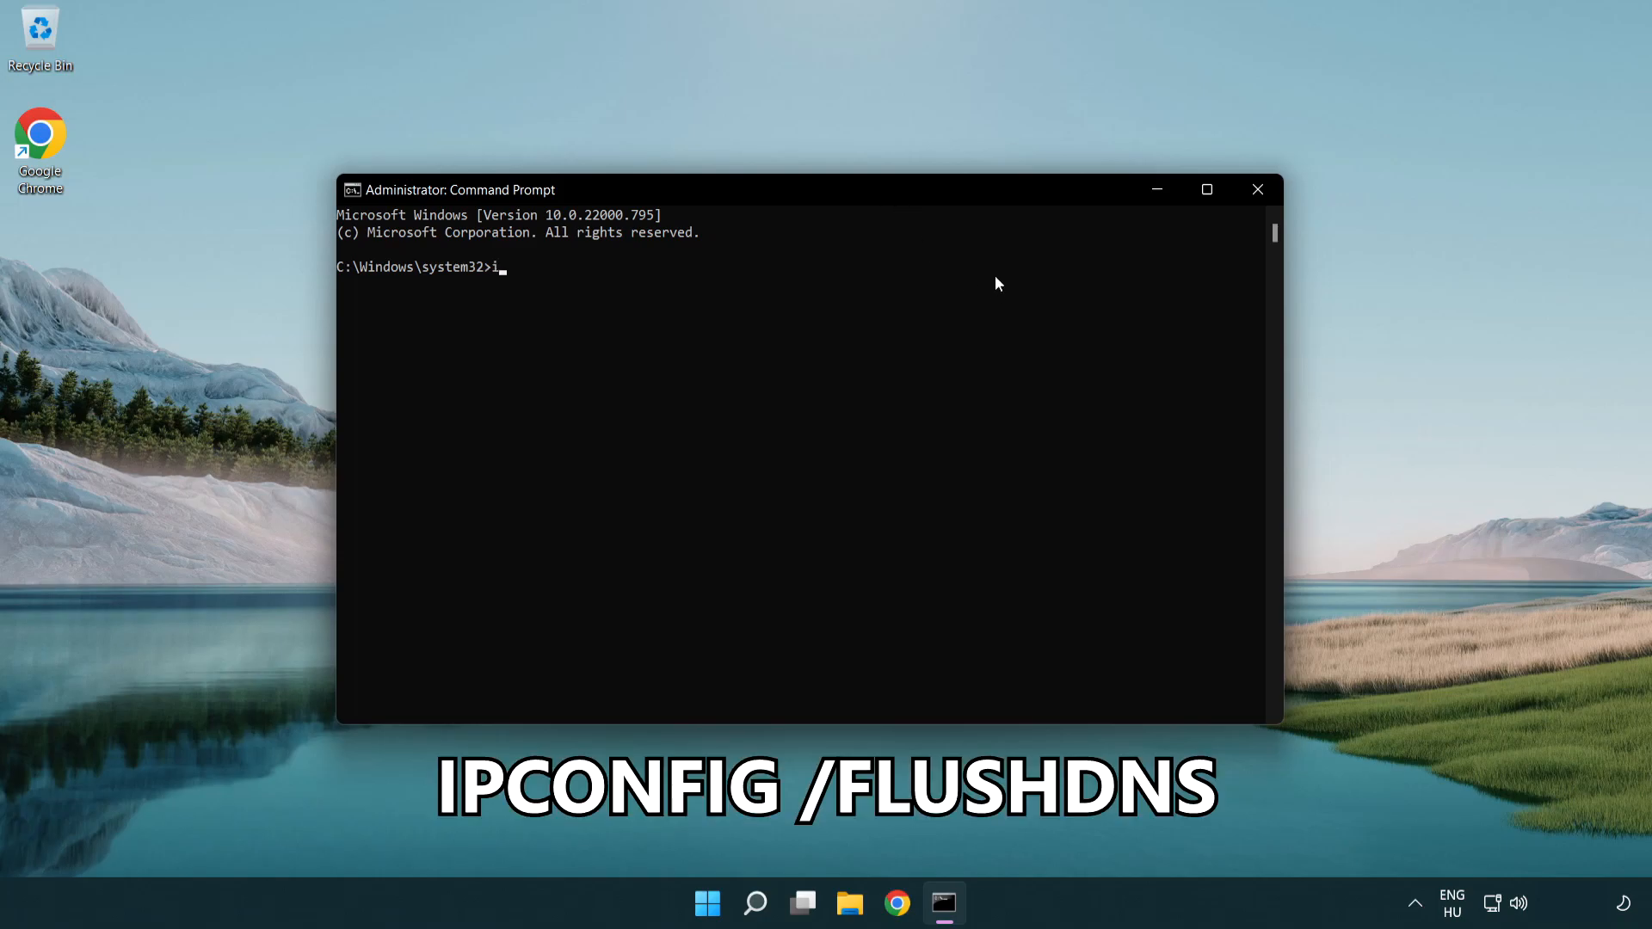
{"action": "type", "text": "pconfig"}
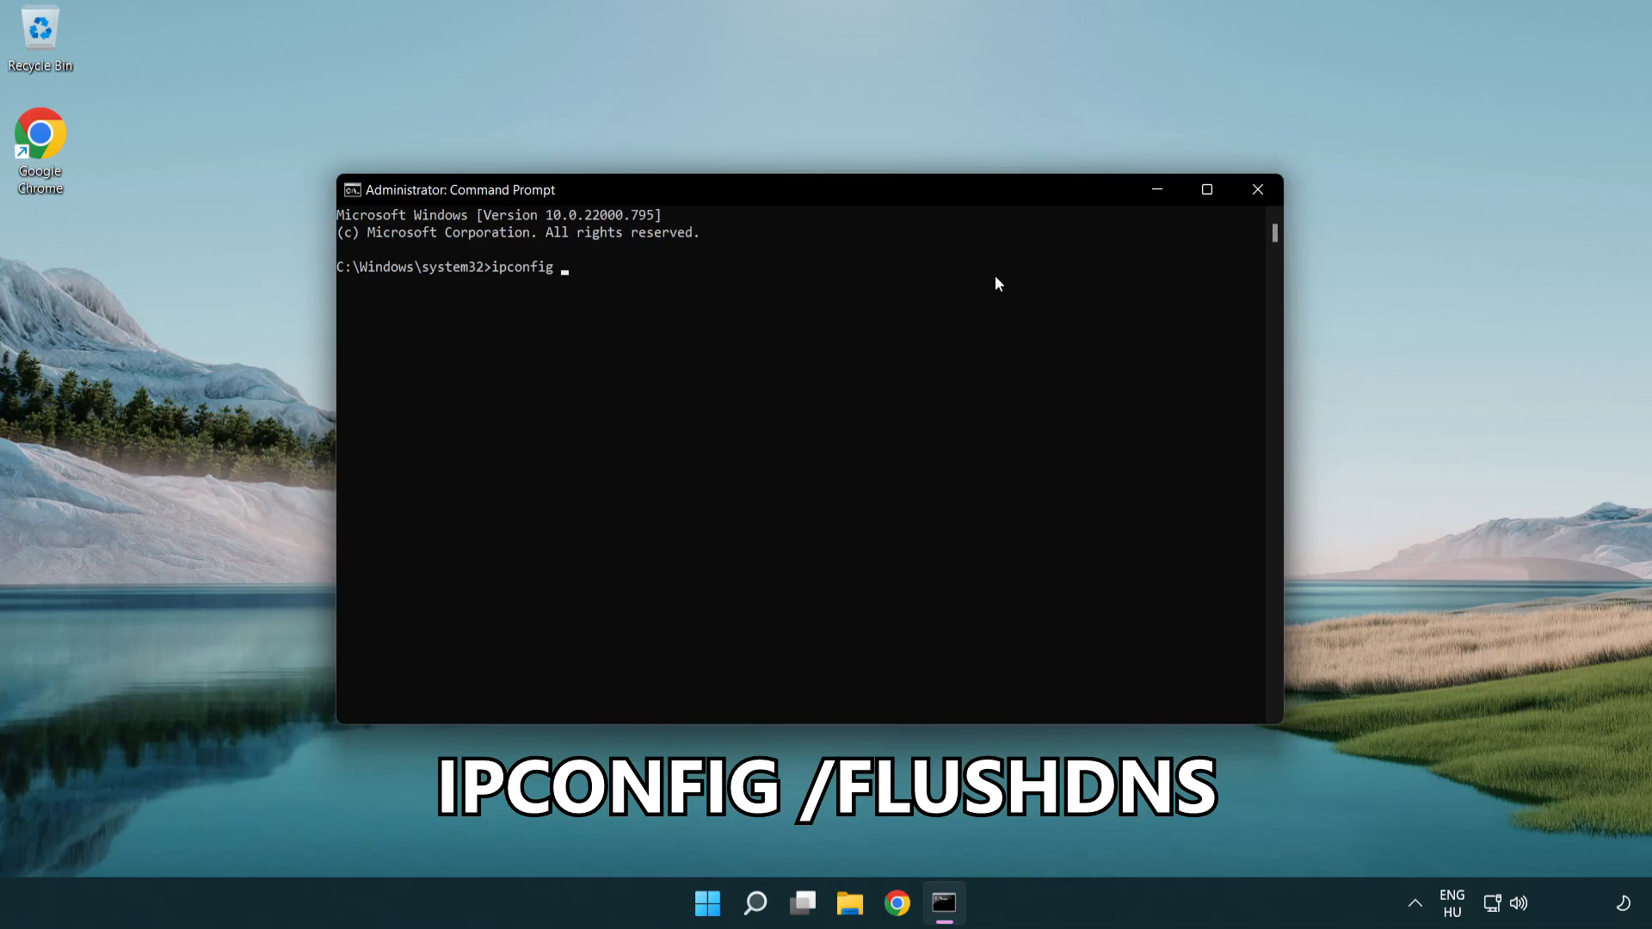
{"action": "type", "text": "/fl"}
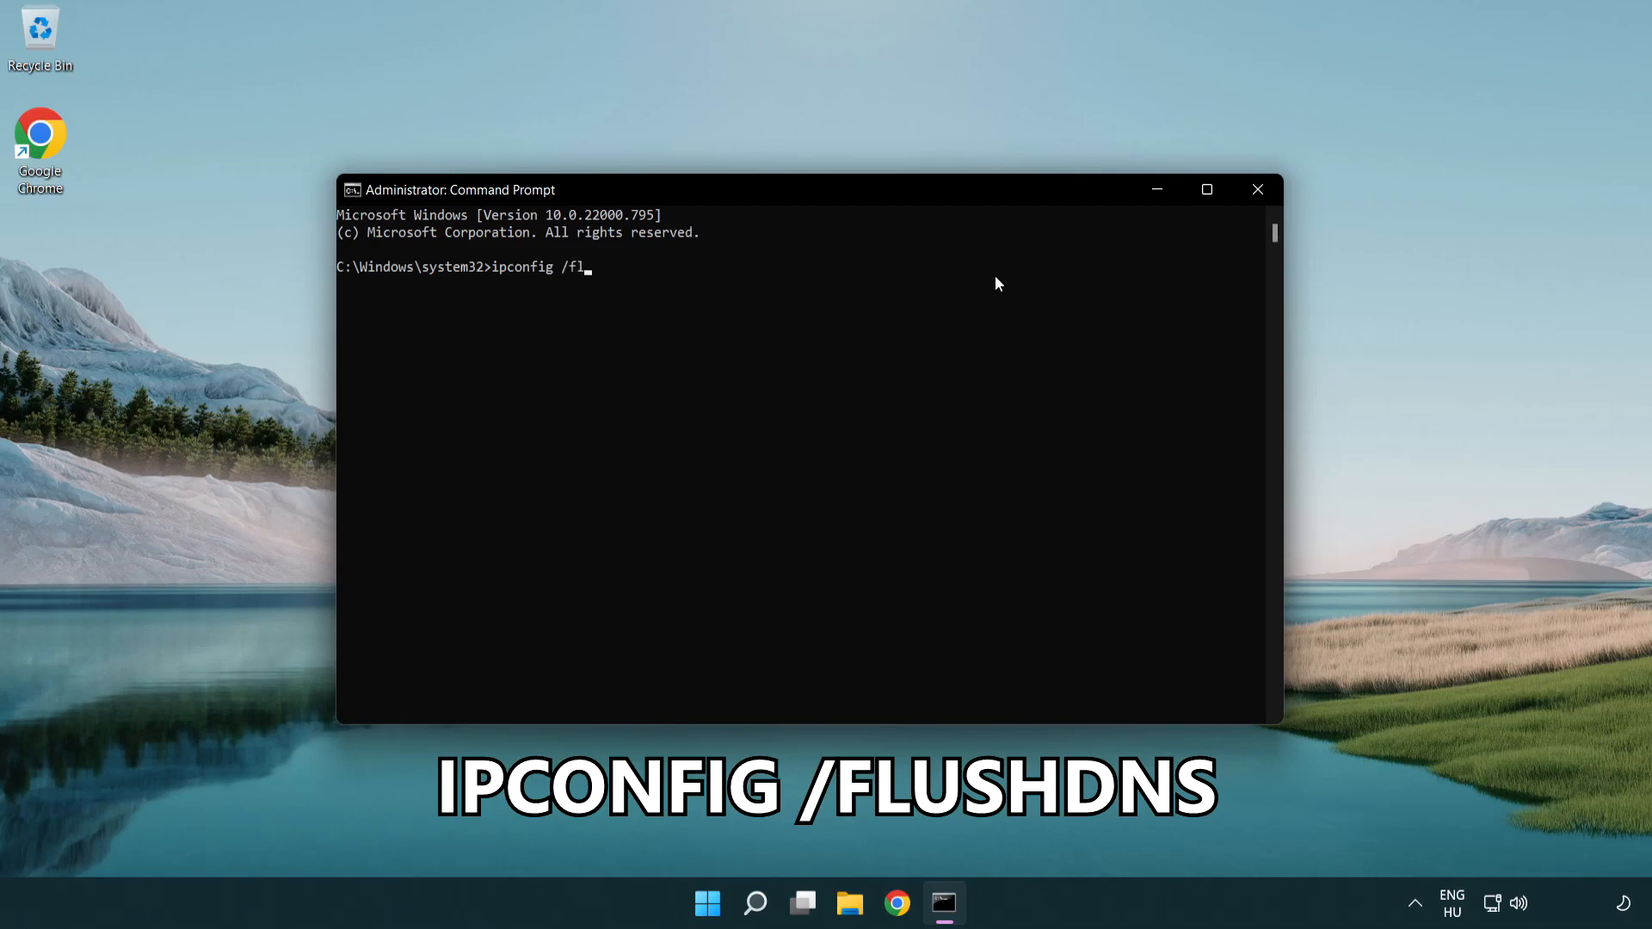
{"action": "type", "text": "ushdns"}
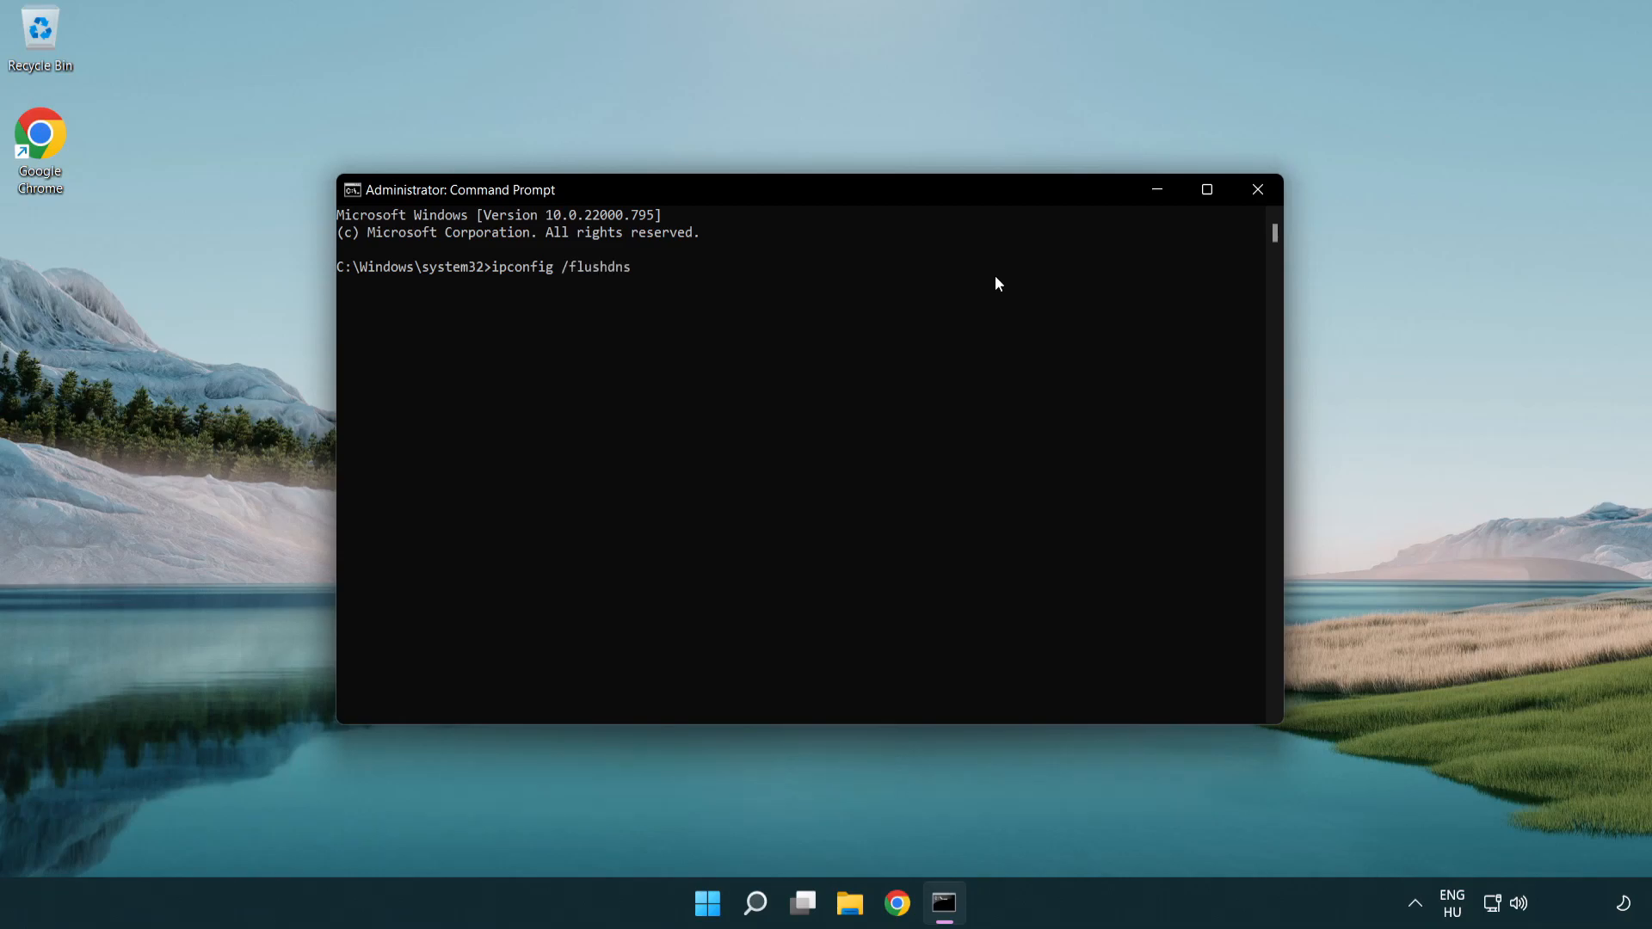
{"action": "key", "text": "Return"}
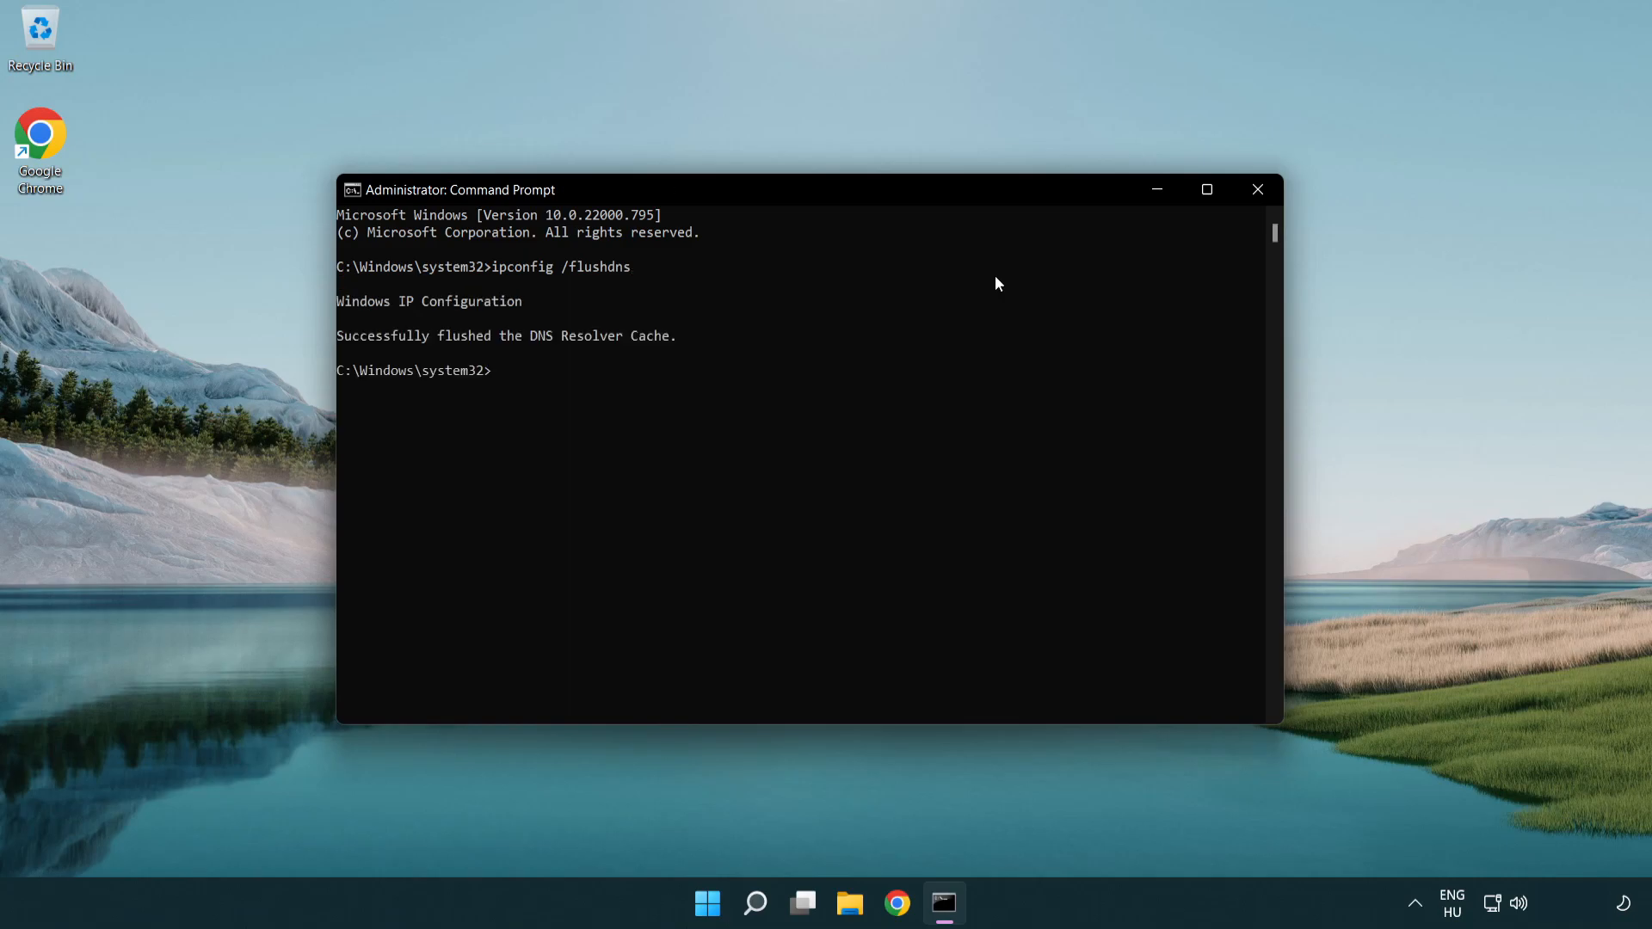
Reset the Winsock catalog with netsh winsock reset, then exit Command Prompt
{"action": "type", "text": "netsh winso"}
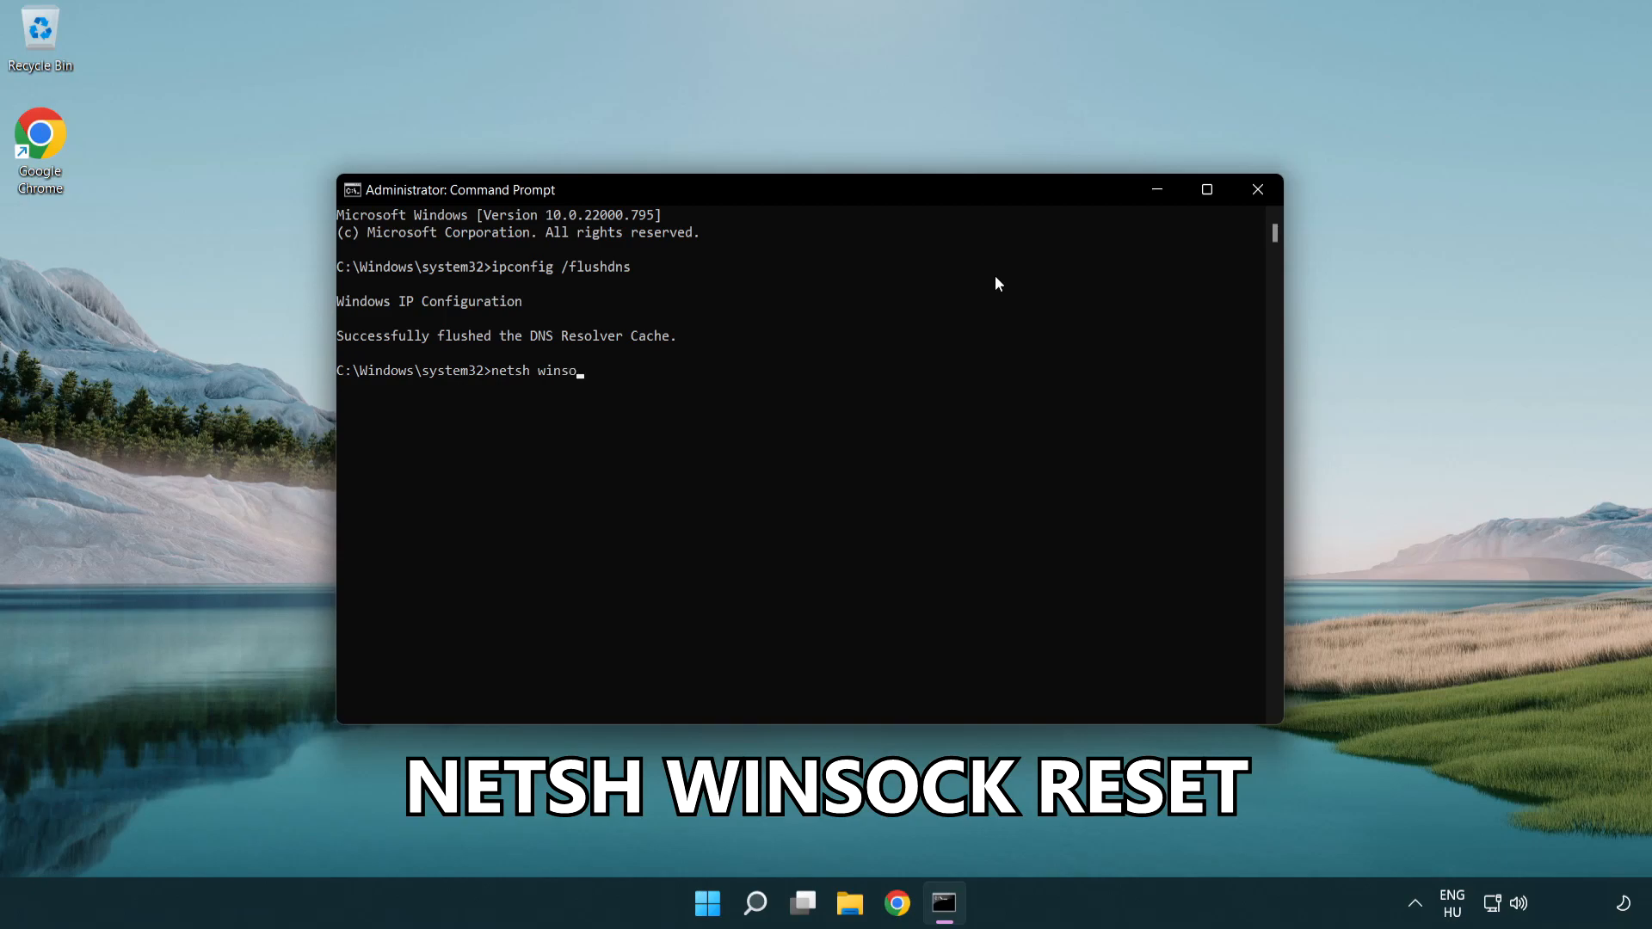
{"action": "type", "text": "ck reset"}
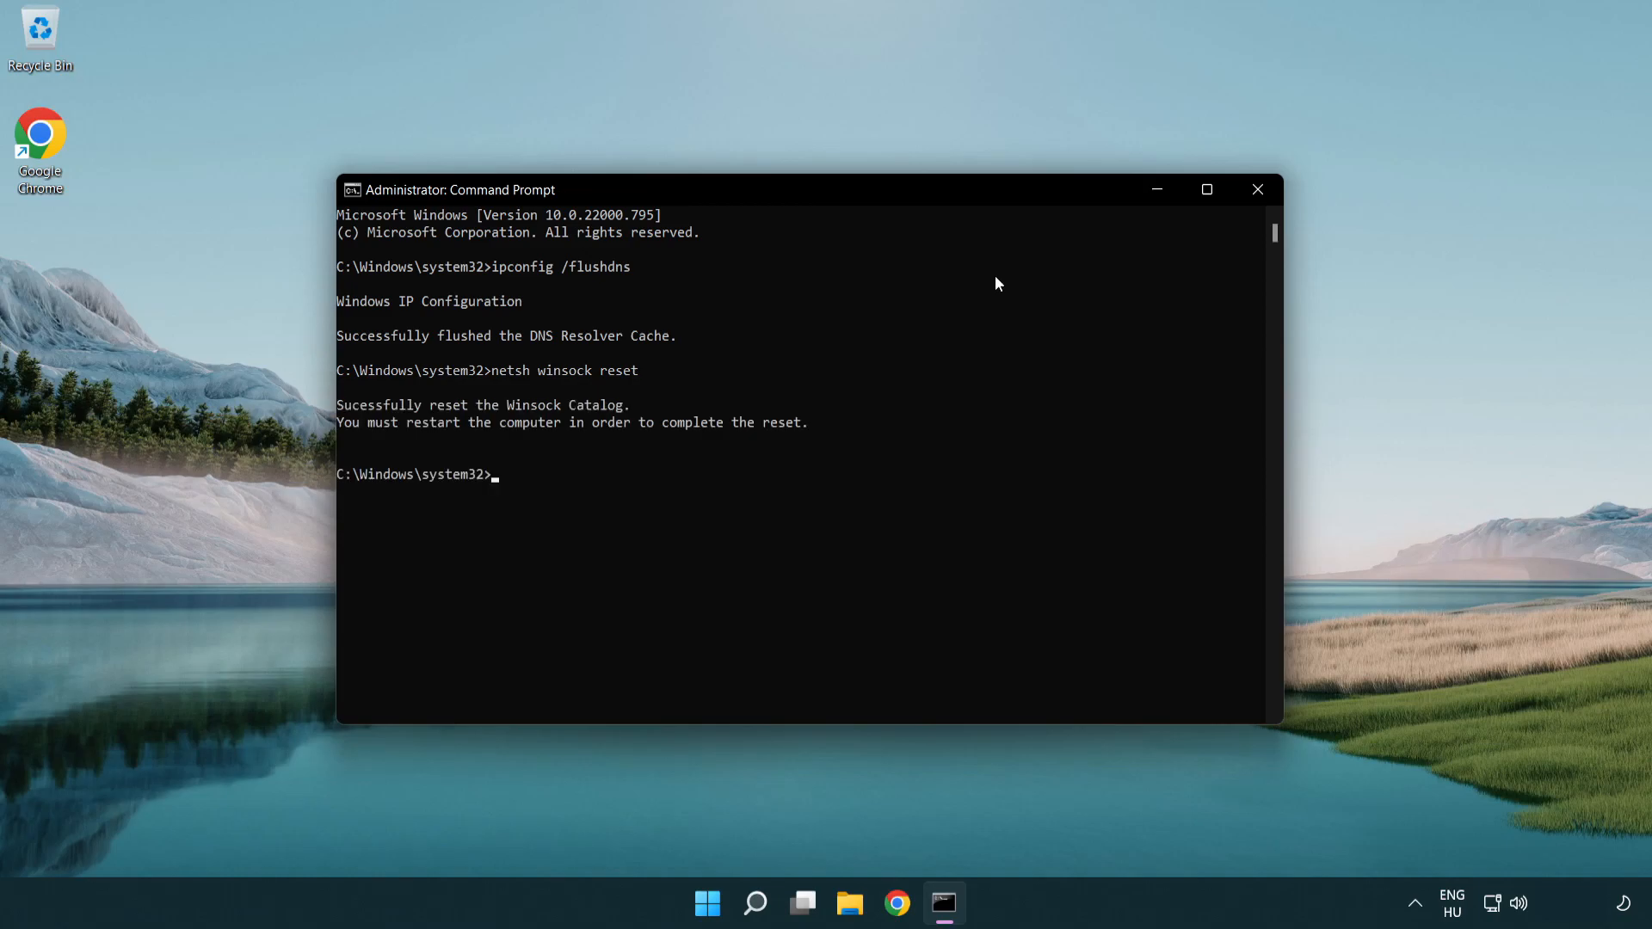
{"action": "type", "text": "exi"}
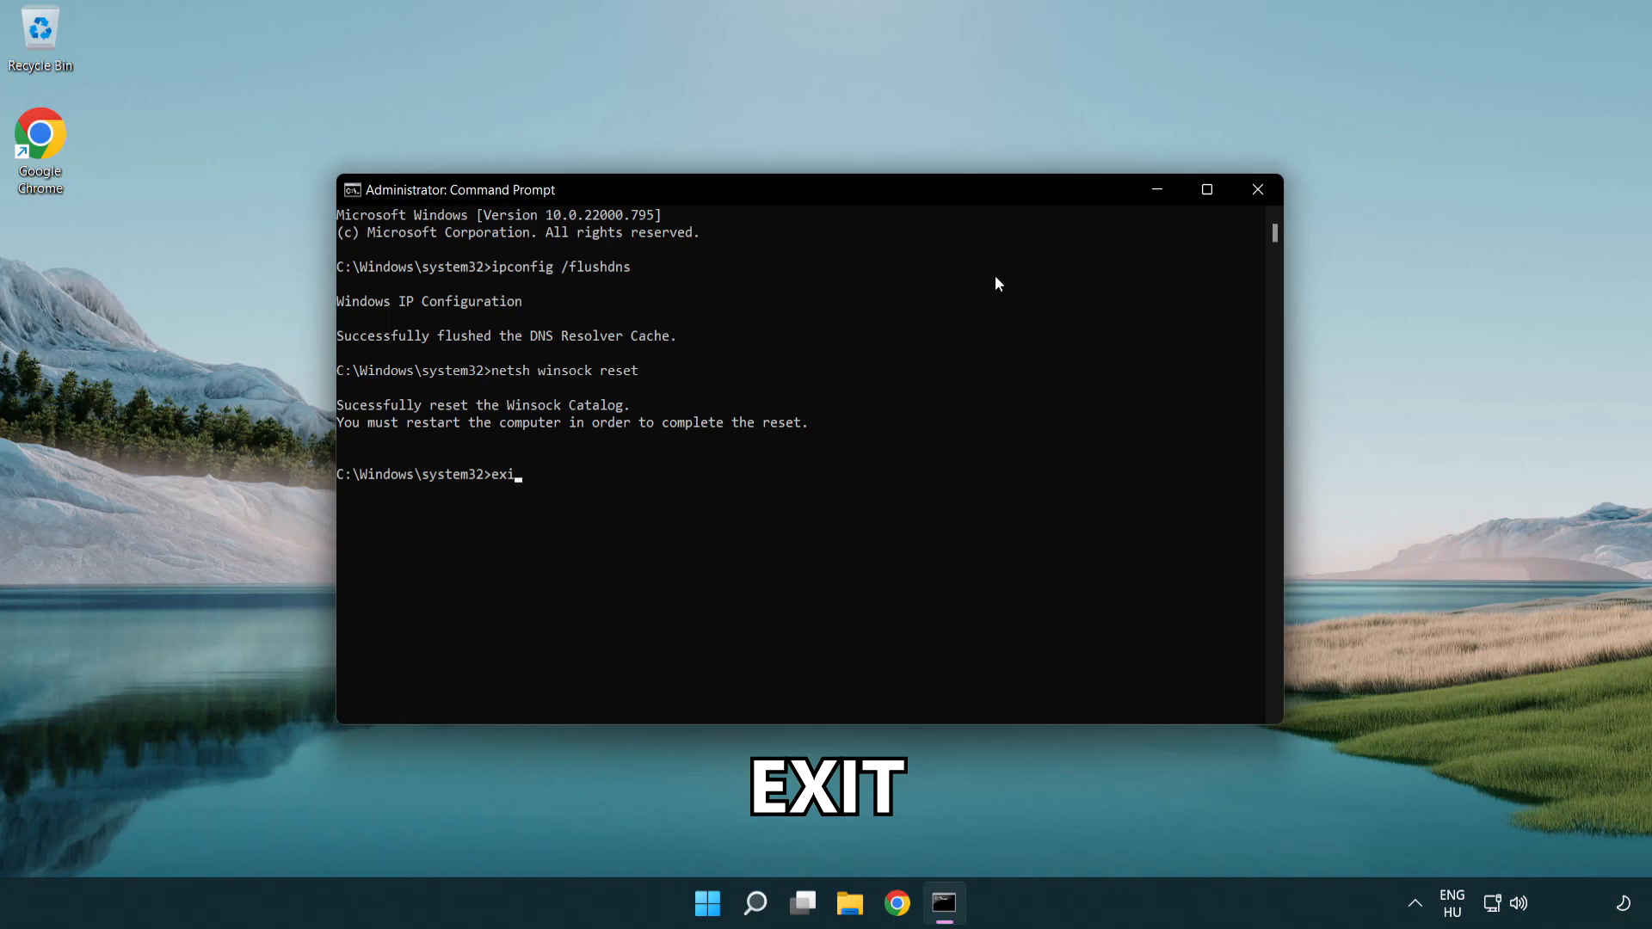
{"action": "type", "text": "t"}
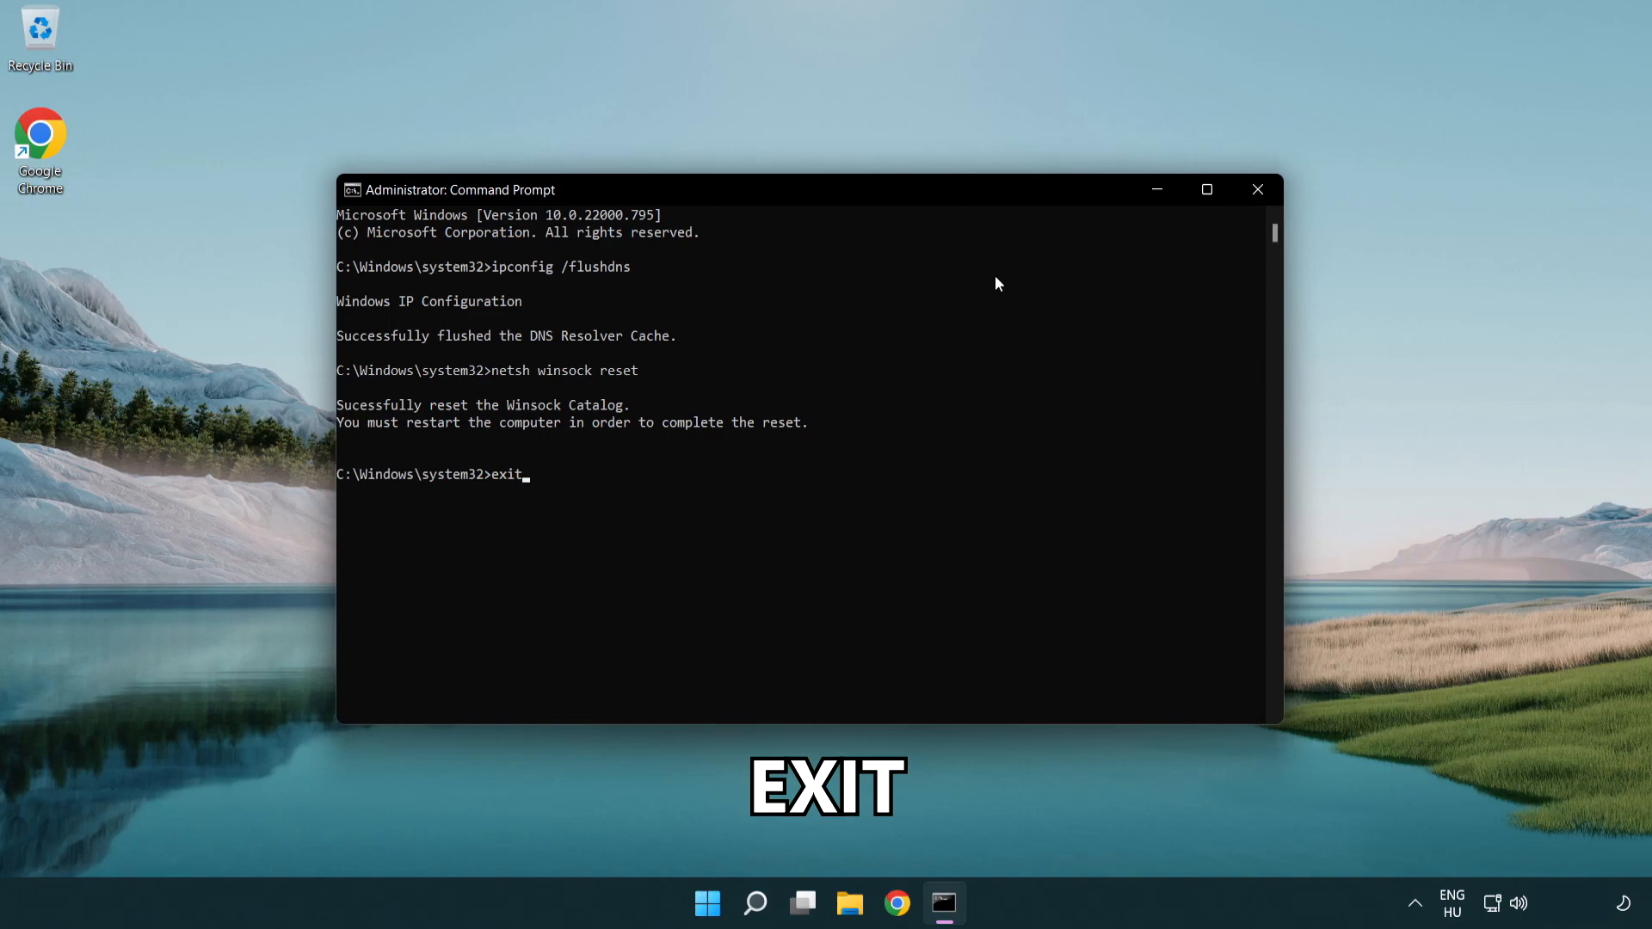
{"action": "key", "text": "Return"}
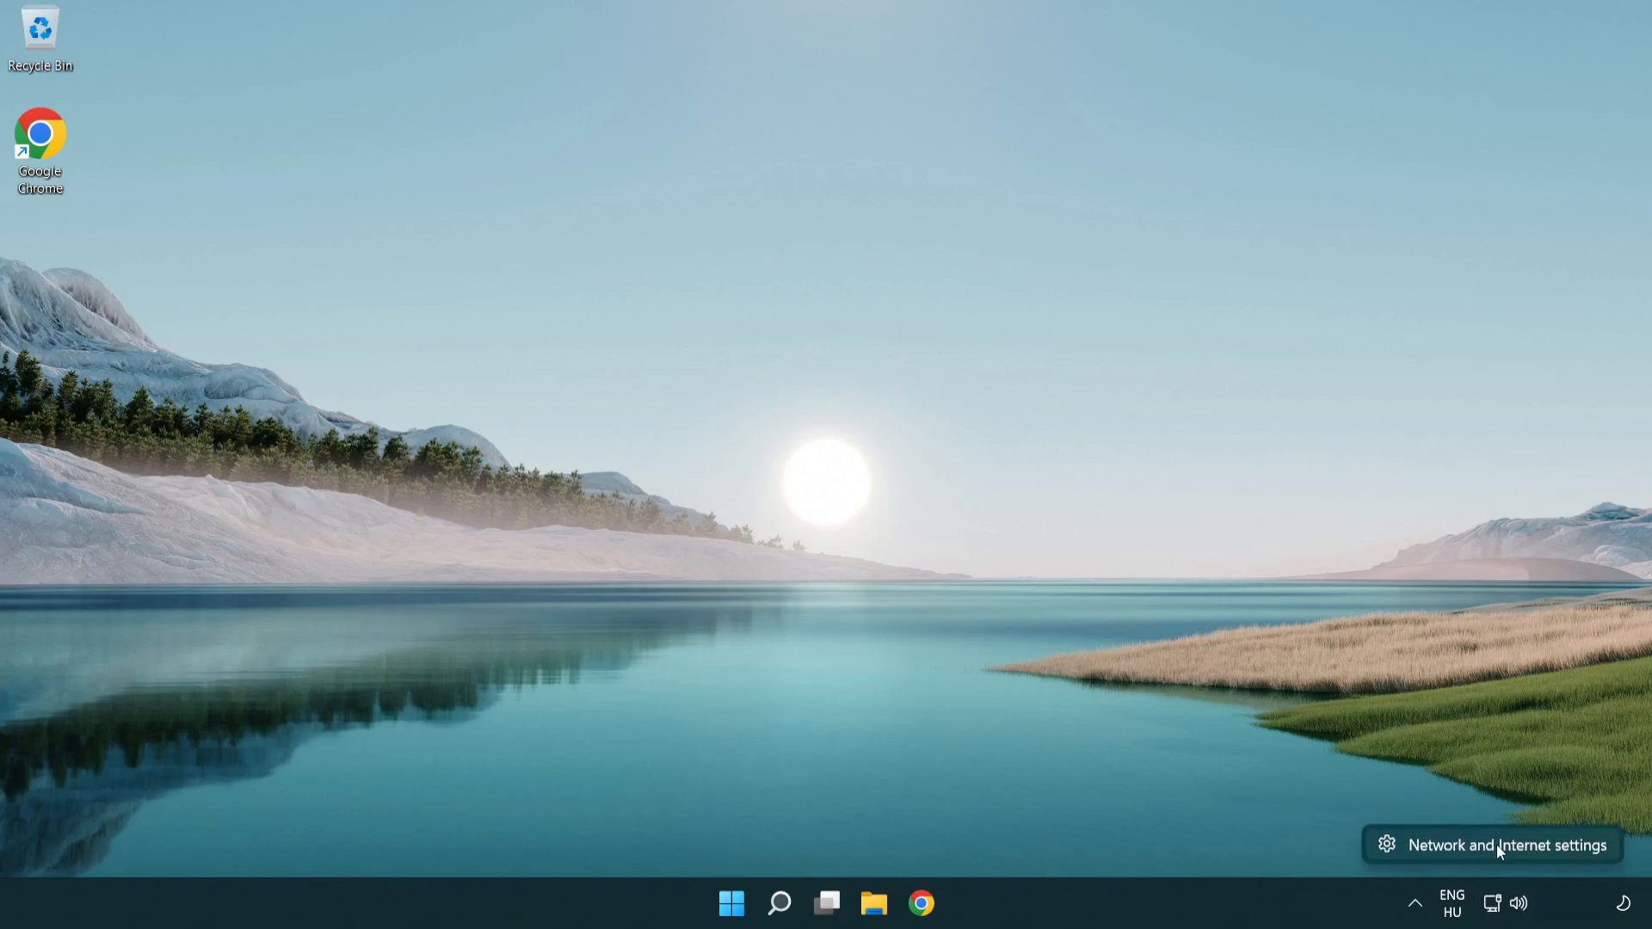
Open More network adapter options from Network & internet advanced settings
{"action": "left_click", "coordinate": [1505, 845]}
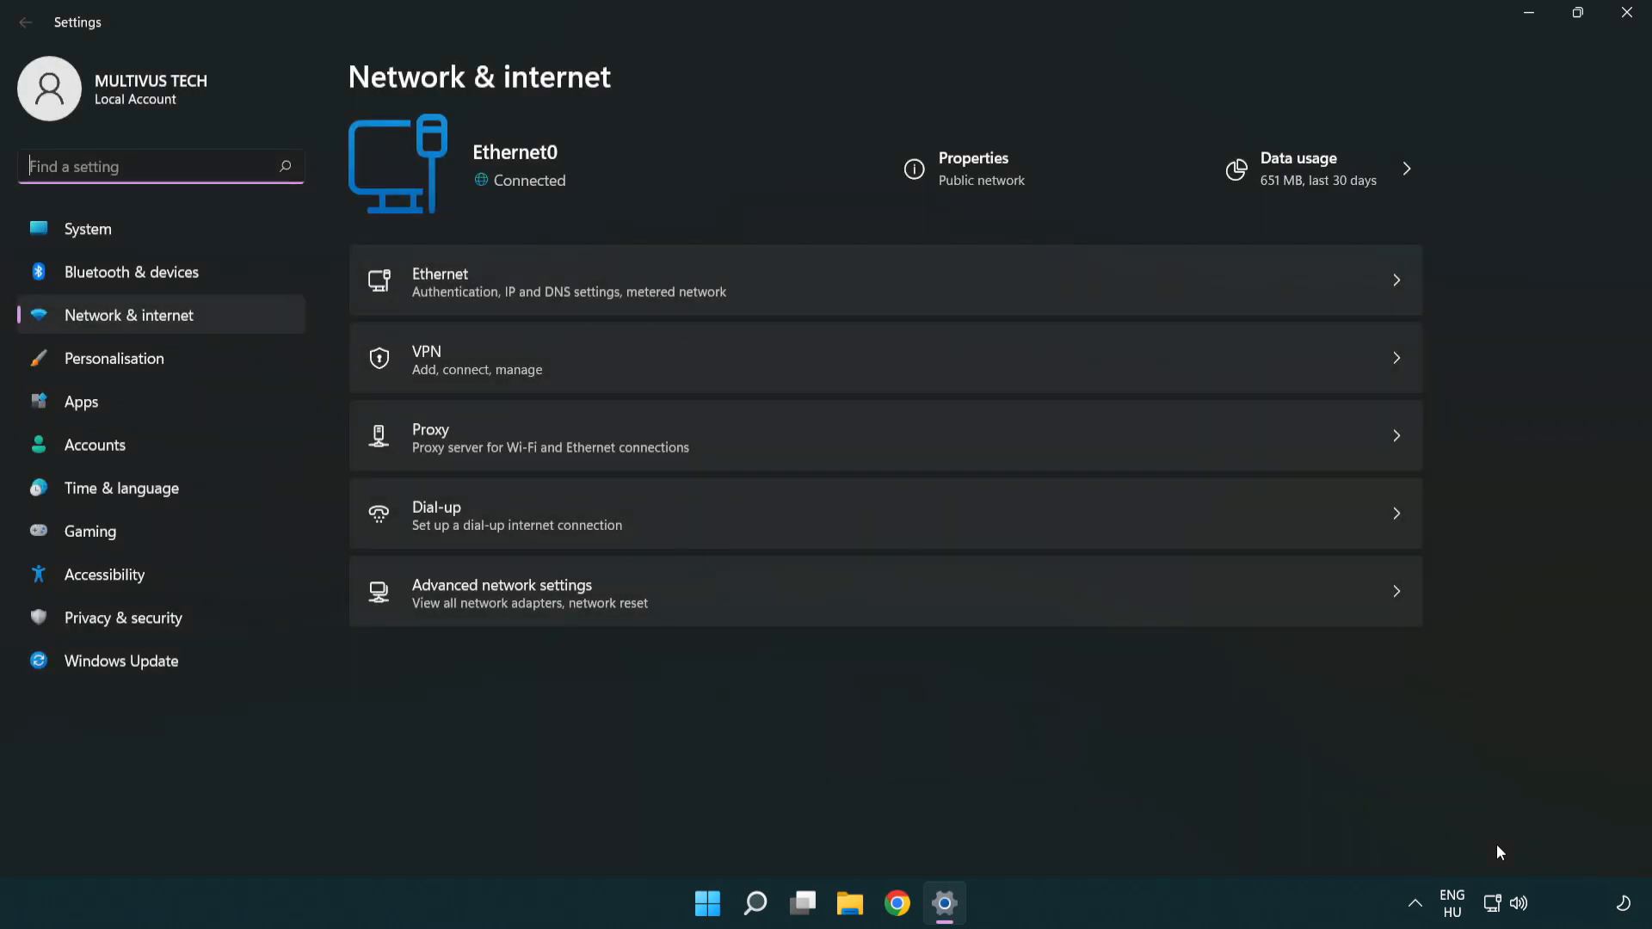
{"action": "mouse_move", "coordinate": [834, 611]}
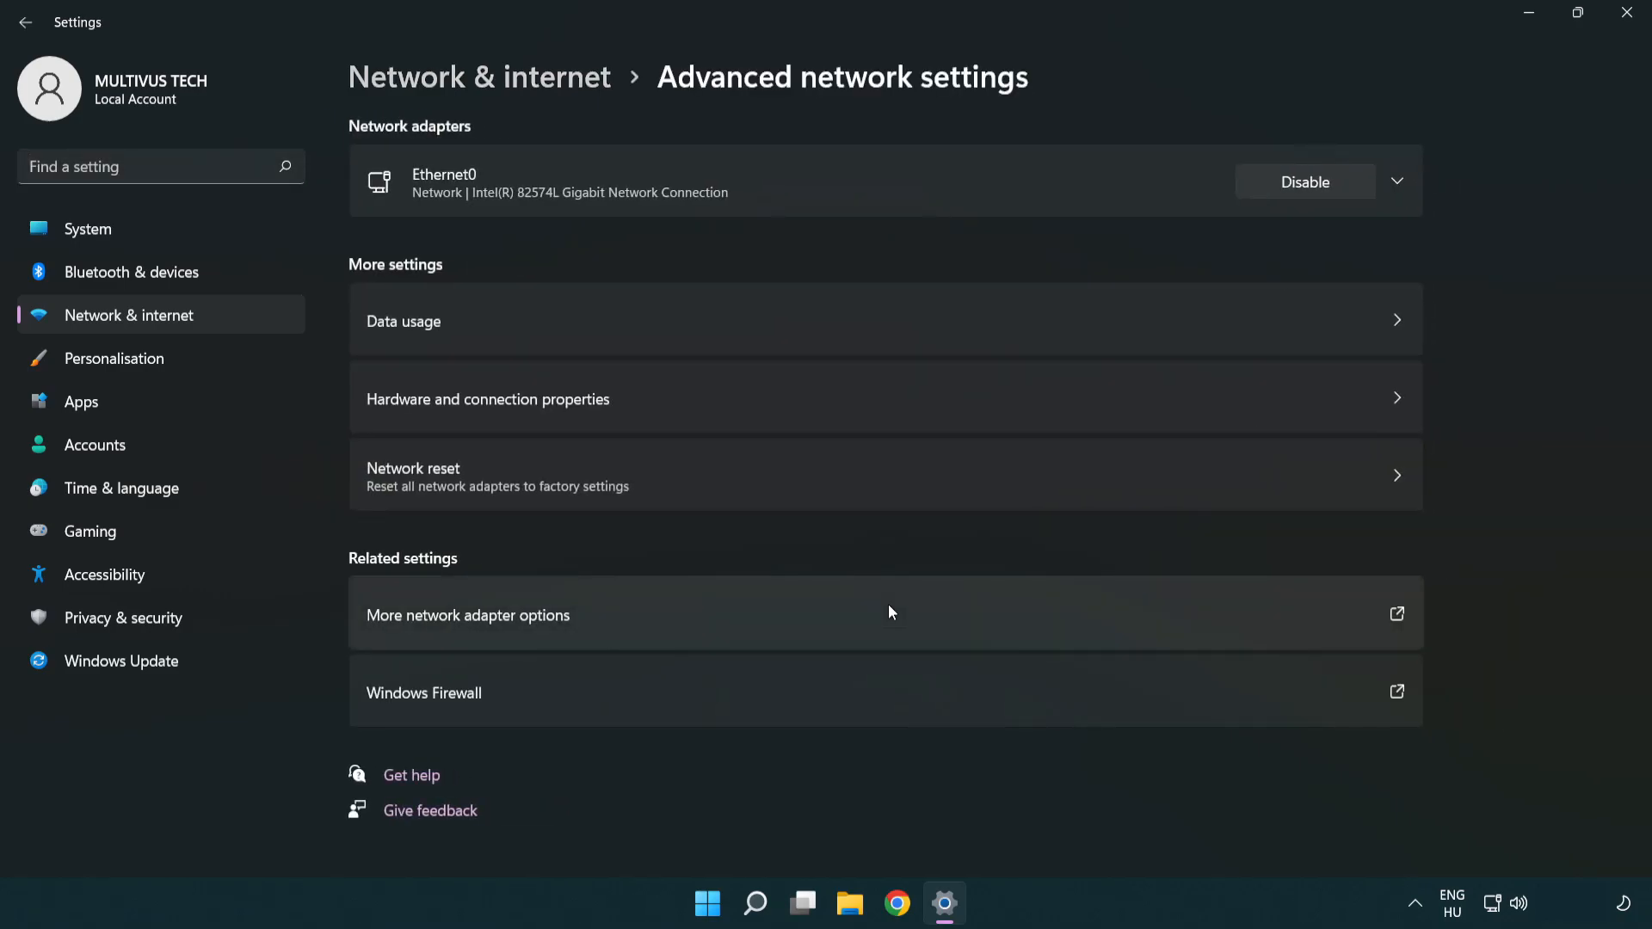
{"action": "mouse_move", "coordinate": [551, 624]}
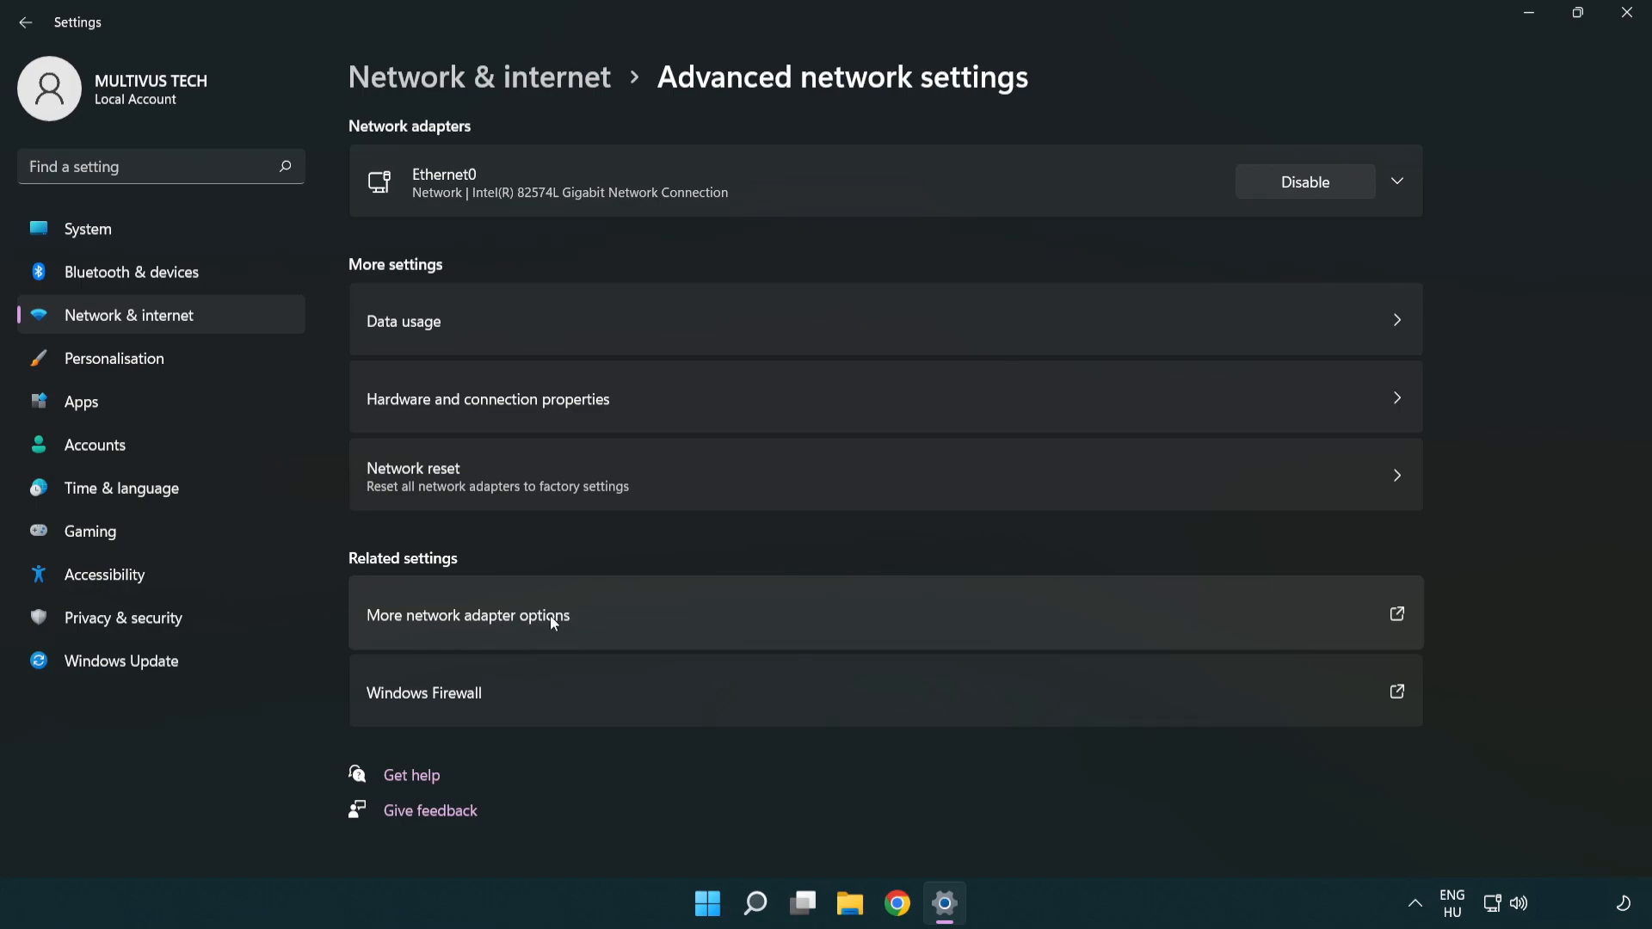
{"action": "mouse_move", "coordinate": [509, 627]}
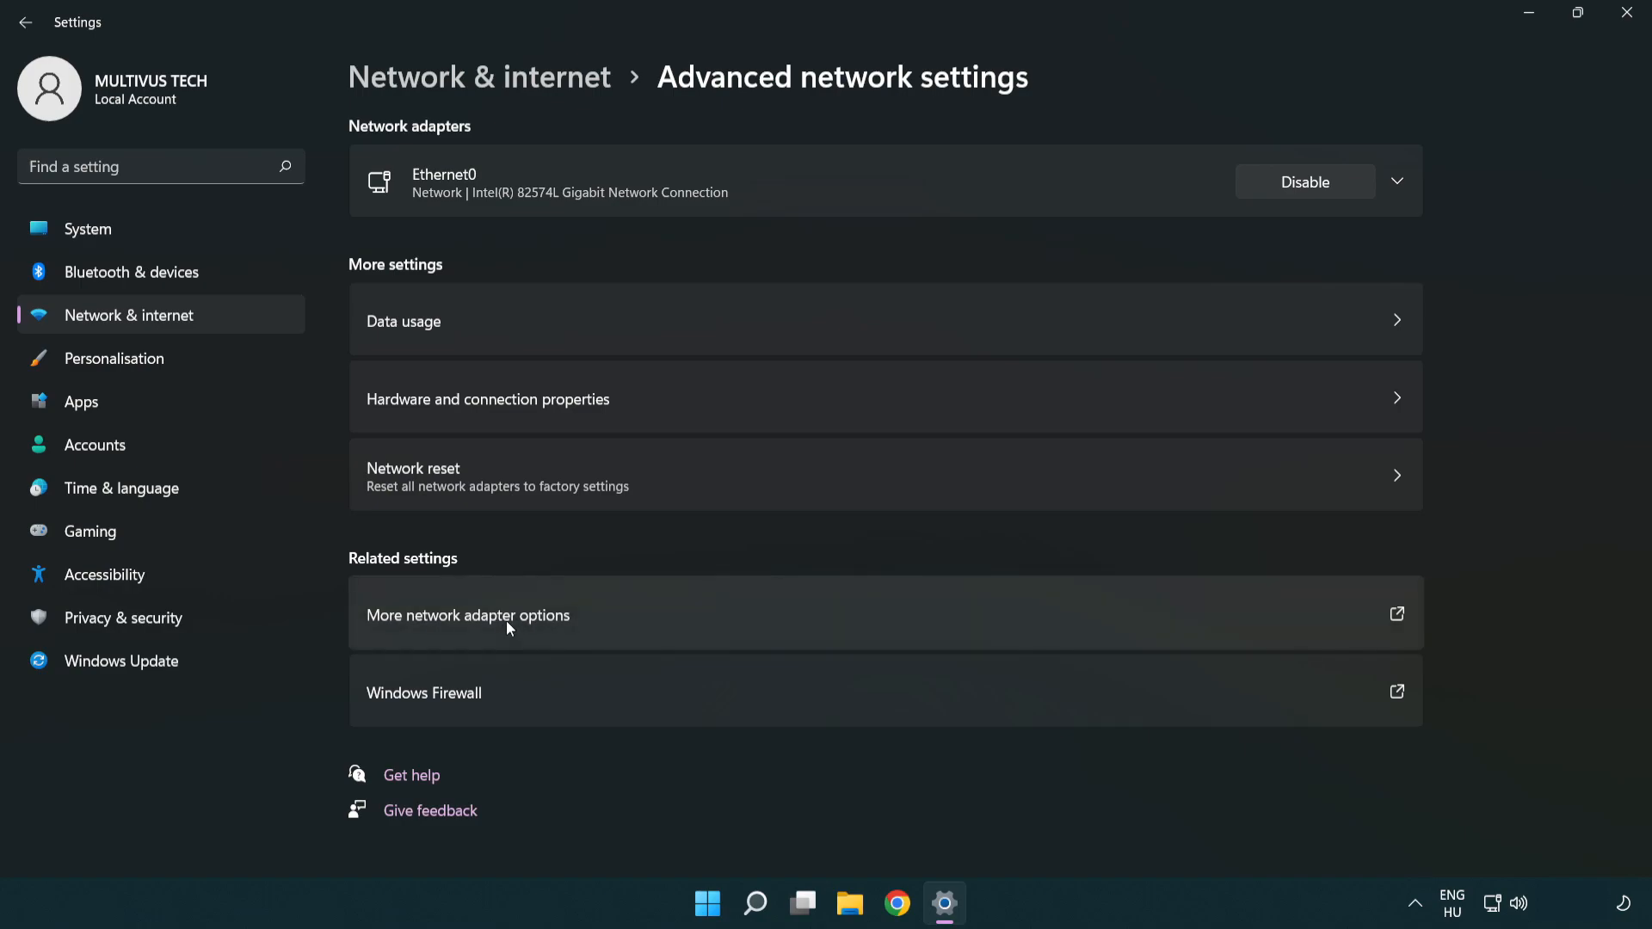
{"action": "left_click", "coordinate": [467, 615]}
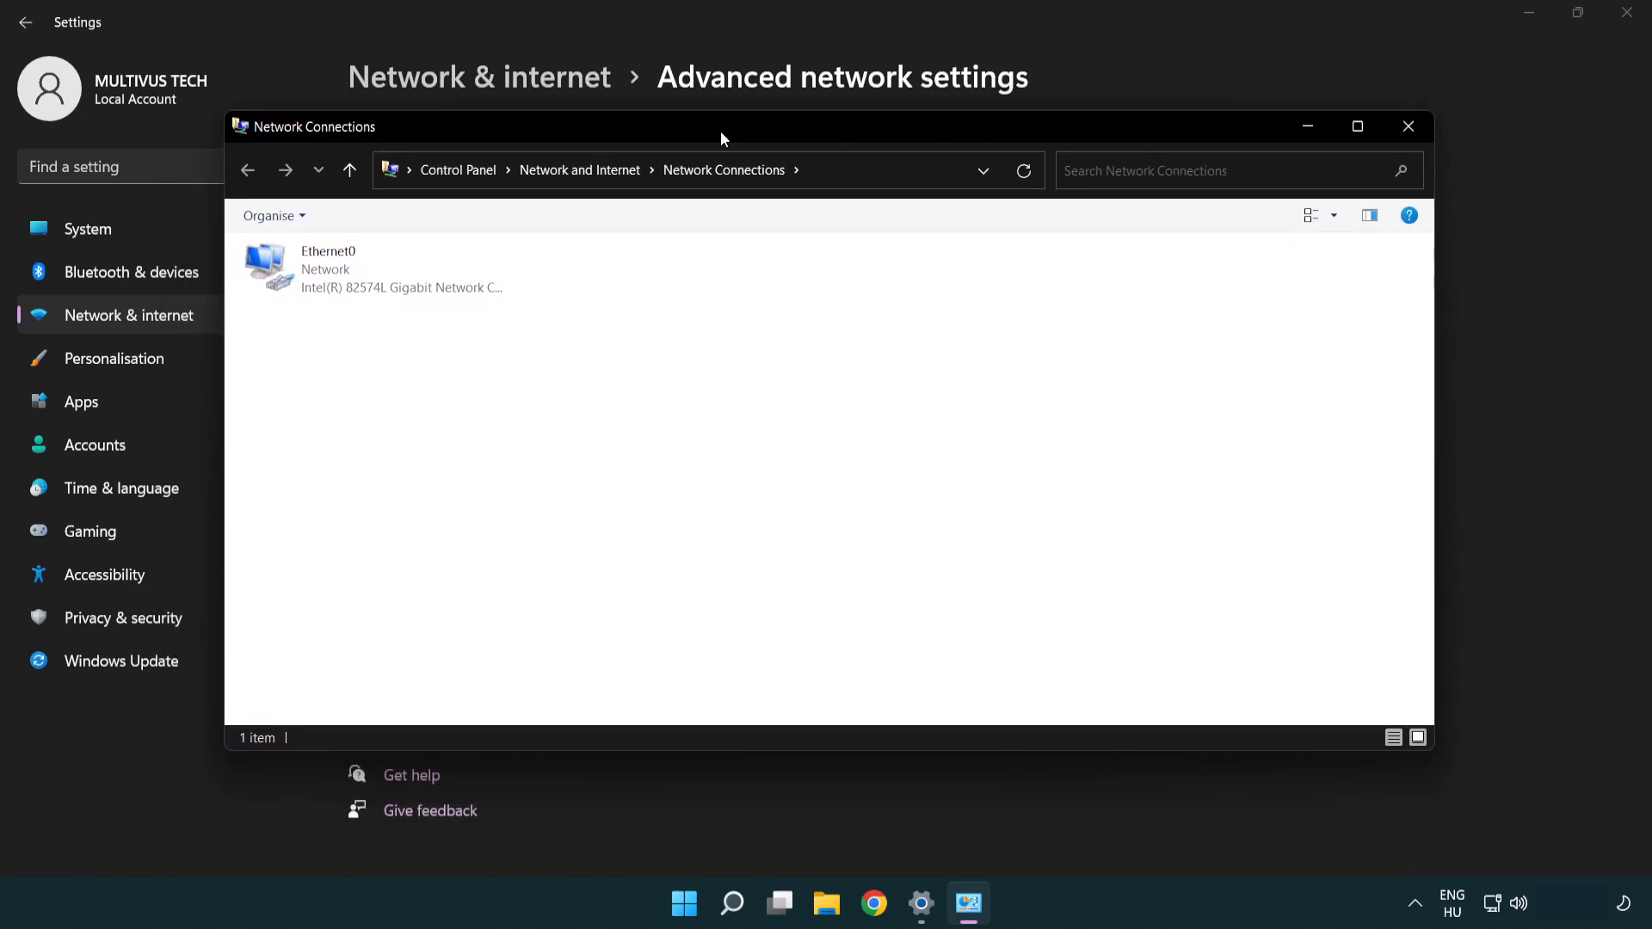
Open Ethernet0's Properties and select Internet Protocol Version 4 (TCP/IPv4)
{"action": "left_click", "coordinate": [374, 269]}
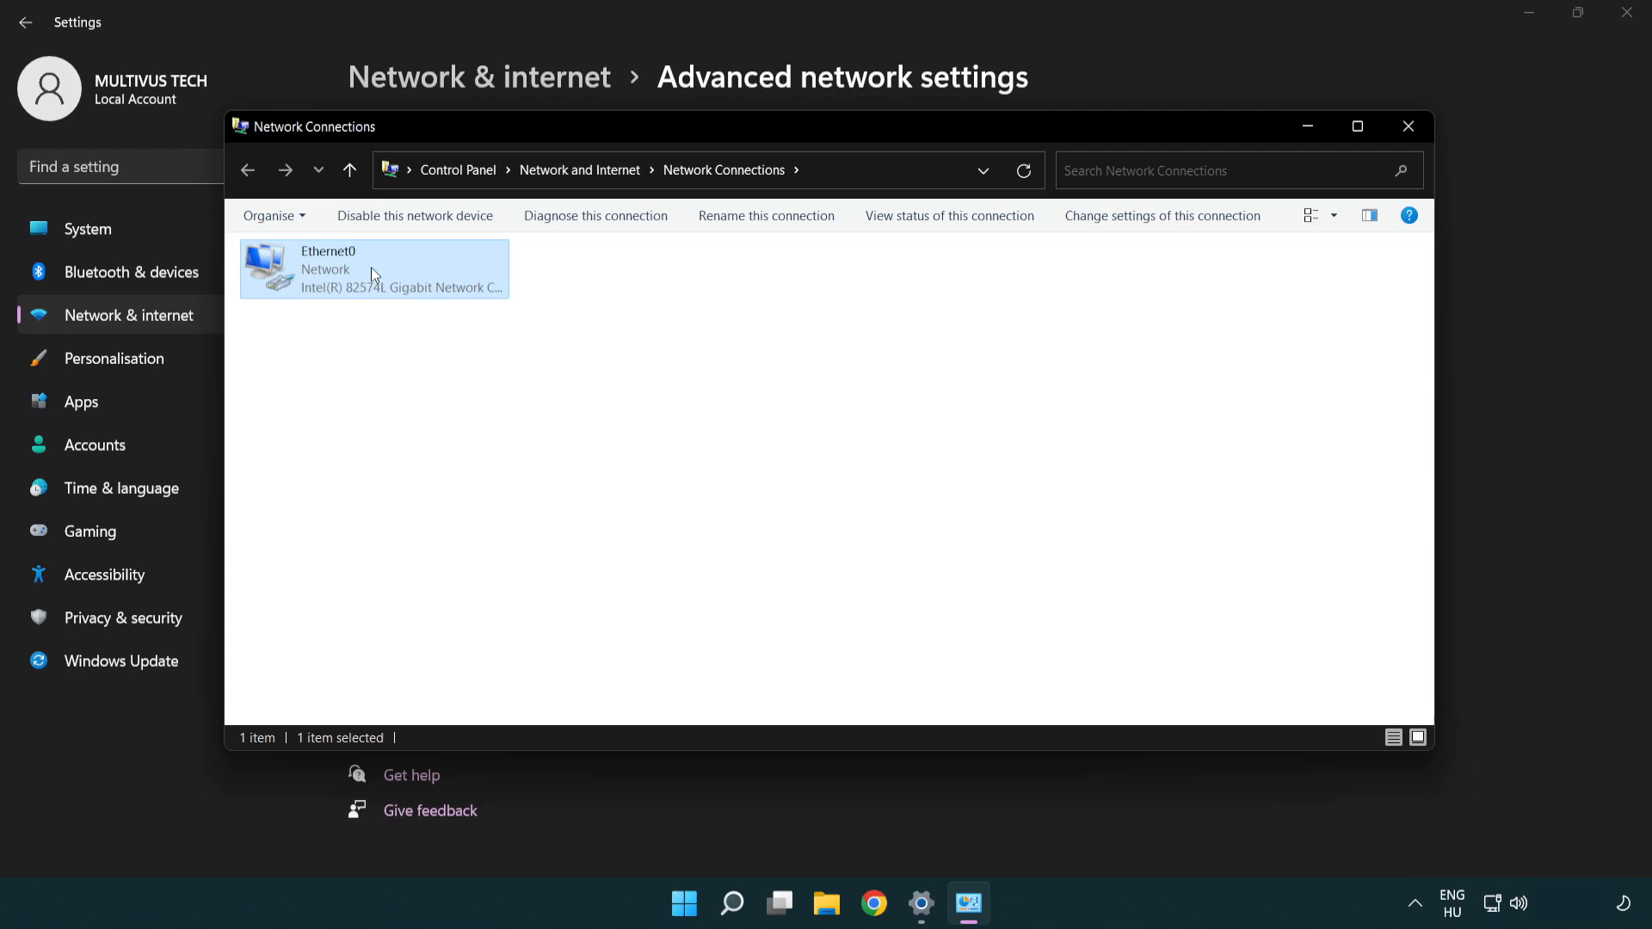
{"action": "right_click", "coordinate": [372, 268]}
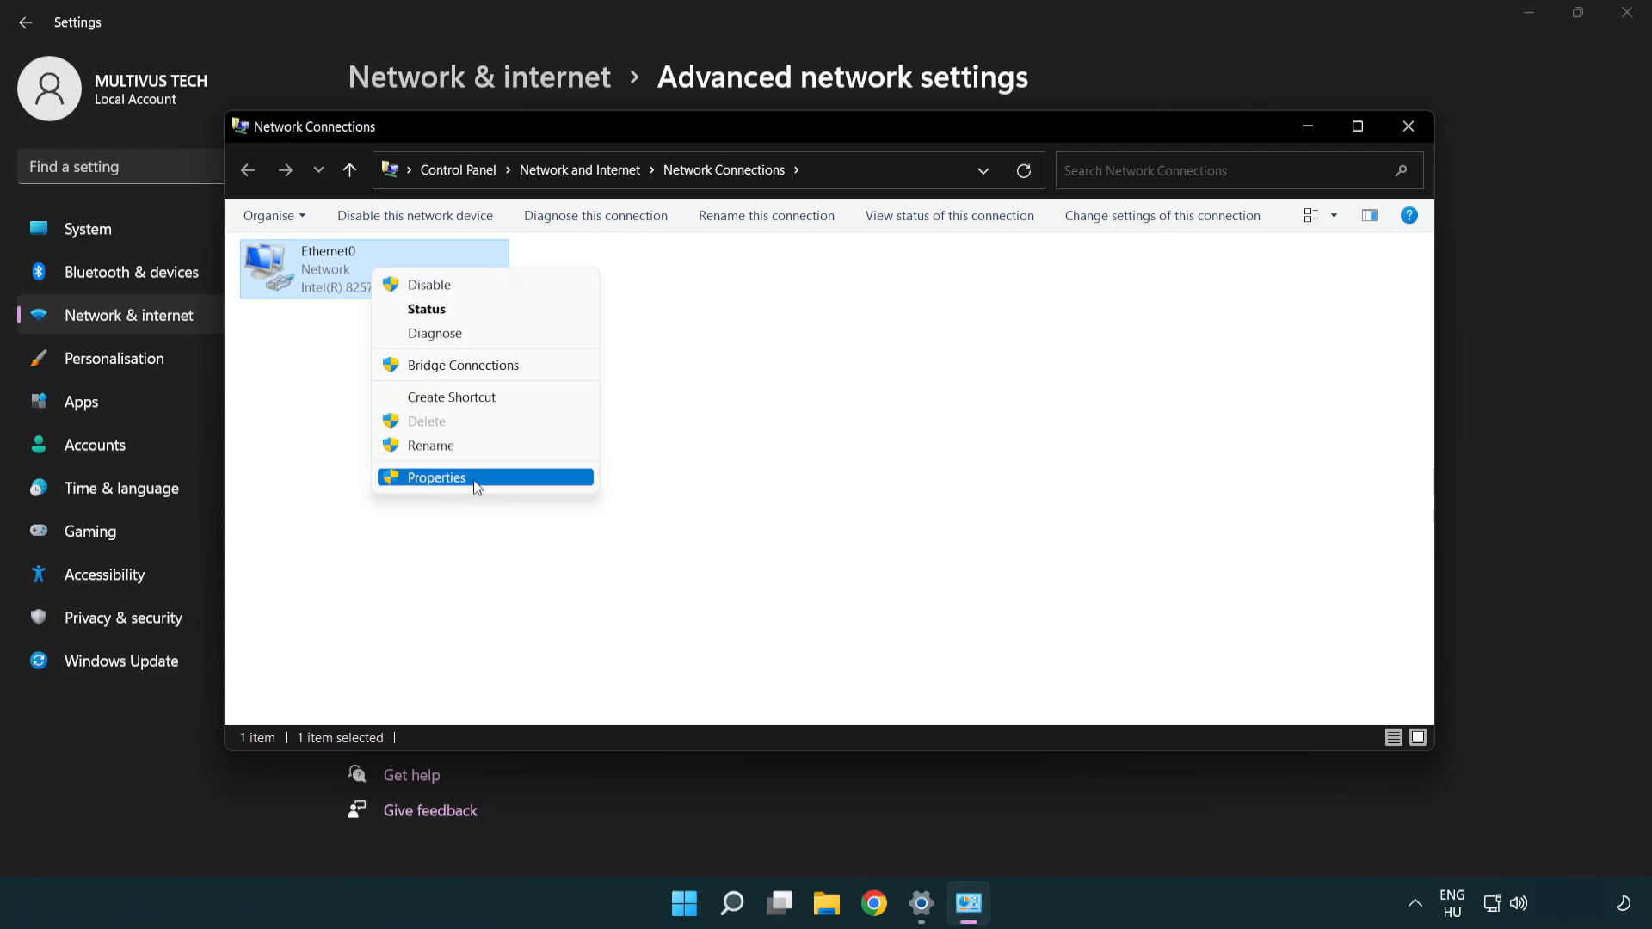
{"action": "left_click", "coordinate": [436, 478]}
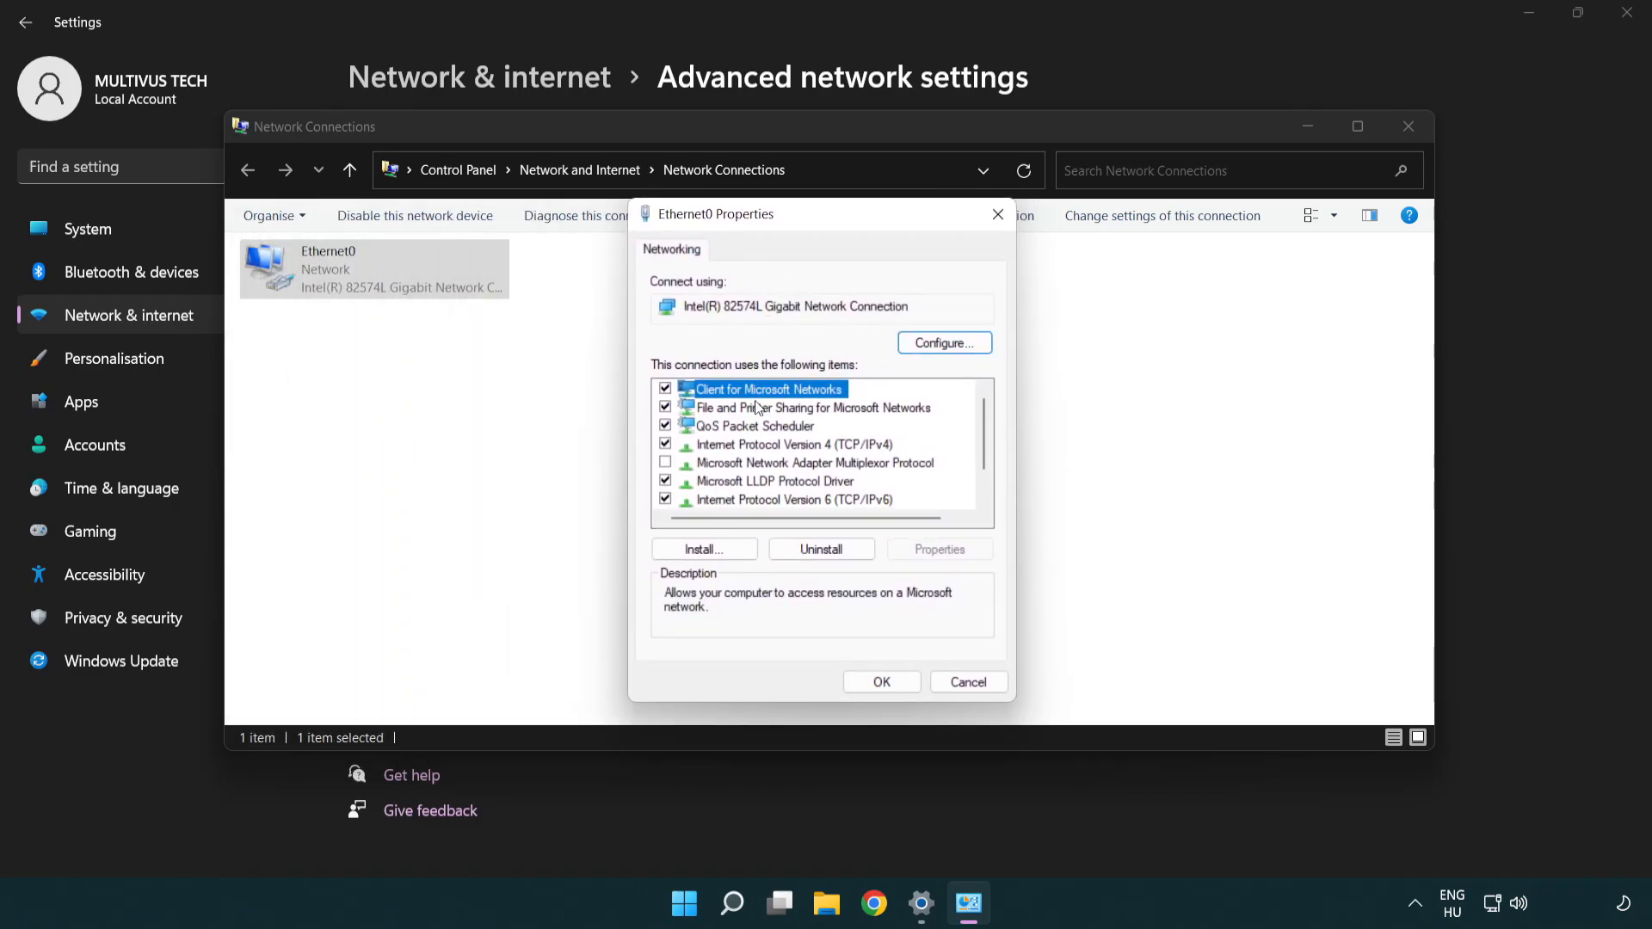
{"action": "left_click", "coordinate": [793, 444]}
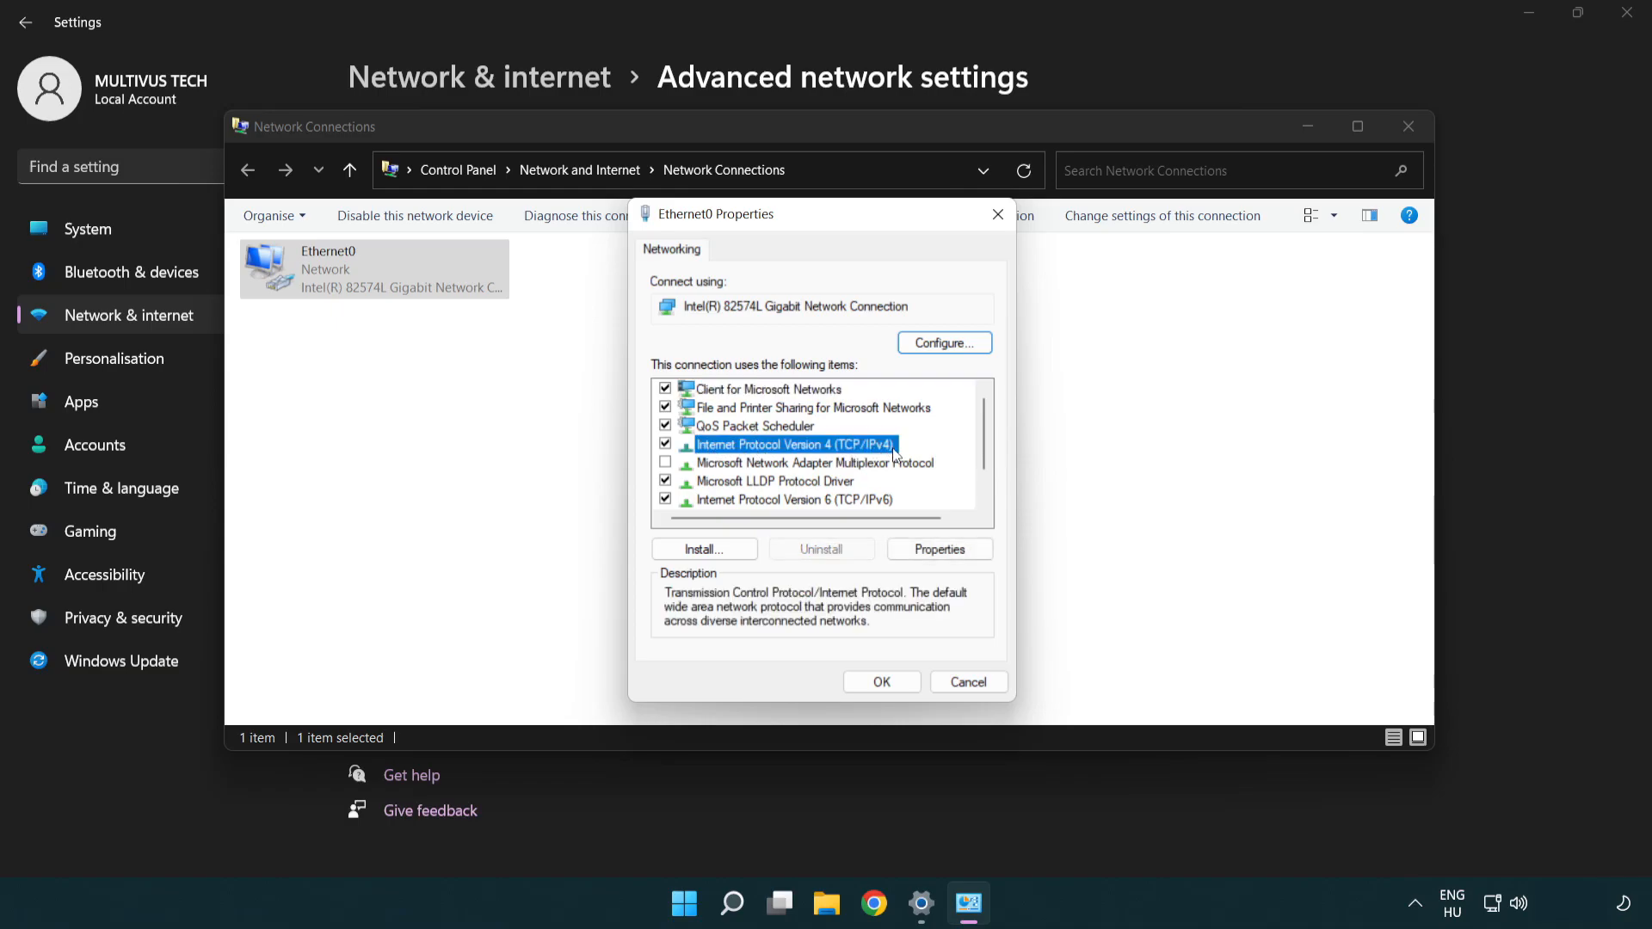
{"action": "mouse_move", "coordinate": [744, 461]}
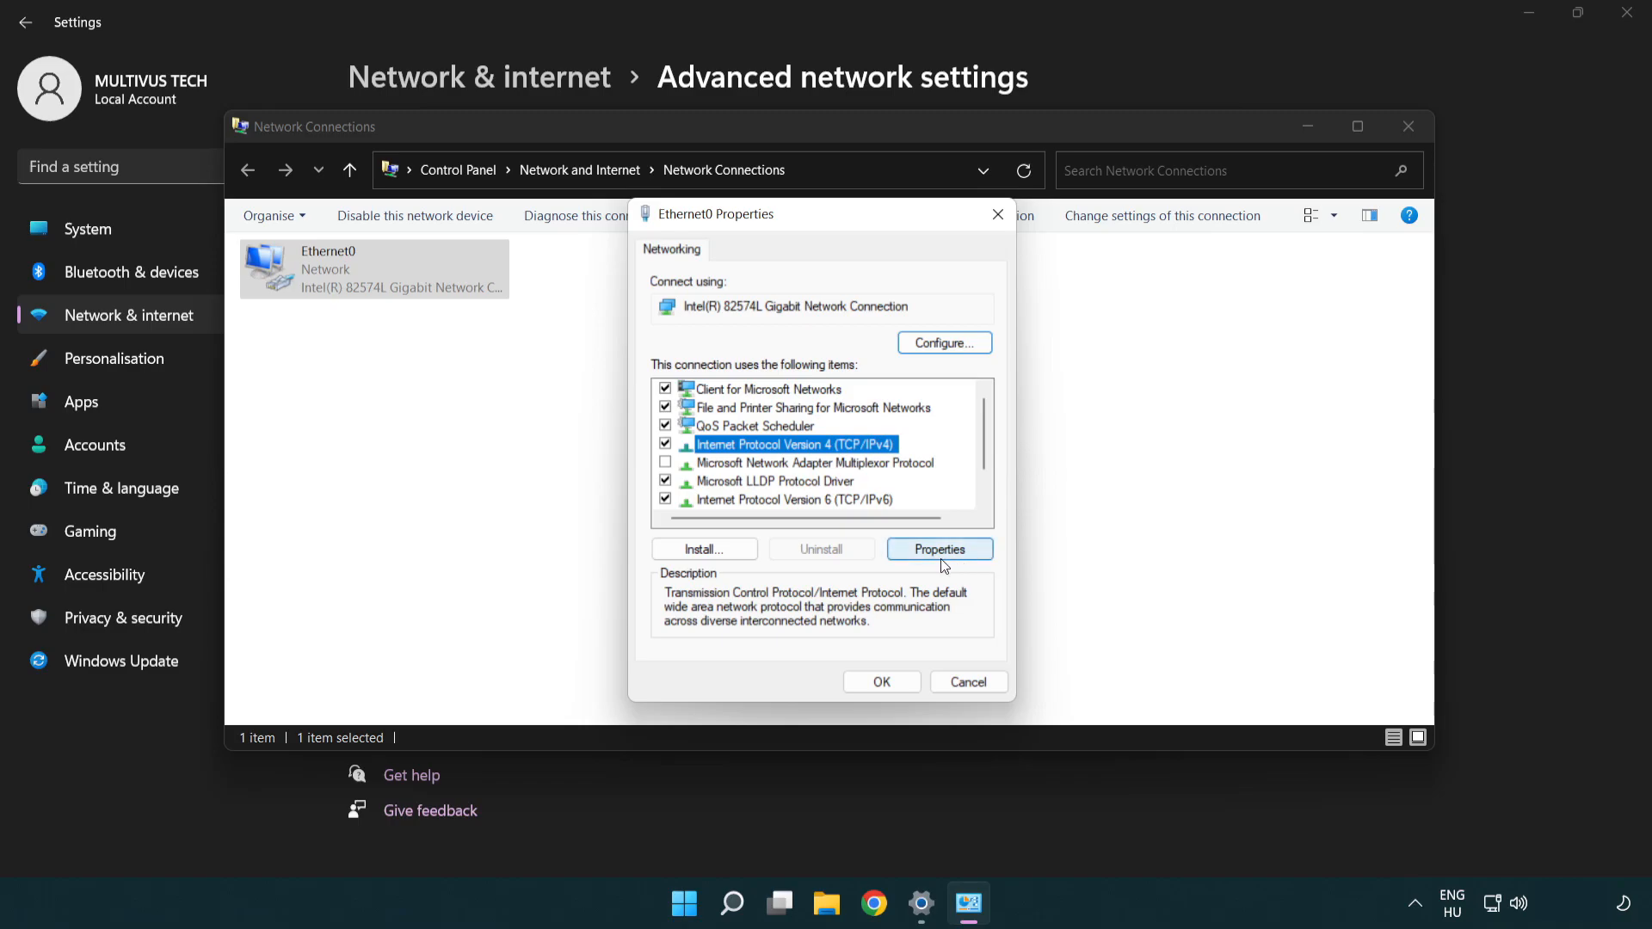
Set Ethernet0's IPv4 DNS servers manually to preferred 8.8.8.8 and alternate 8.8.4.4
{"action": "left_click", "coordinate": [937, 549]}
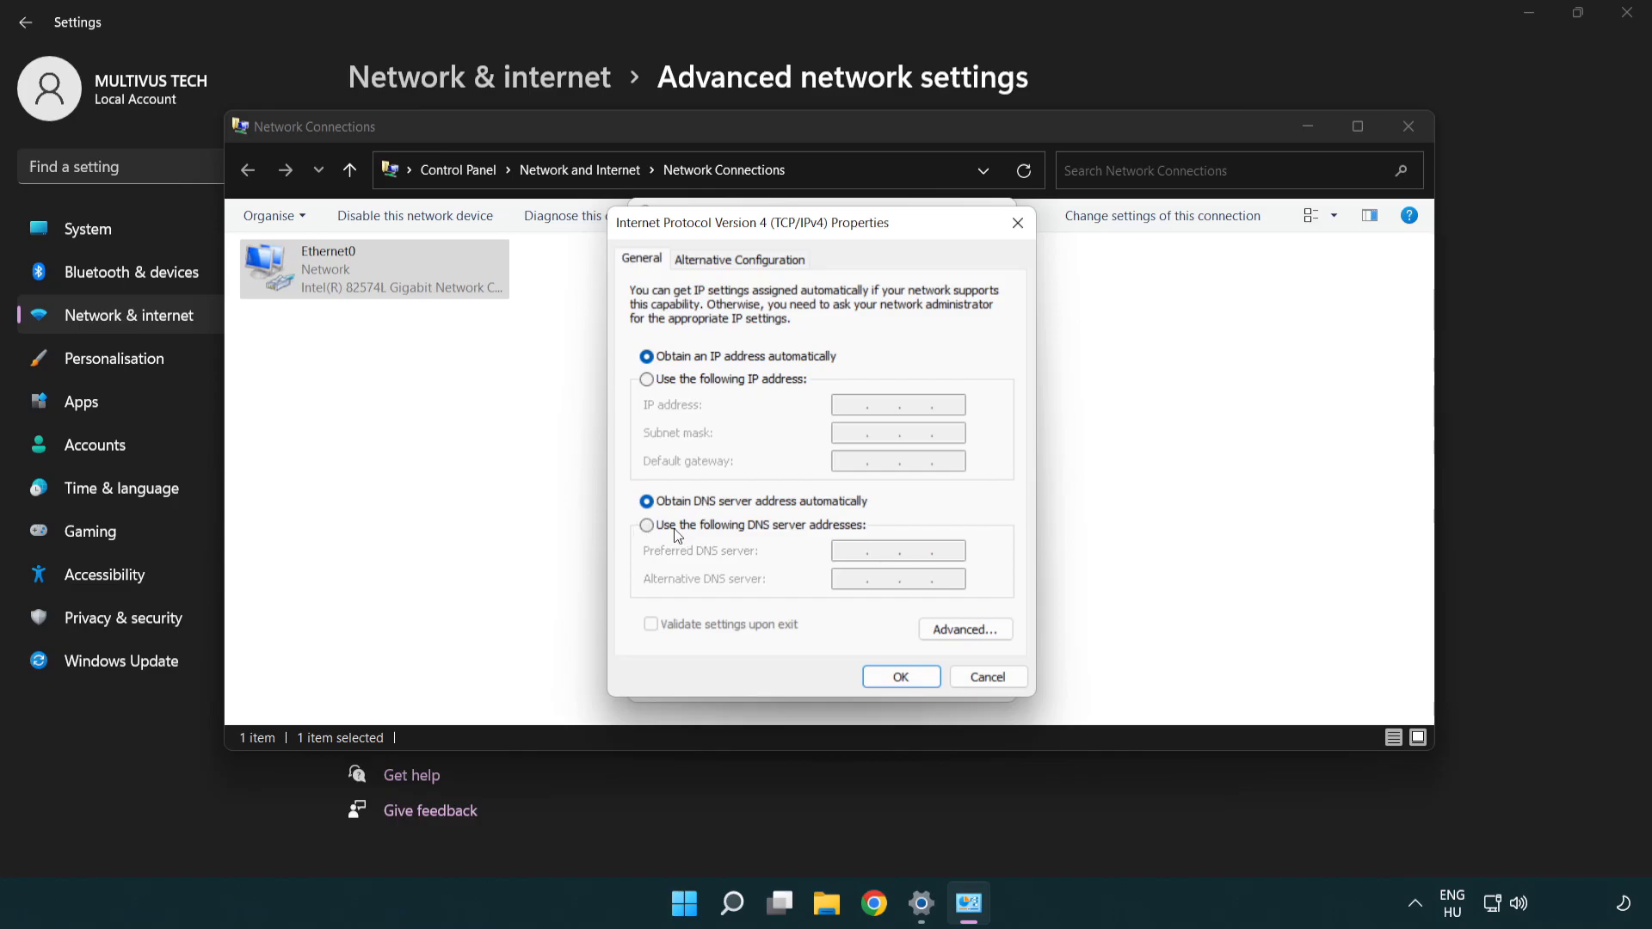
{"action": "left_click", "coordinate": [646, 525]}
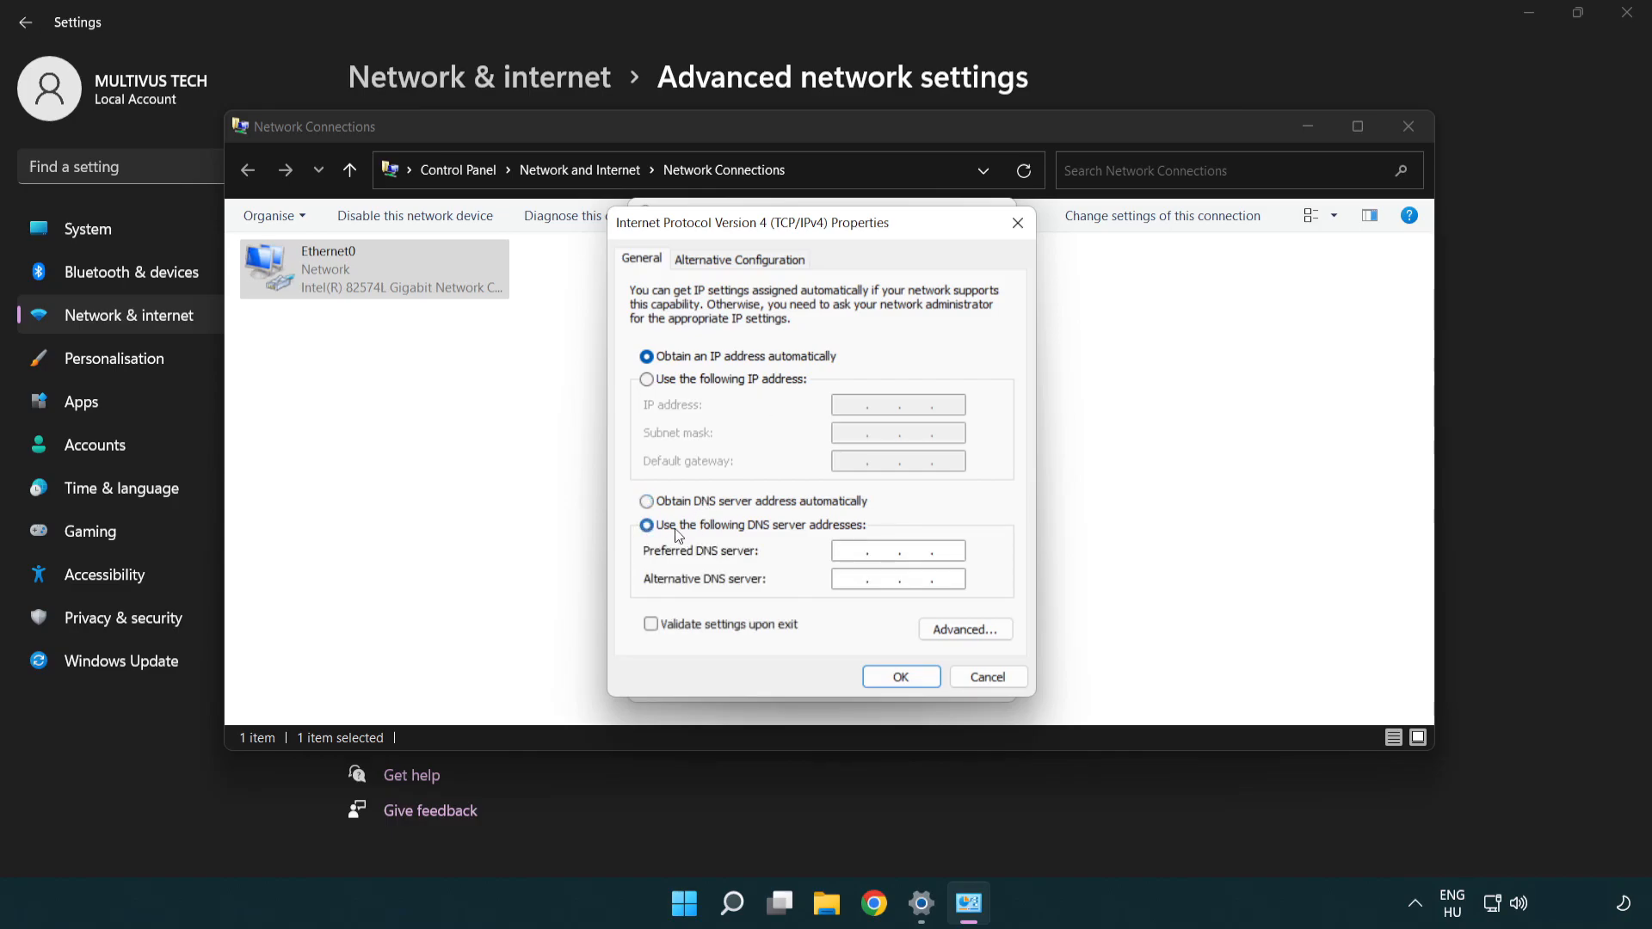
{"action": "left_click", "coordinate": [898, 550]}
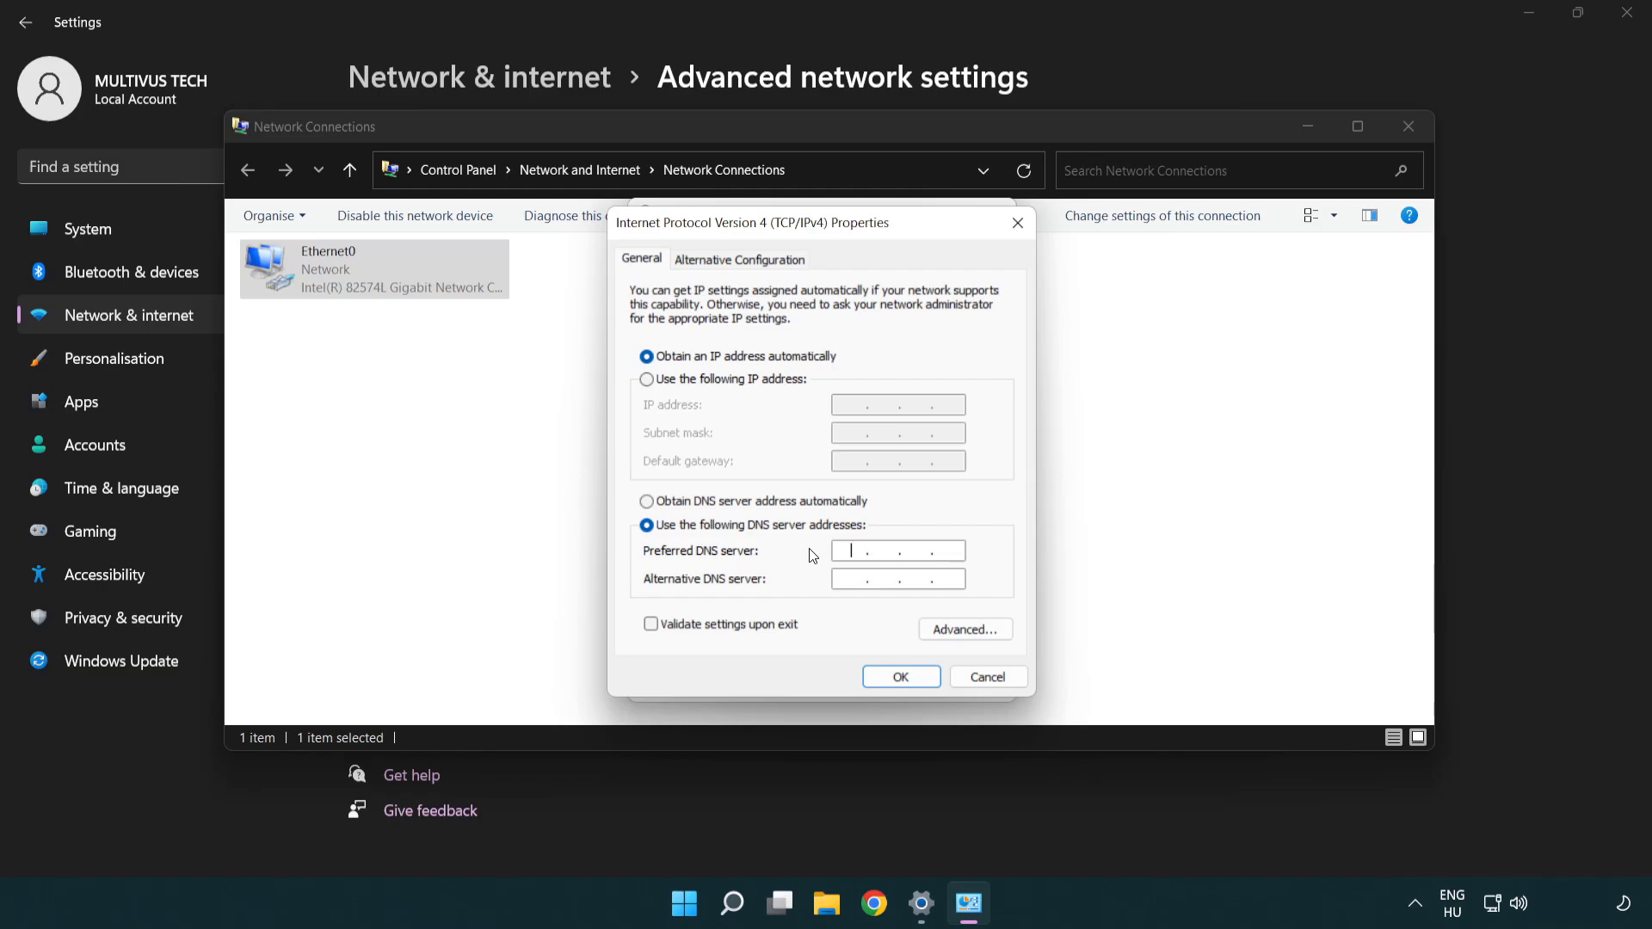
{"action": "type", "text": "8.8.8.8"}
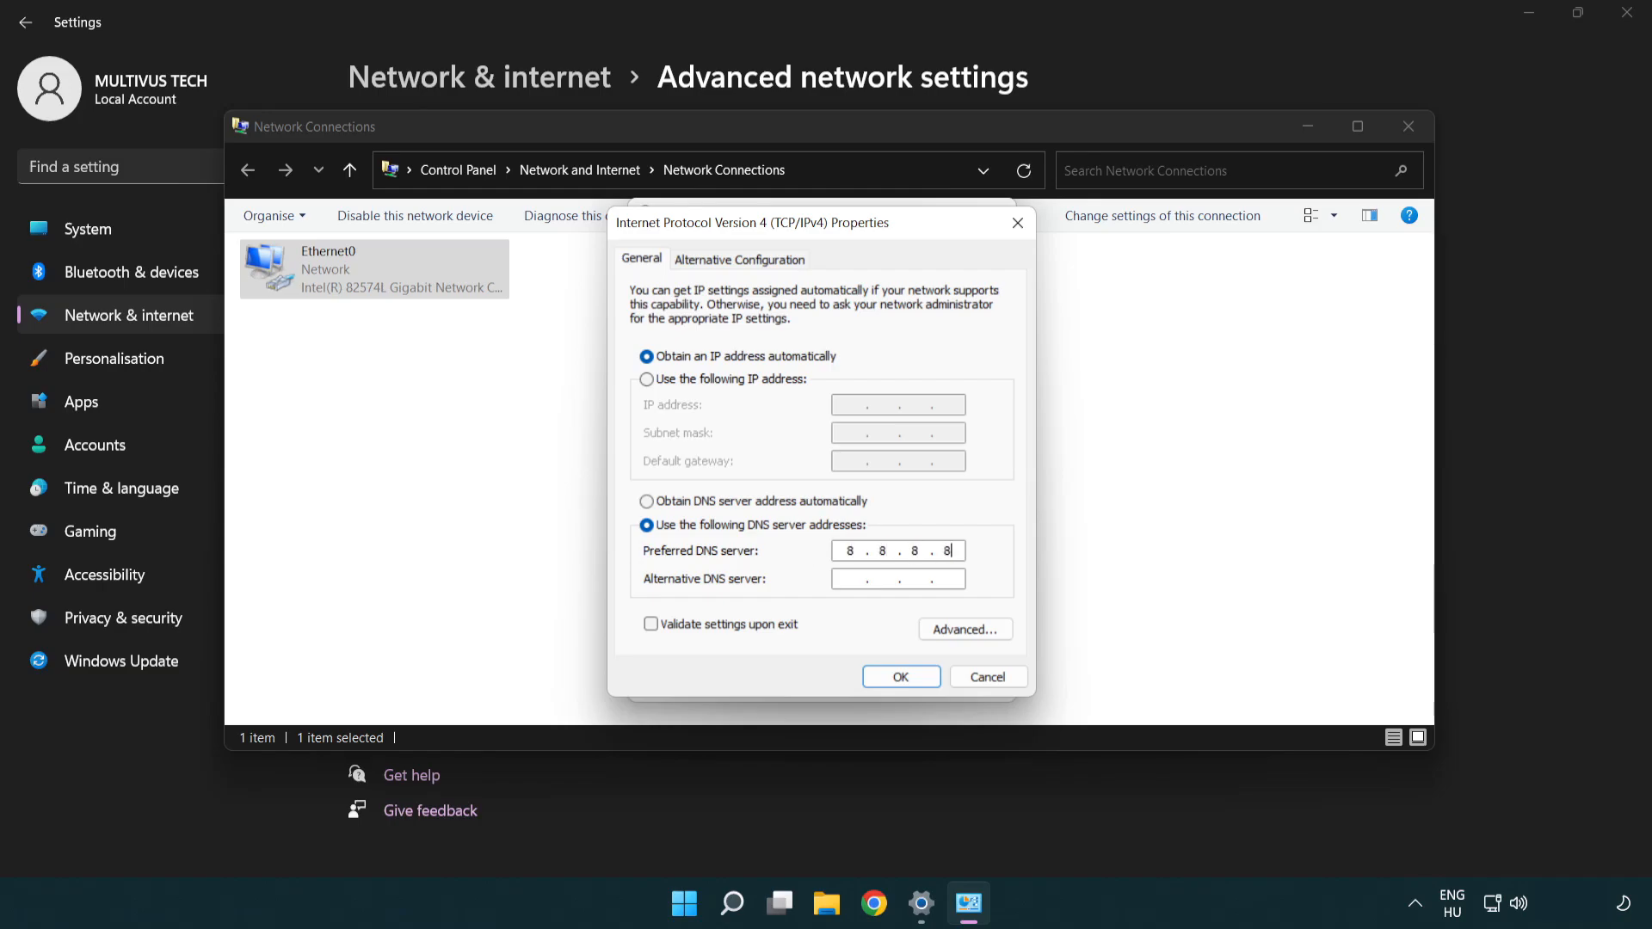
{"action": "left_click", "coordinate": [897, 578]}
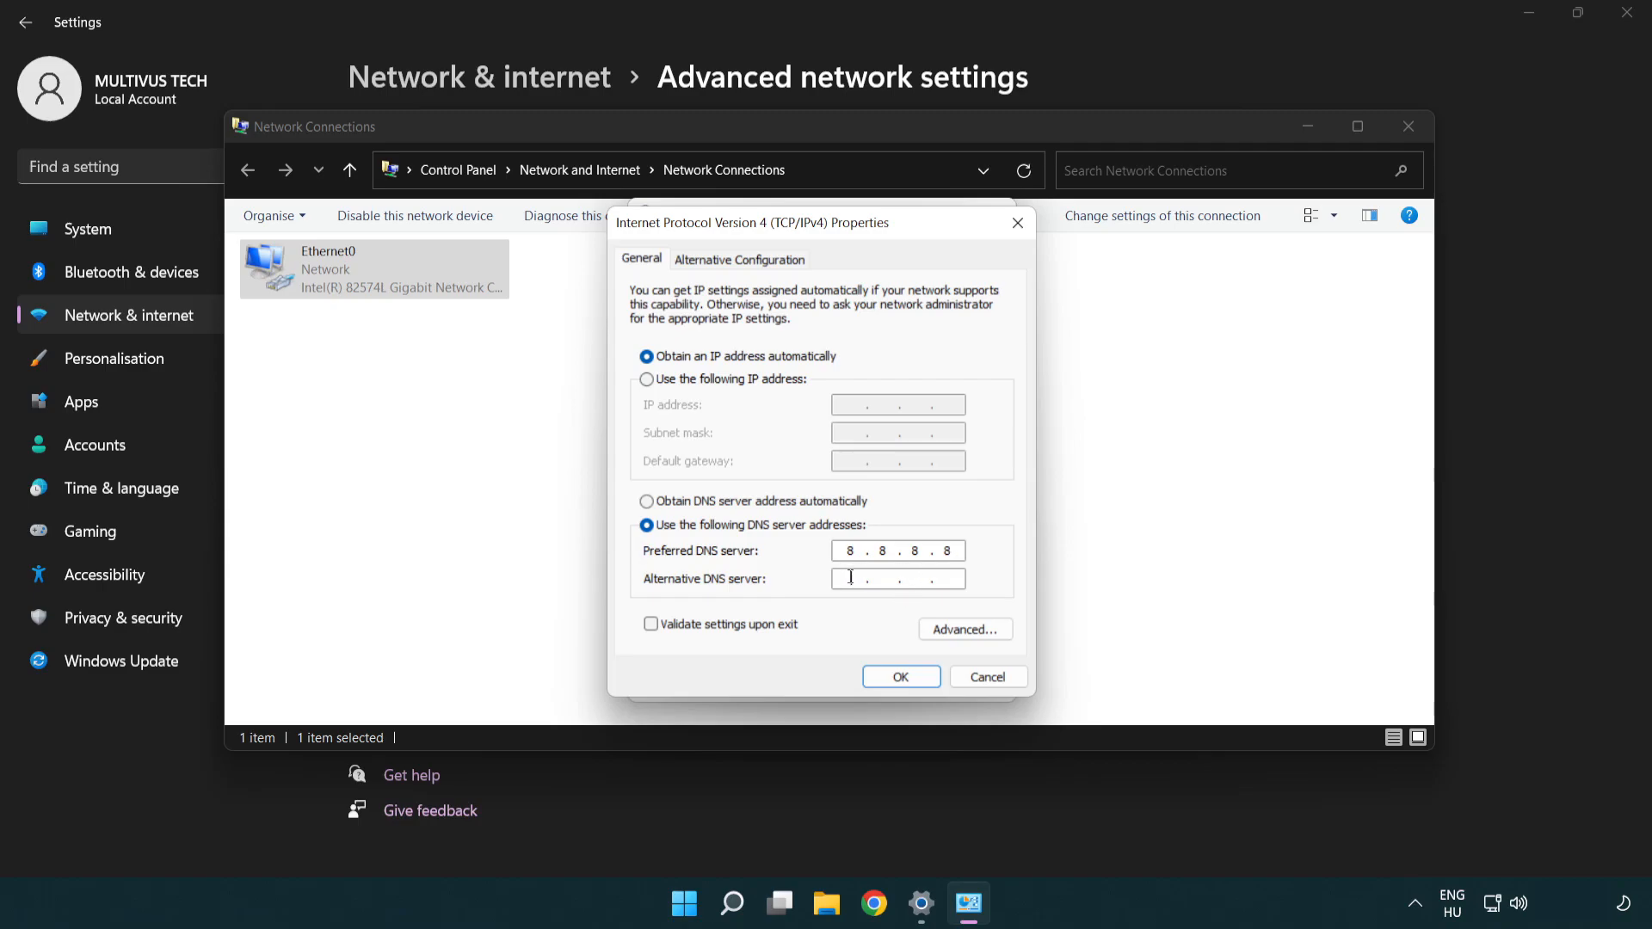
{"action": "mouse_move", "coordinate": [803, 585]}
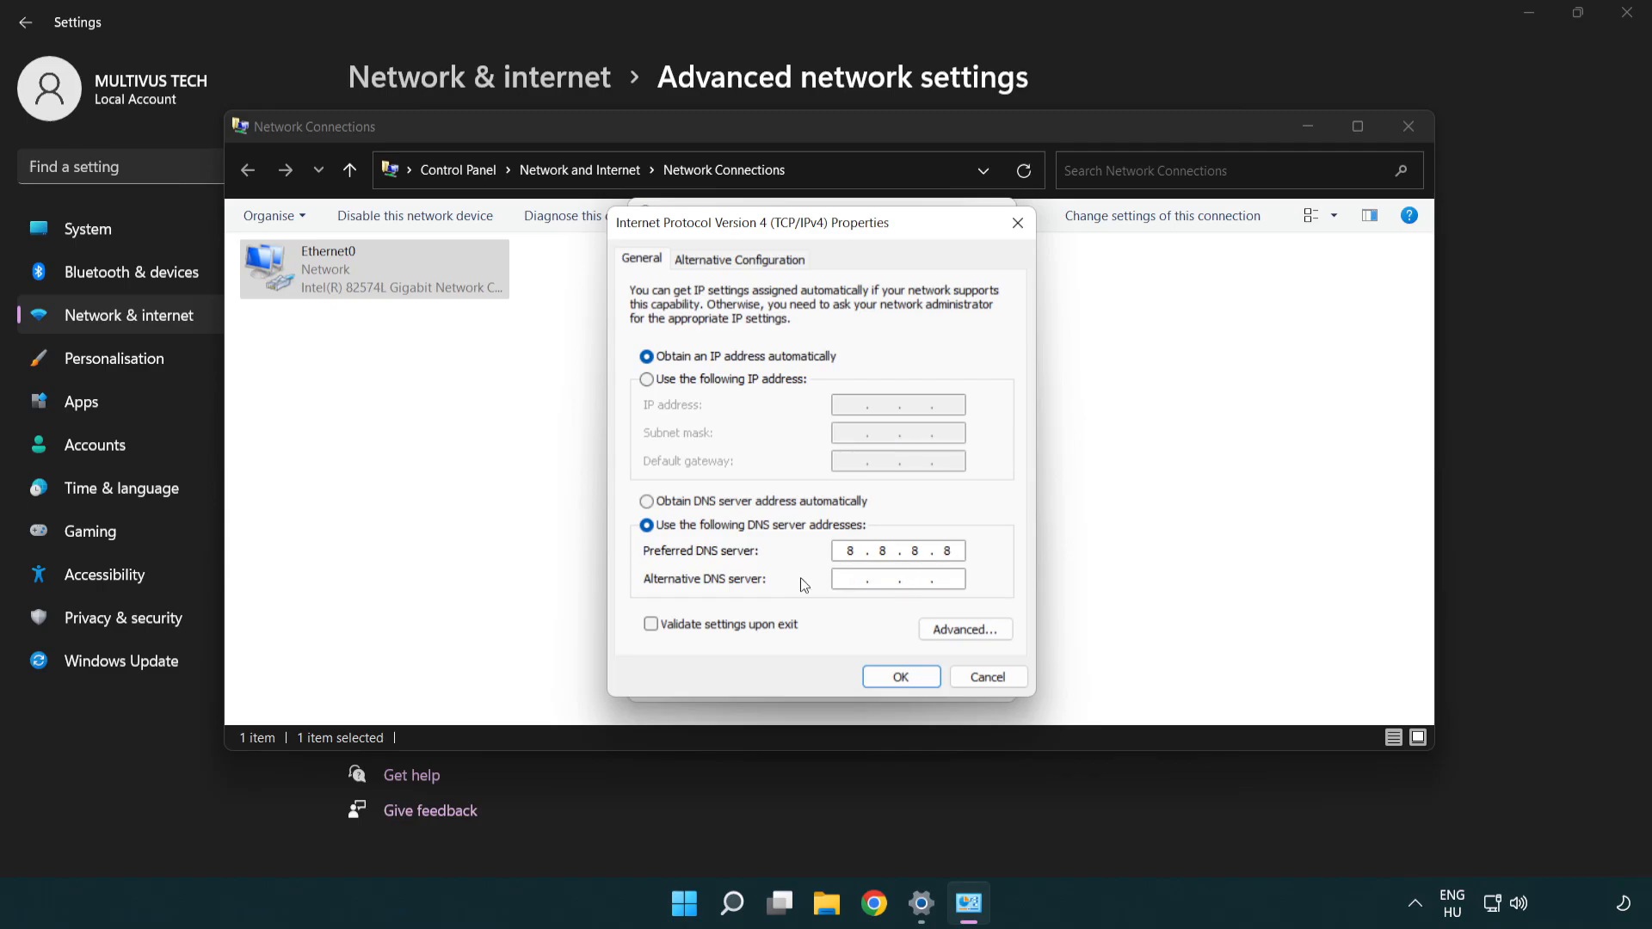
{"action": "type", "text": "8"}
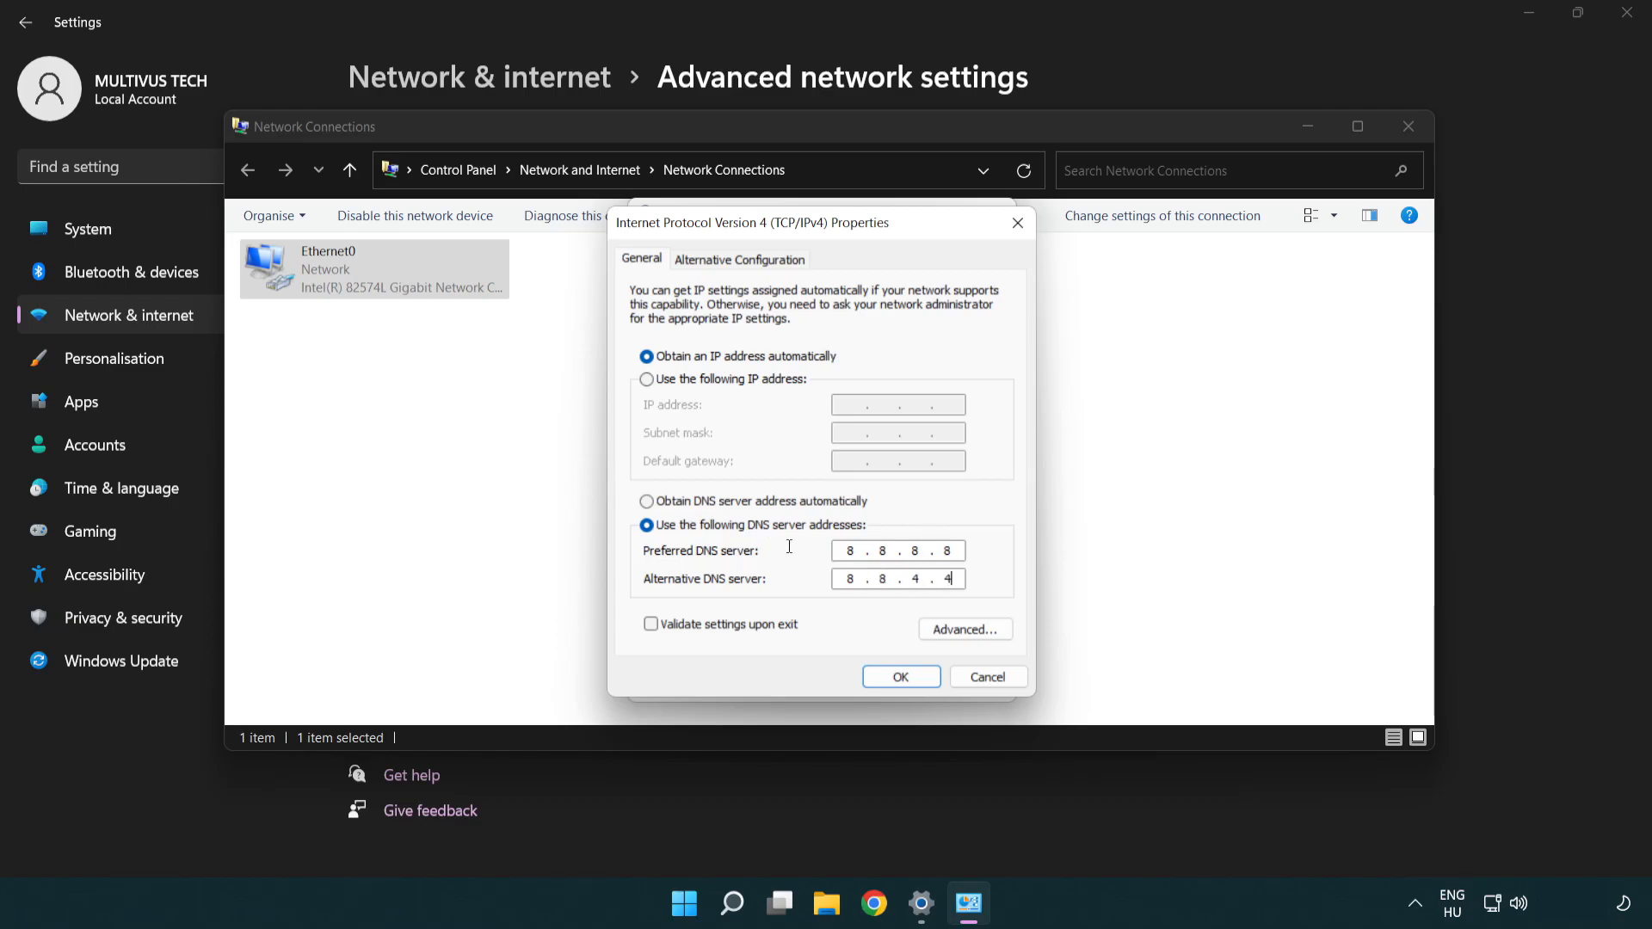
{"action": "mouse_move", "coordinate": [900, 676]}
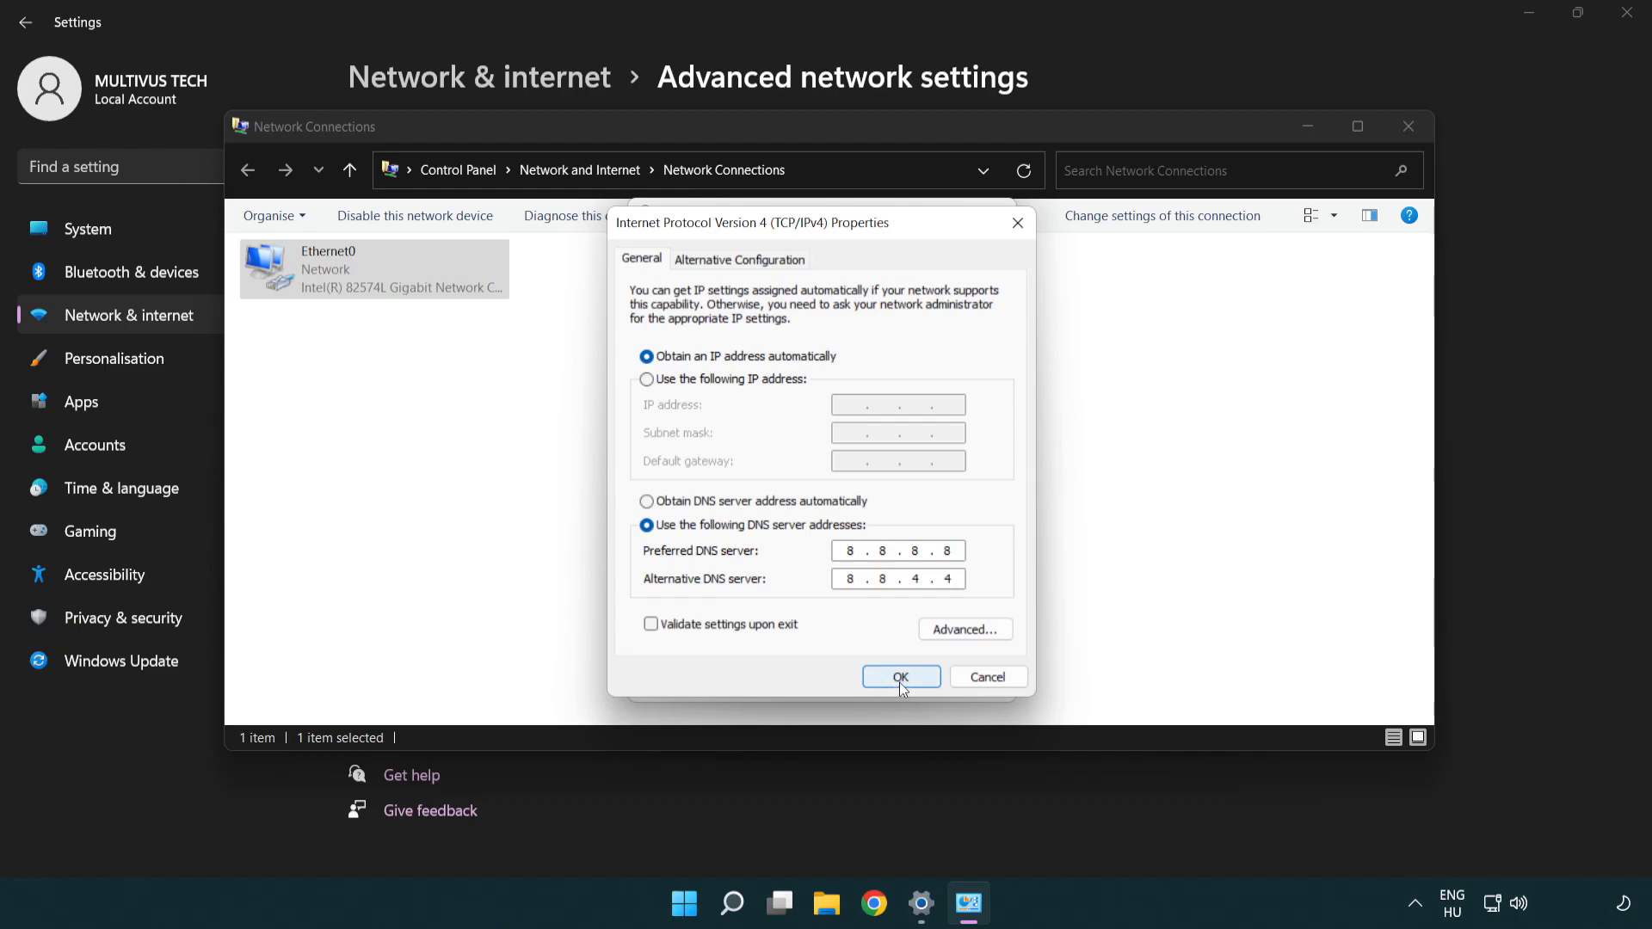
Confirm the IPv4 and Ethernet0 properties, then close Network Connections and Settings
{"action": "left_click", "coordinate": [900, 677]}
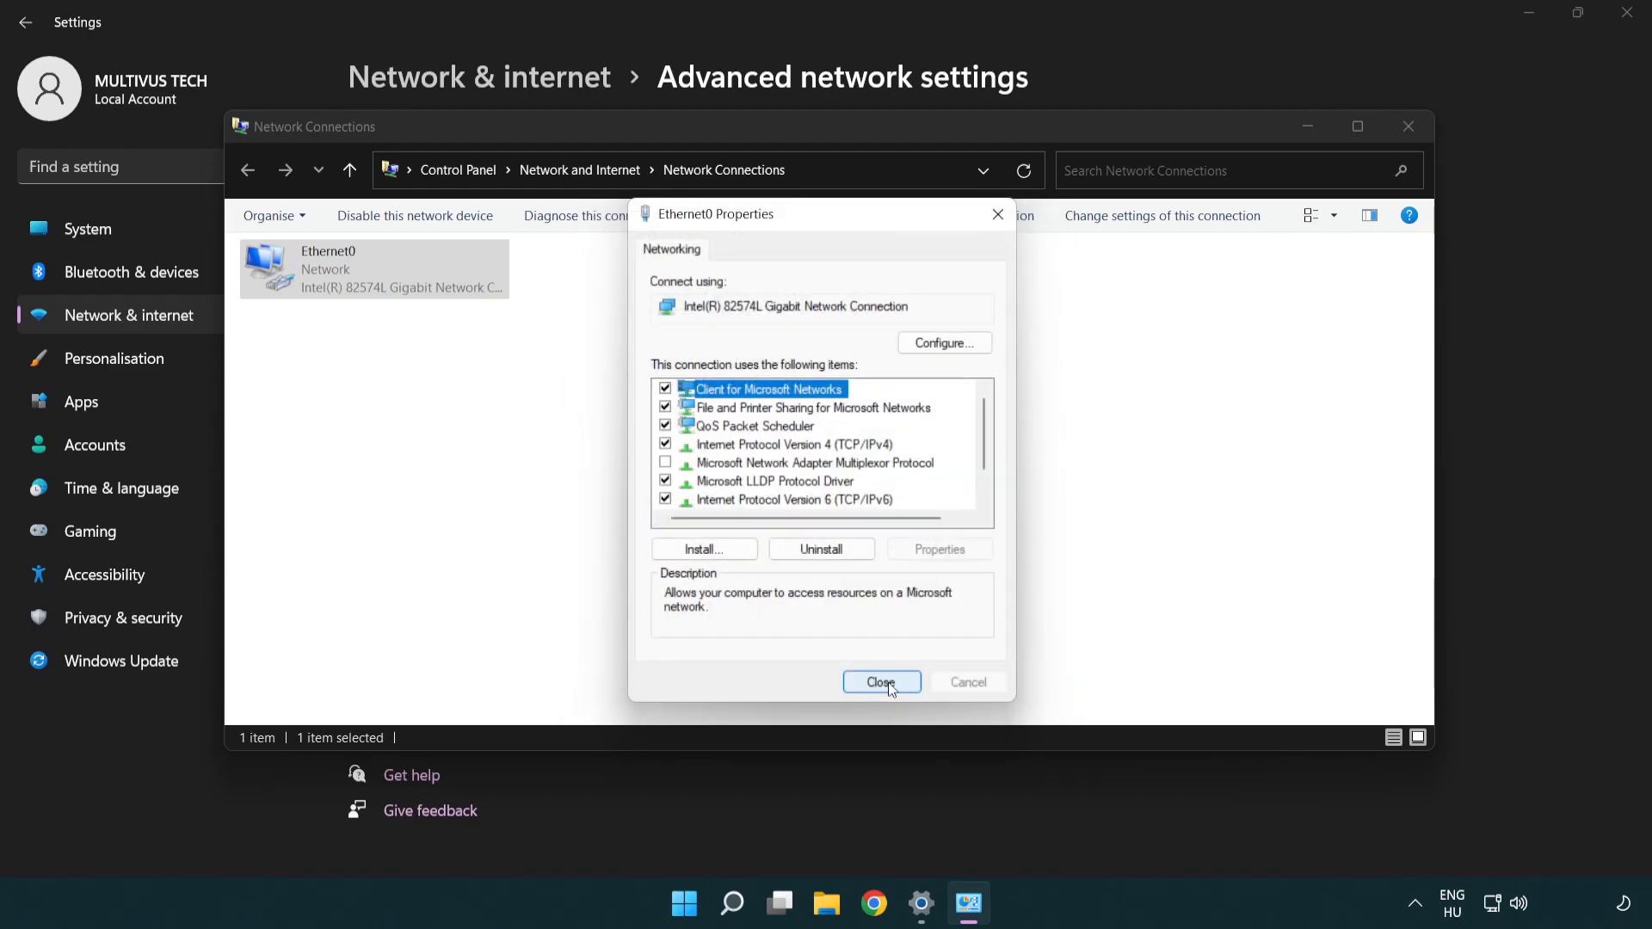
{"action": "left_click", "coordinate": [881, 682]}
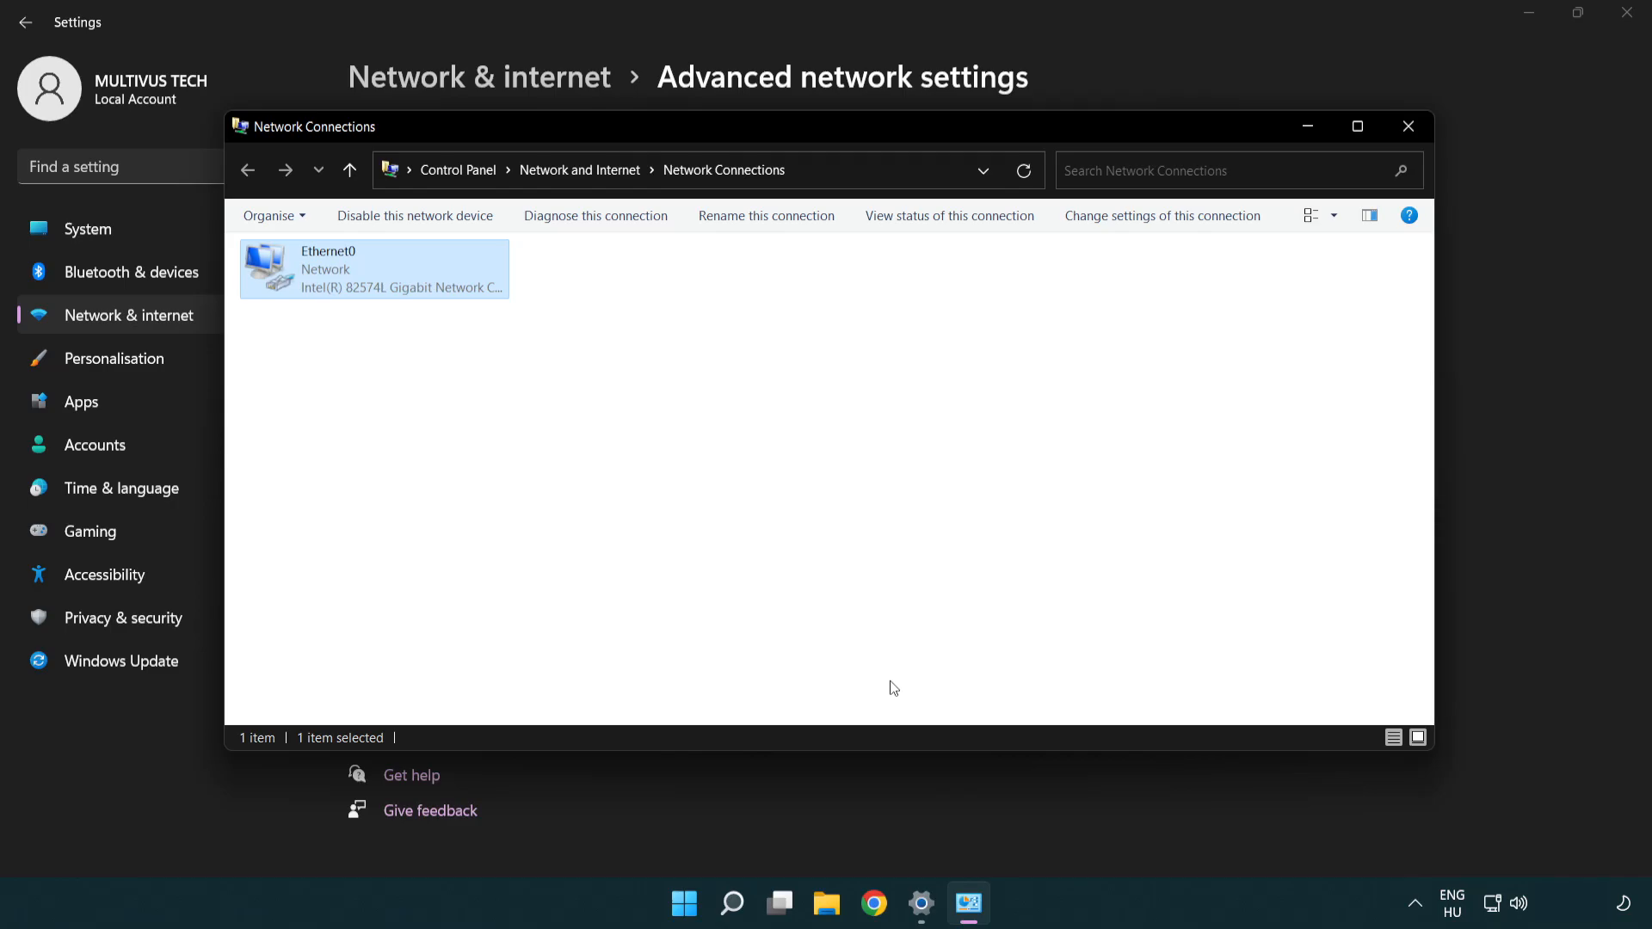
{"action": "mouse_move", "coordinate": [1409, 126]}
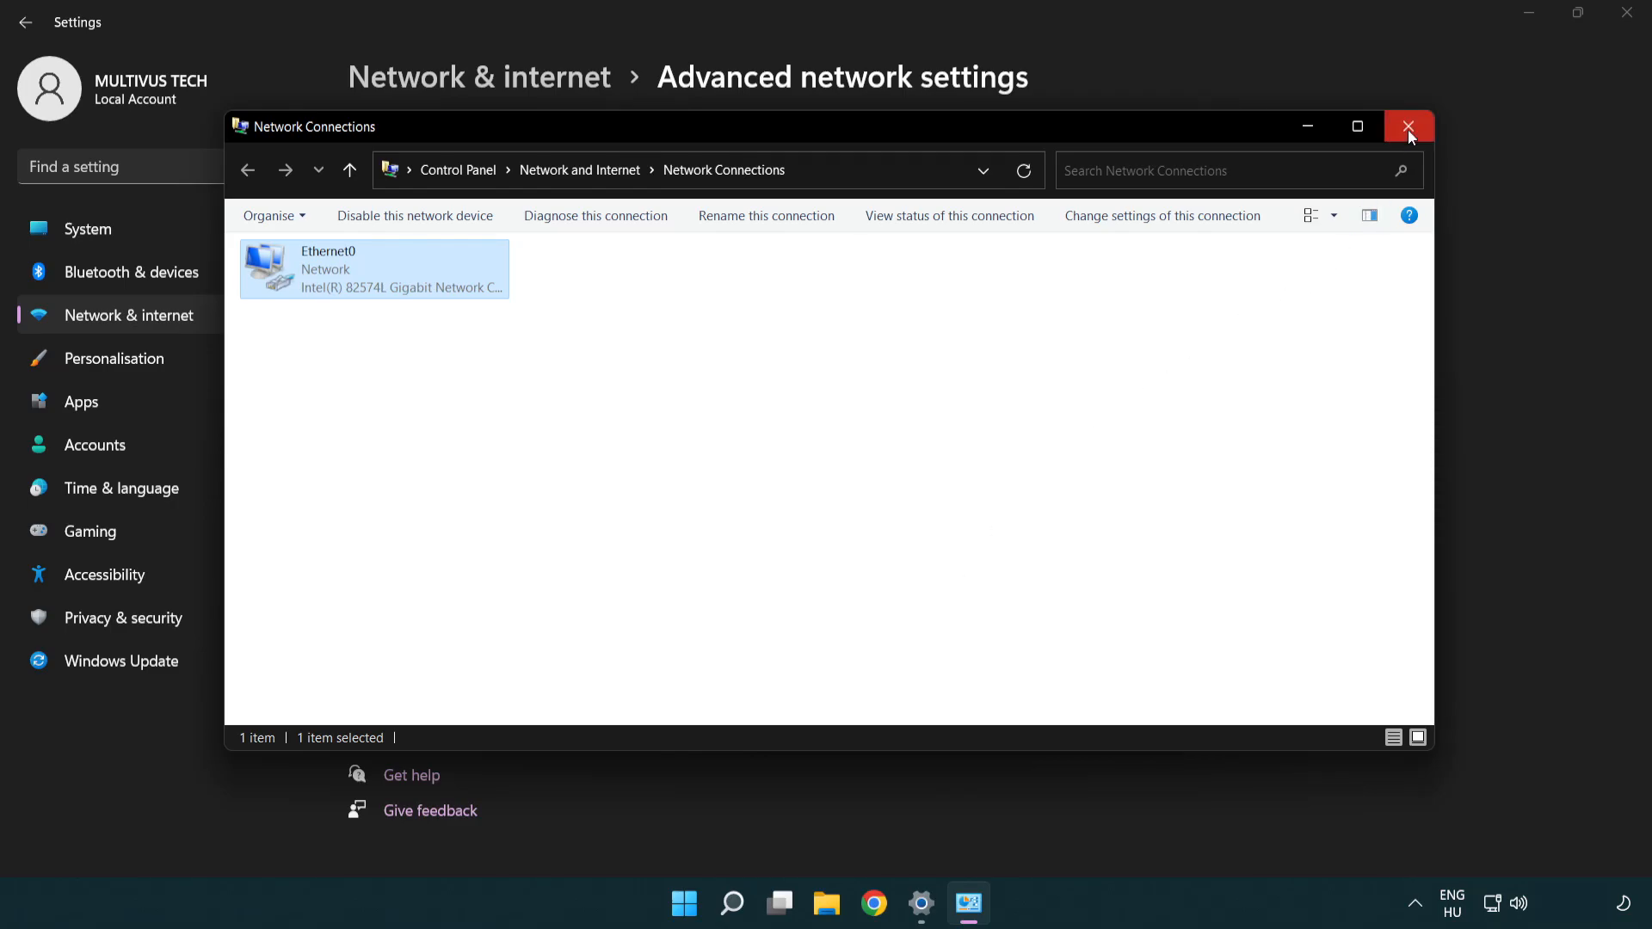
{"action": "left_click", "coordinate": [1409, 127]}
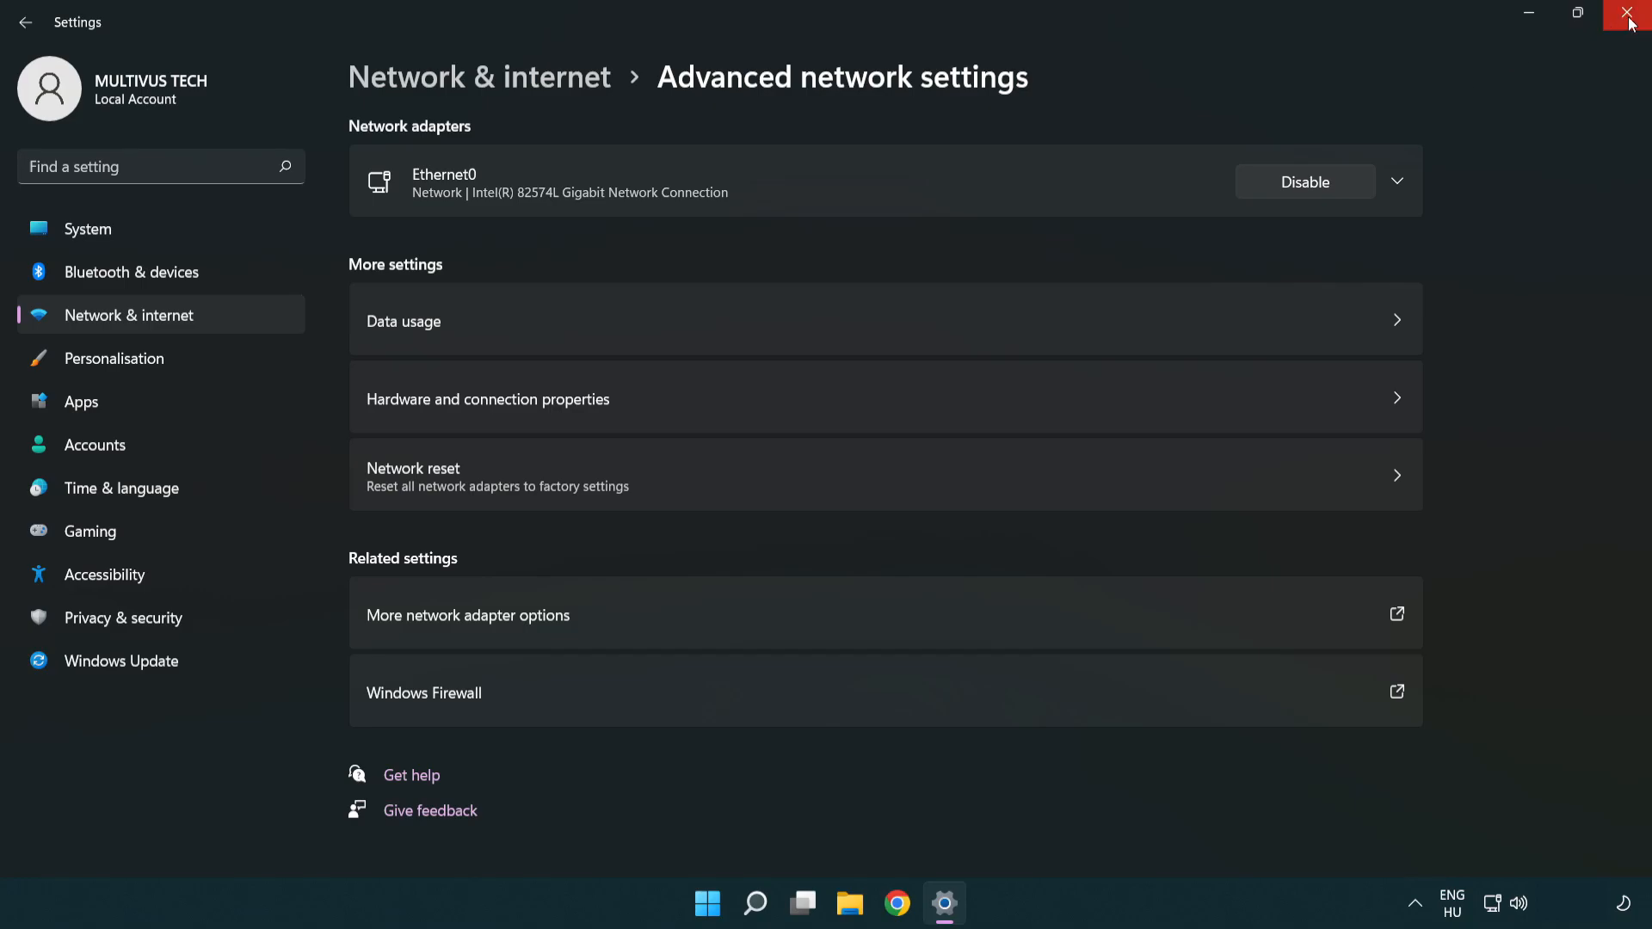
{"action": "left_click", "coordinate": [1632, 15]}
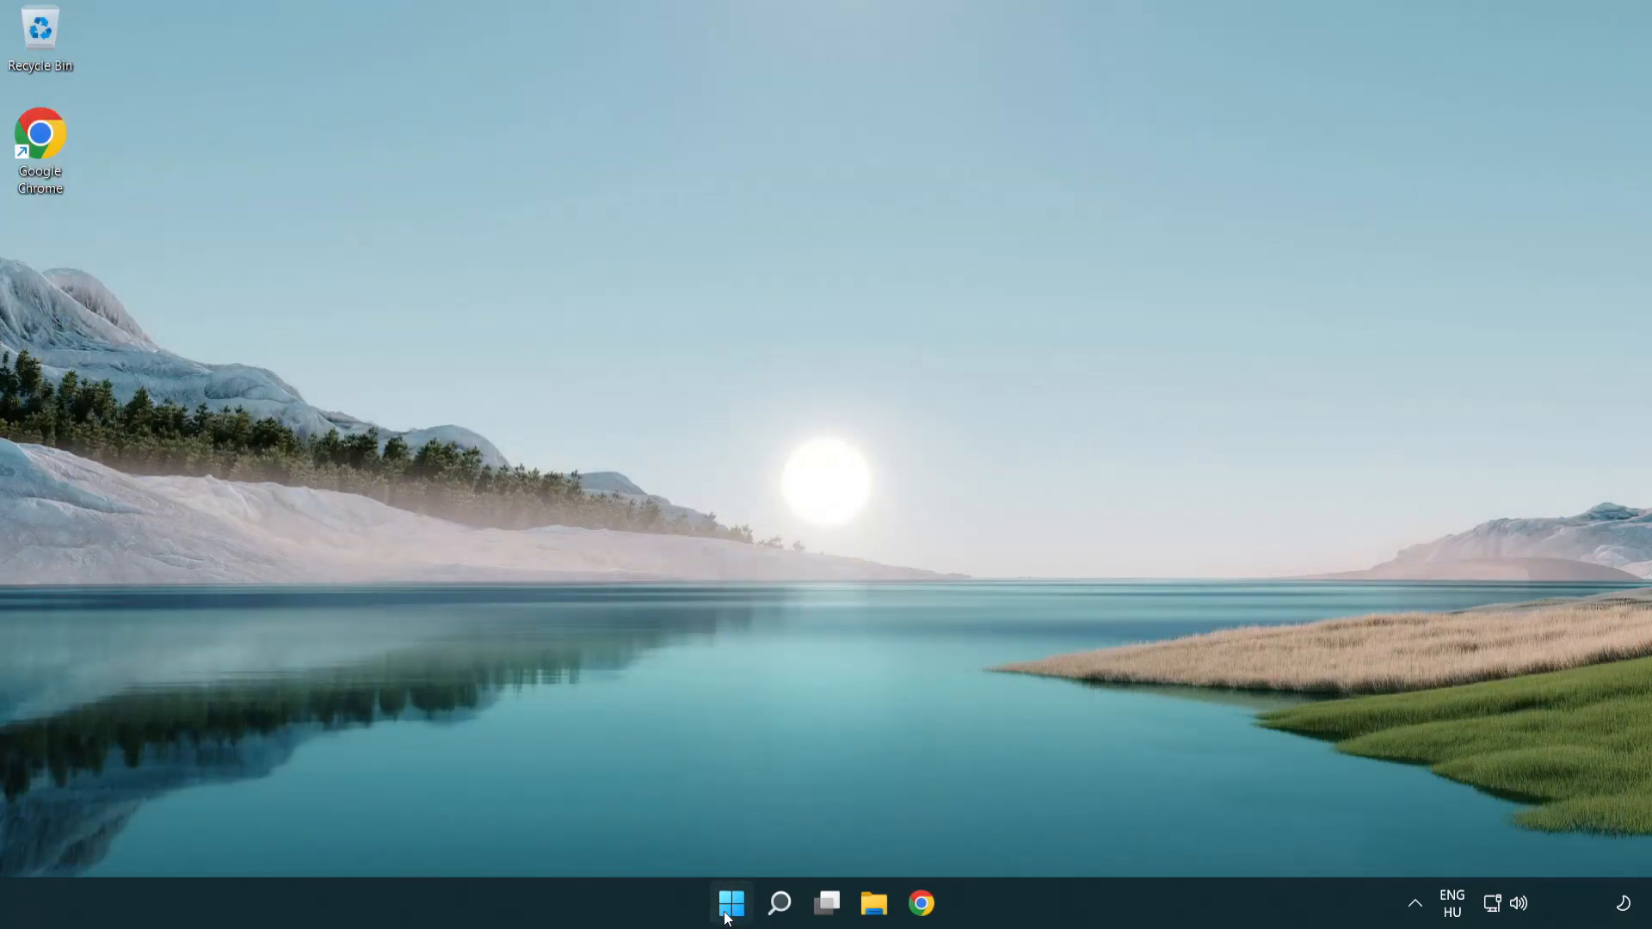
{"action": "left_click", "coordinate": [730, 903]}
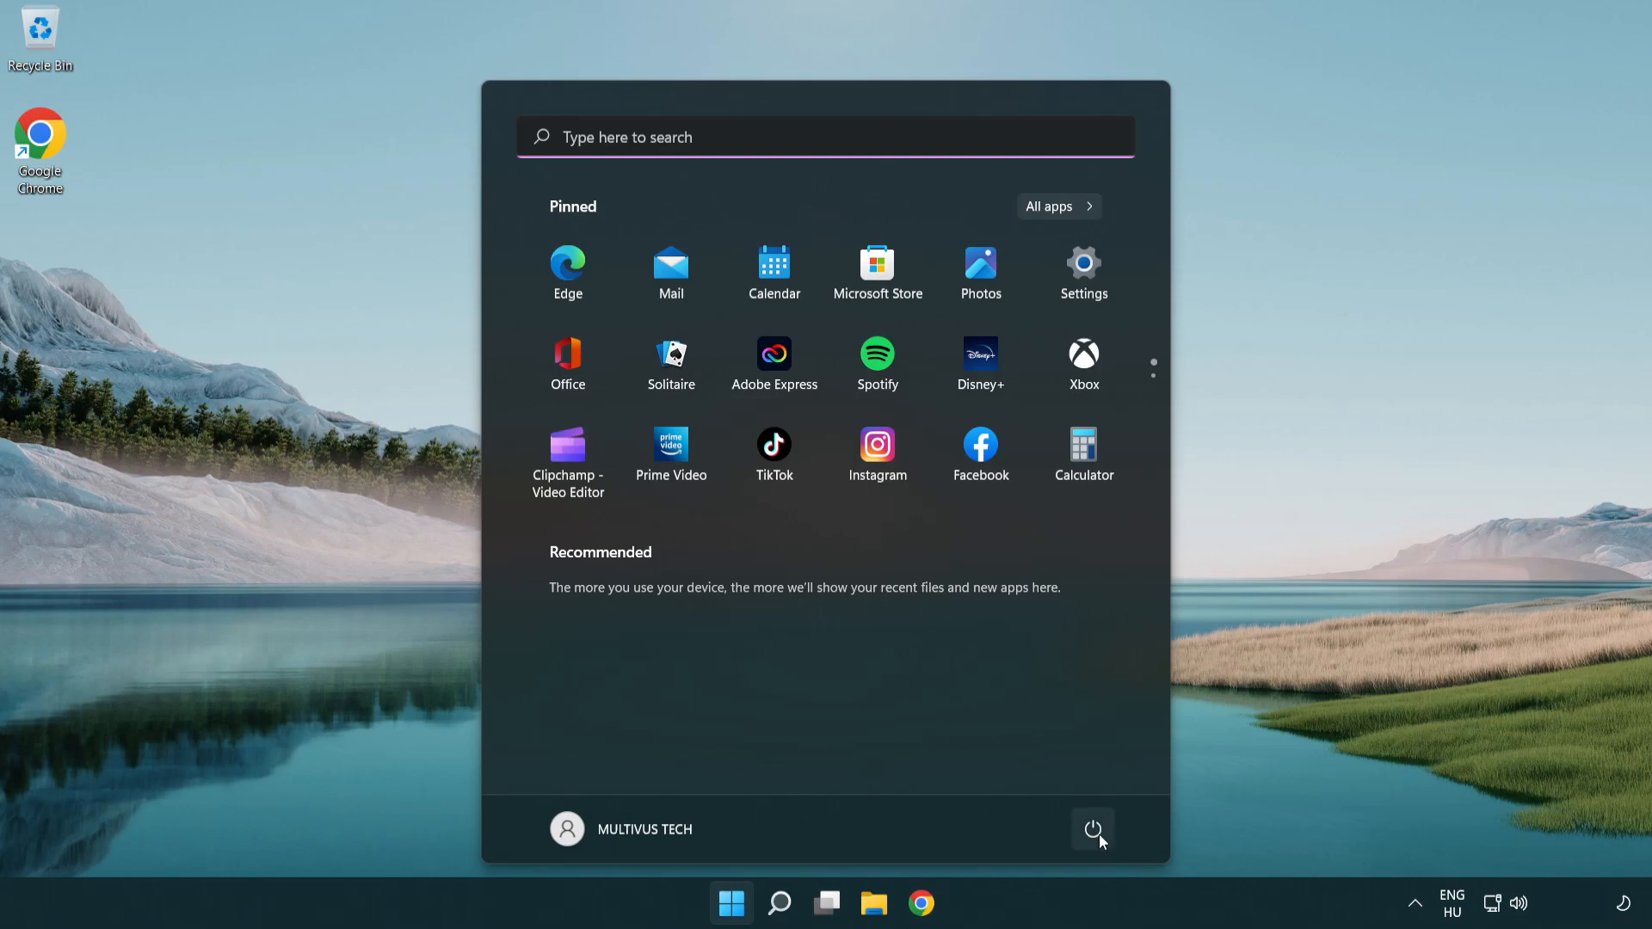
{"action": "left_click", "coordinate": [1093, 830]}
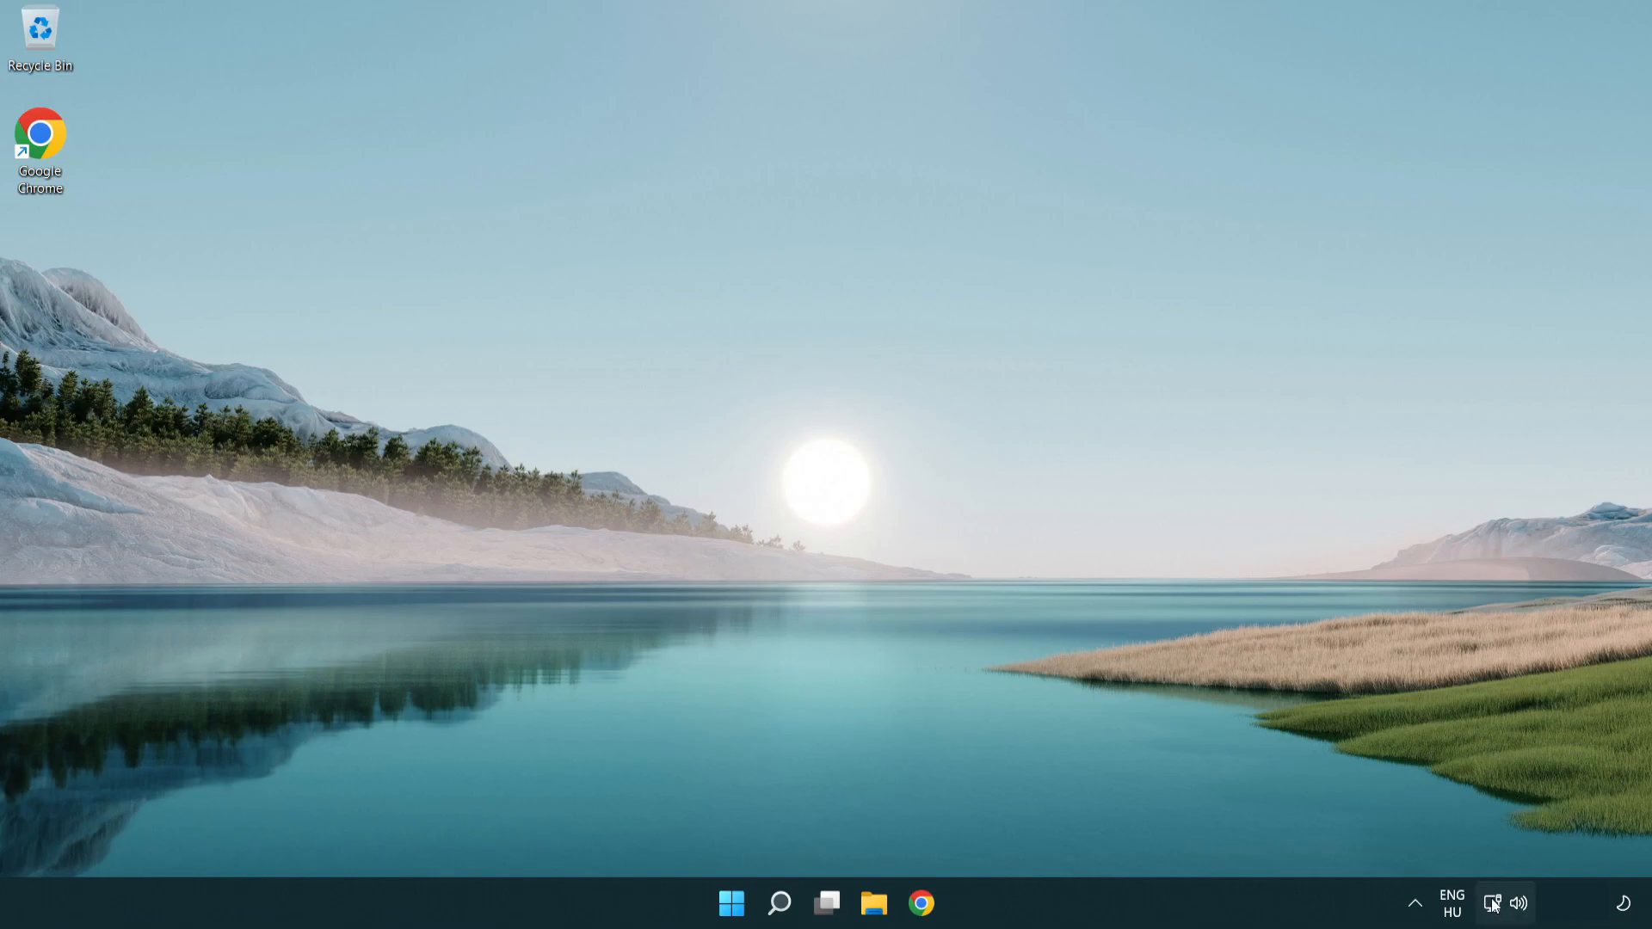
{"action": "mouse_move", "coordinate": [1492, 902]}
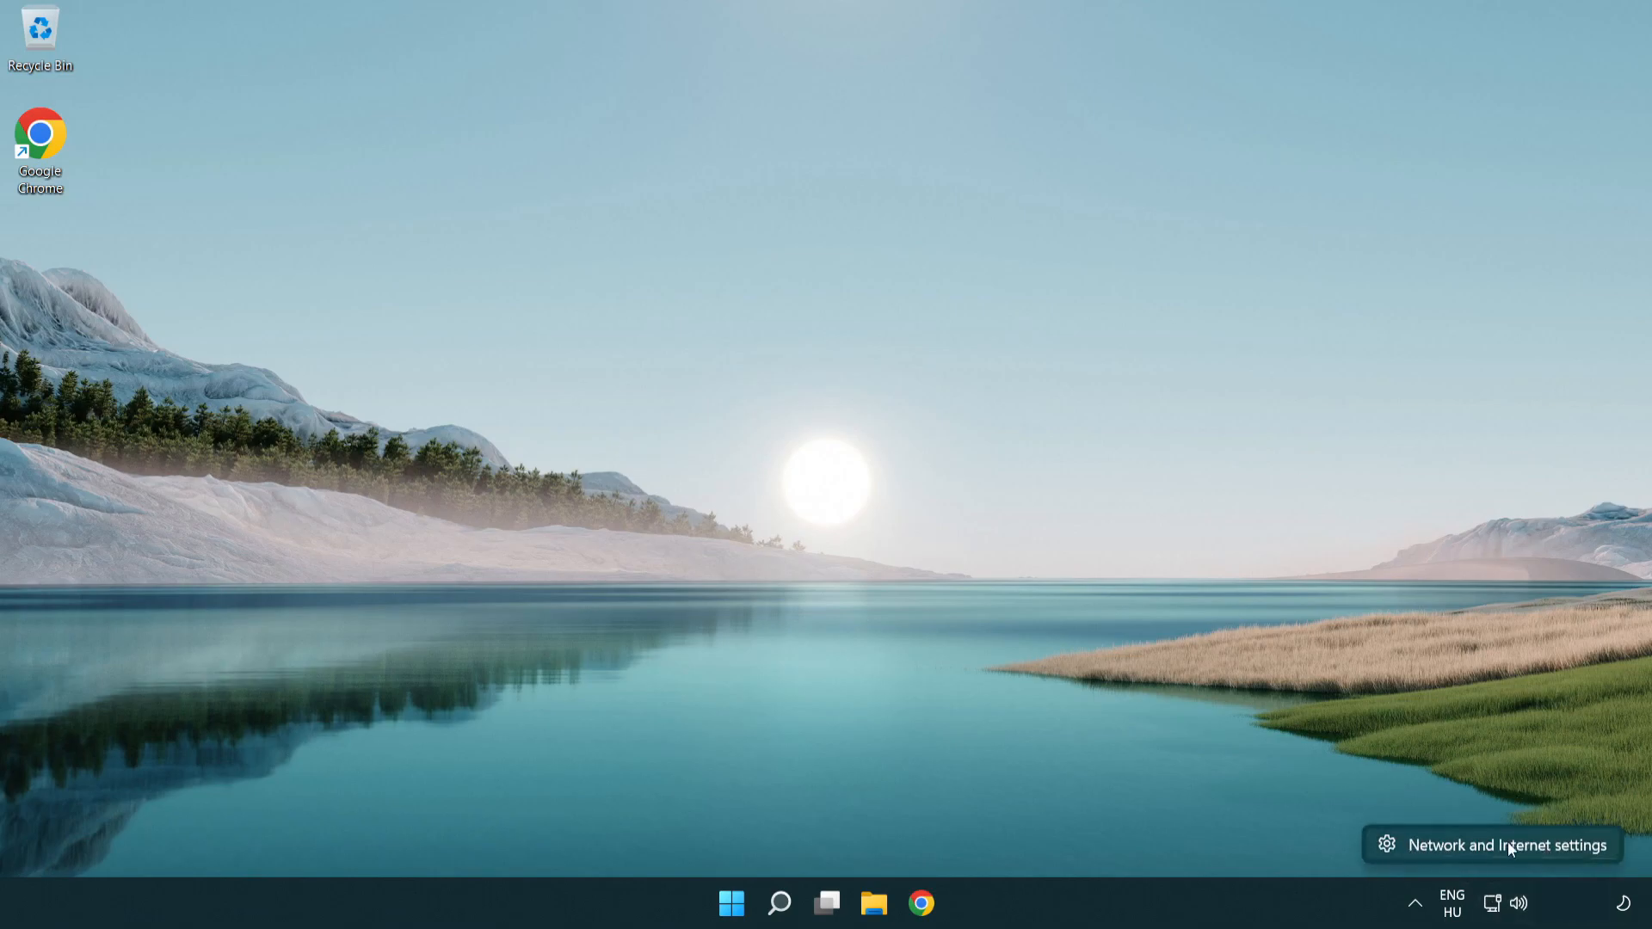
Open Network reset from the Network & internet advanced network settings
{"action": "left_click", "coordinate": [1506, 845]}
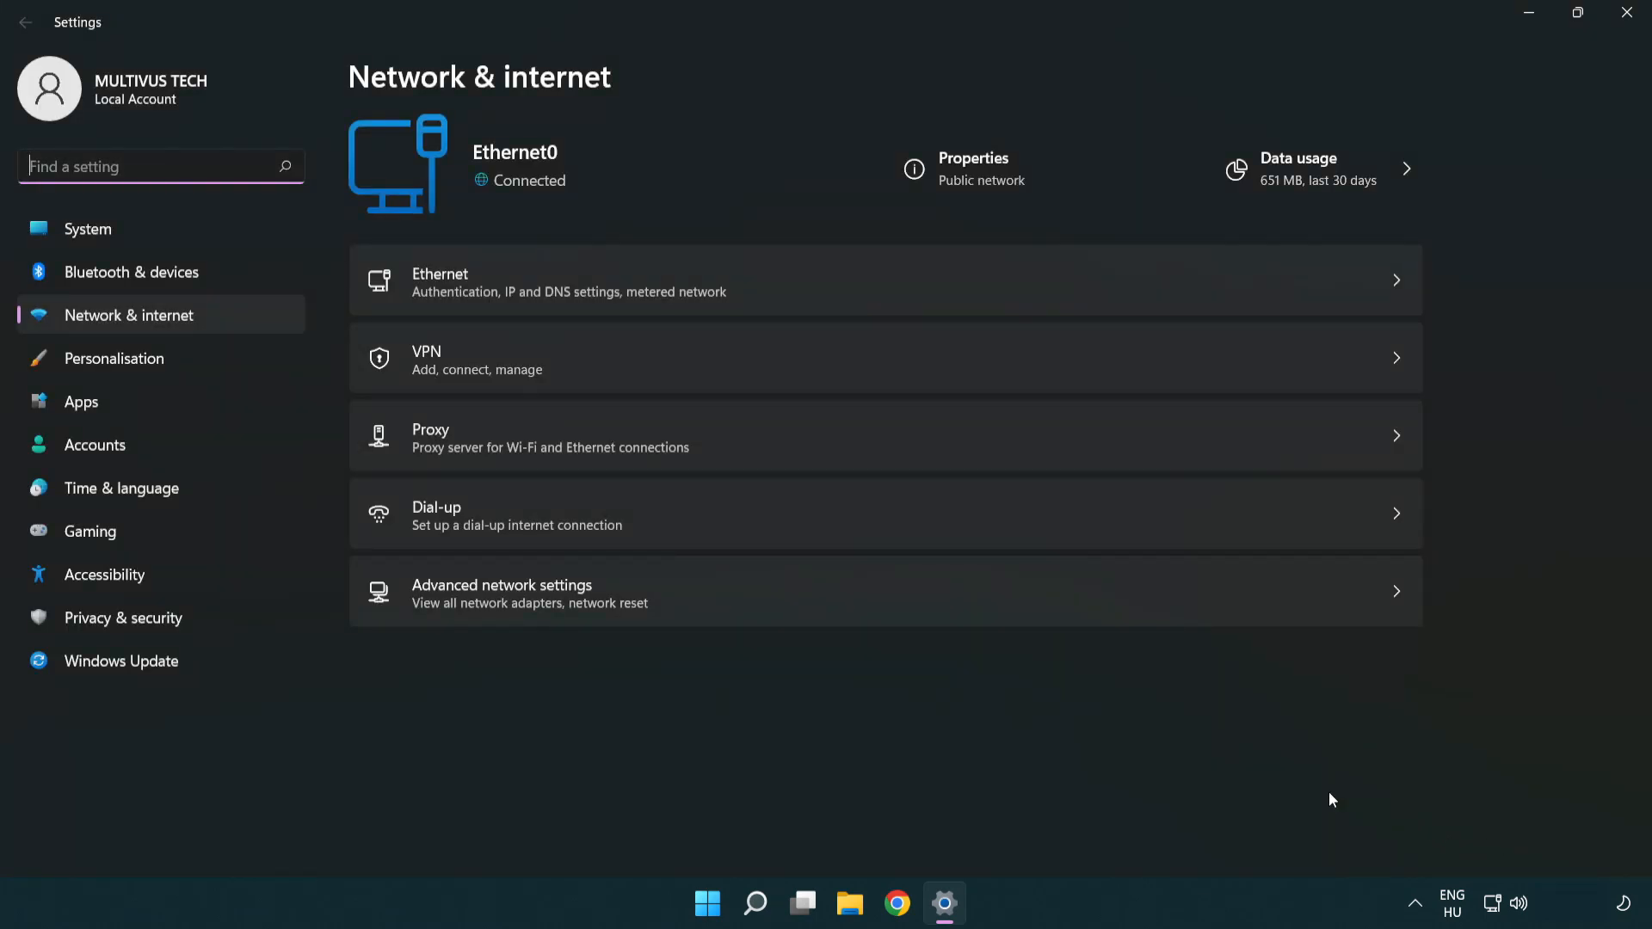
{"action": "mouse_move", "coordinate": [751, 602]}
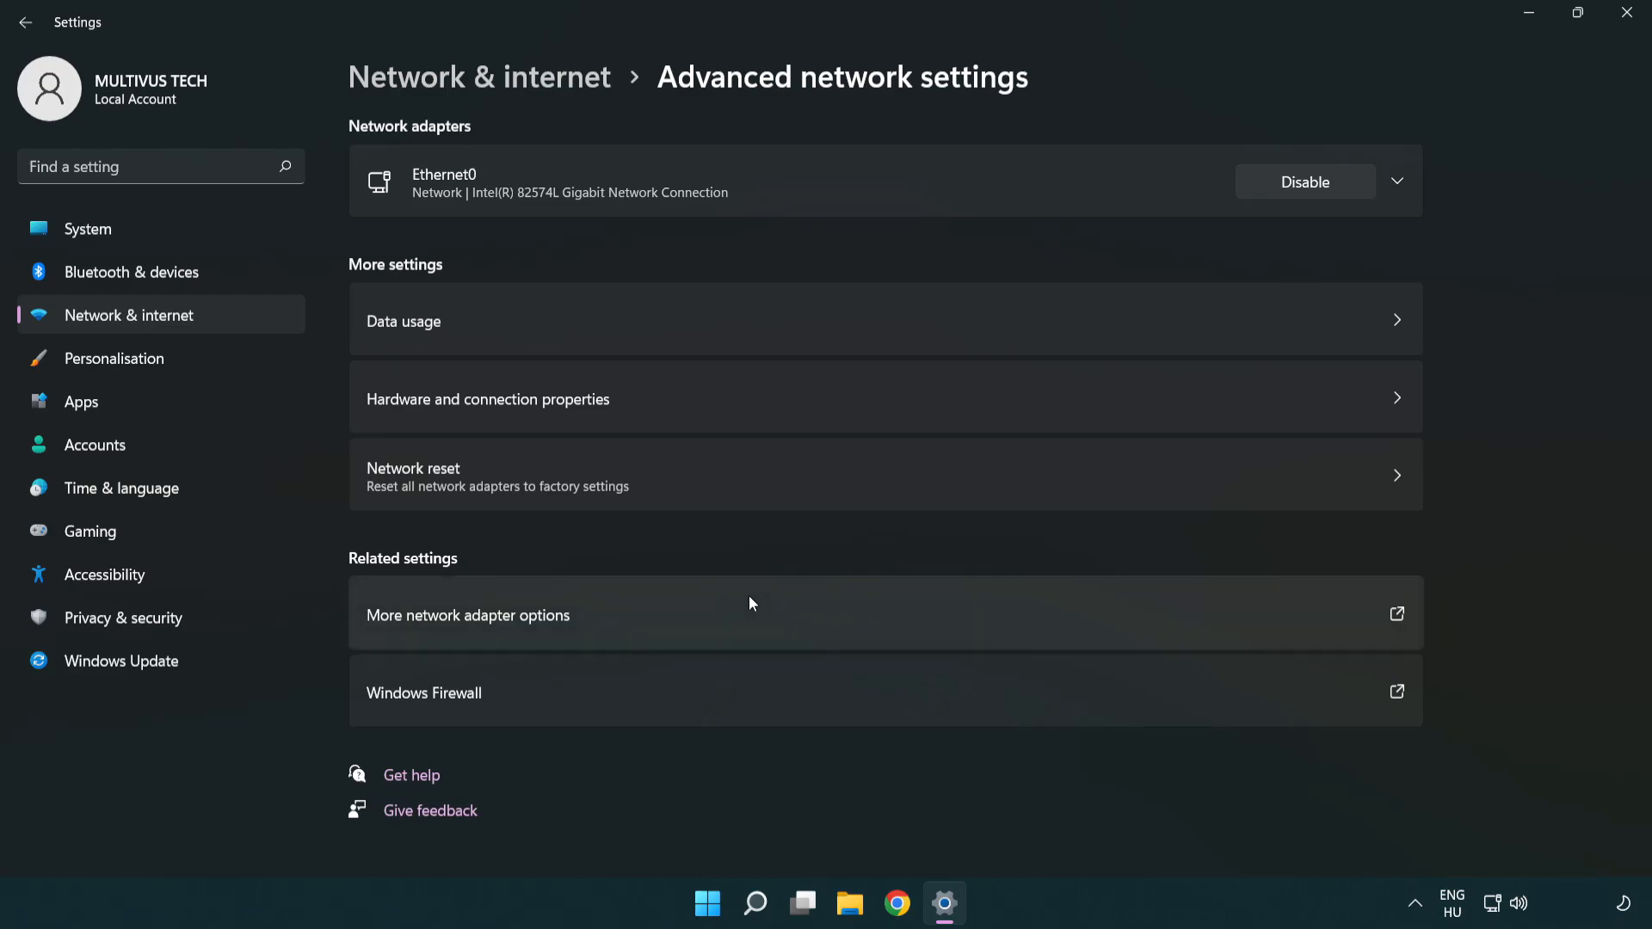
{"action": "mouse_move", "coordinate": [743, 496]}
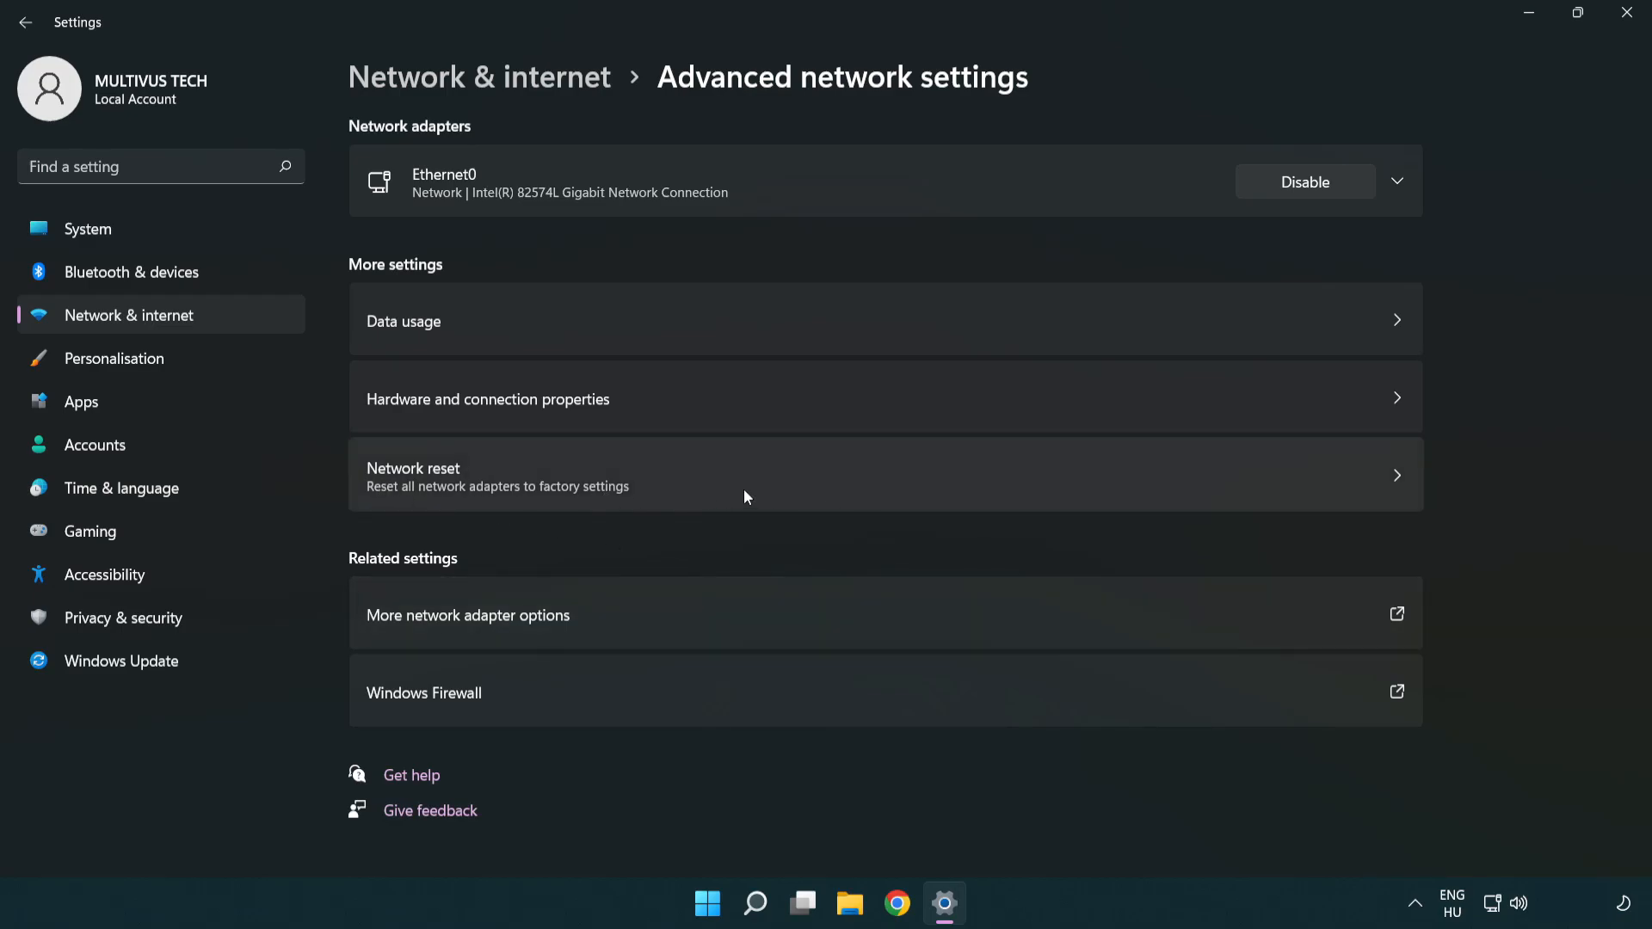
{"action": "left_click", "coordinate": [738, 474]}
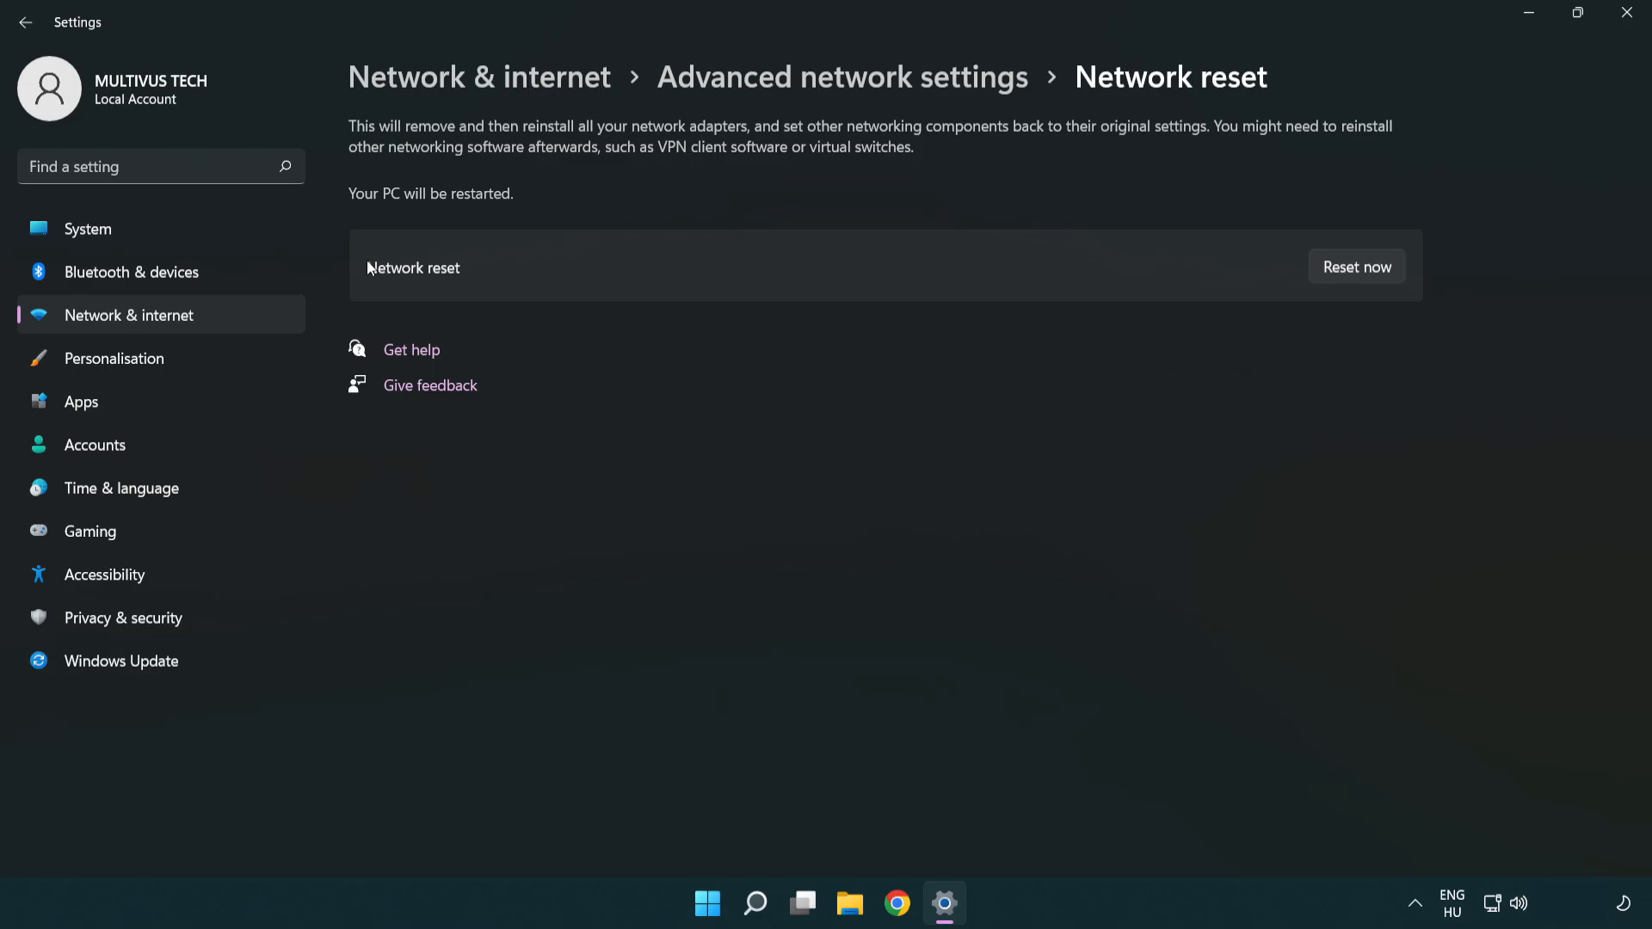
{"action": "mouse_move", "coordinate": [1366, 274]}
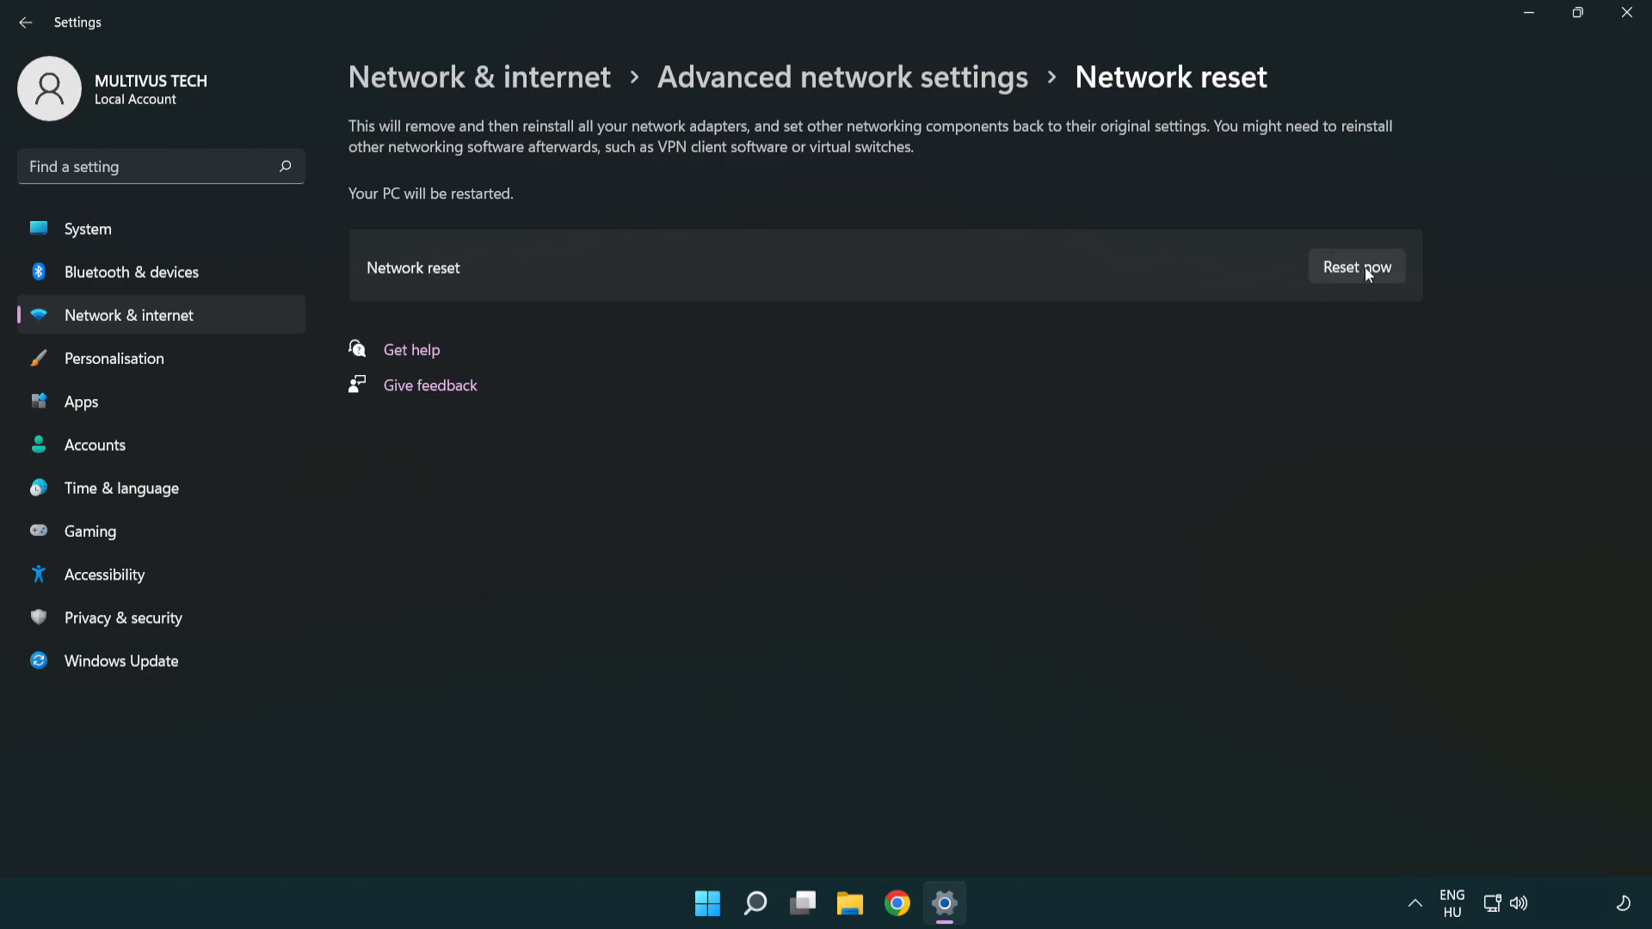
Confirm Reset now for all network adapters and dismiss the 5-minute shutdown notice
{"action": "left_click", "coordinate": [1356, 267]}
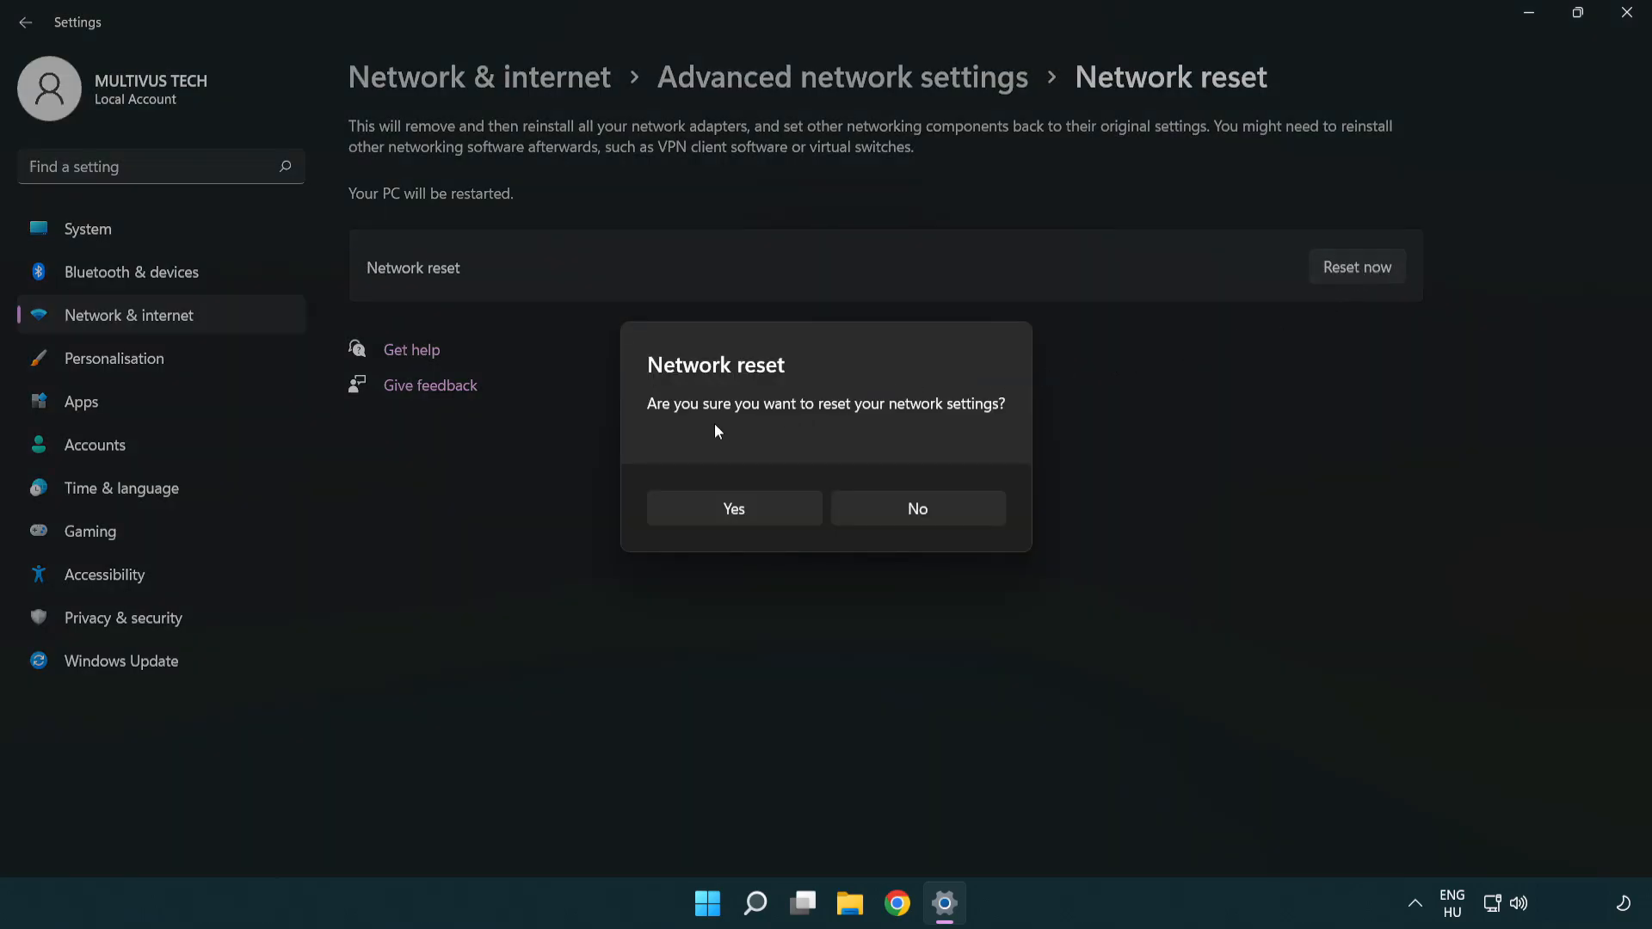
{"action": "mouse_move", "coordinate": [733, 507]}
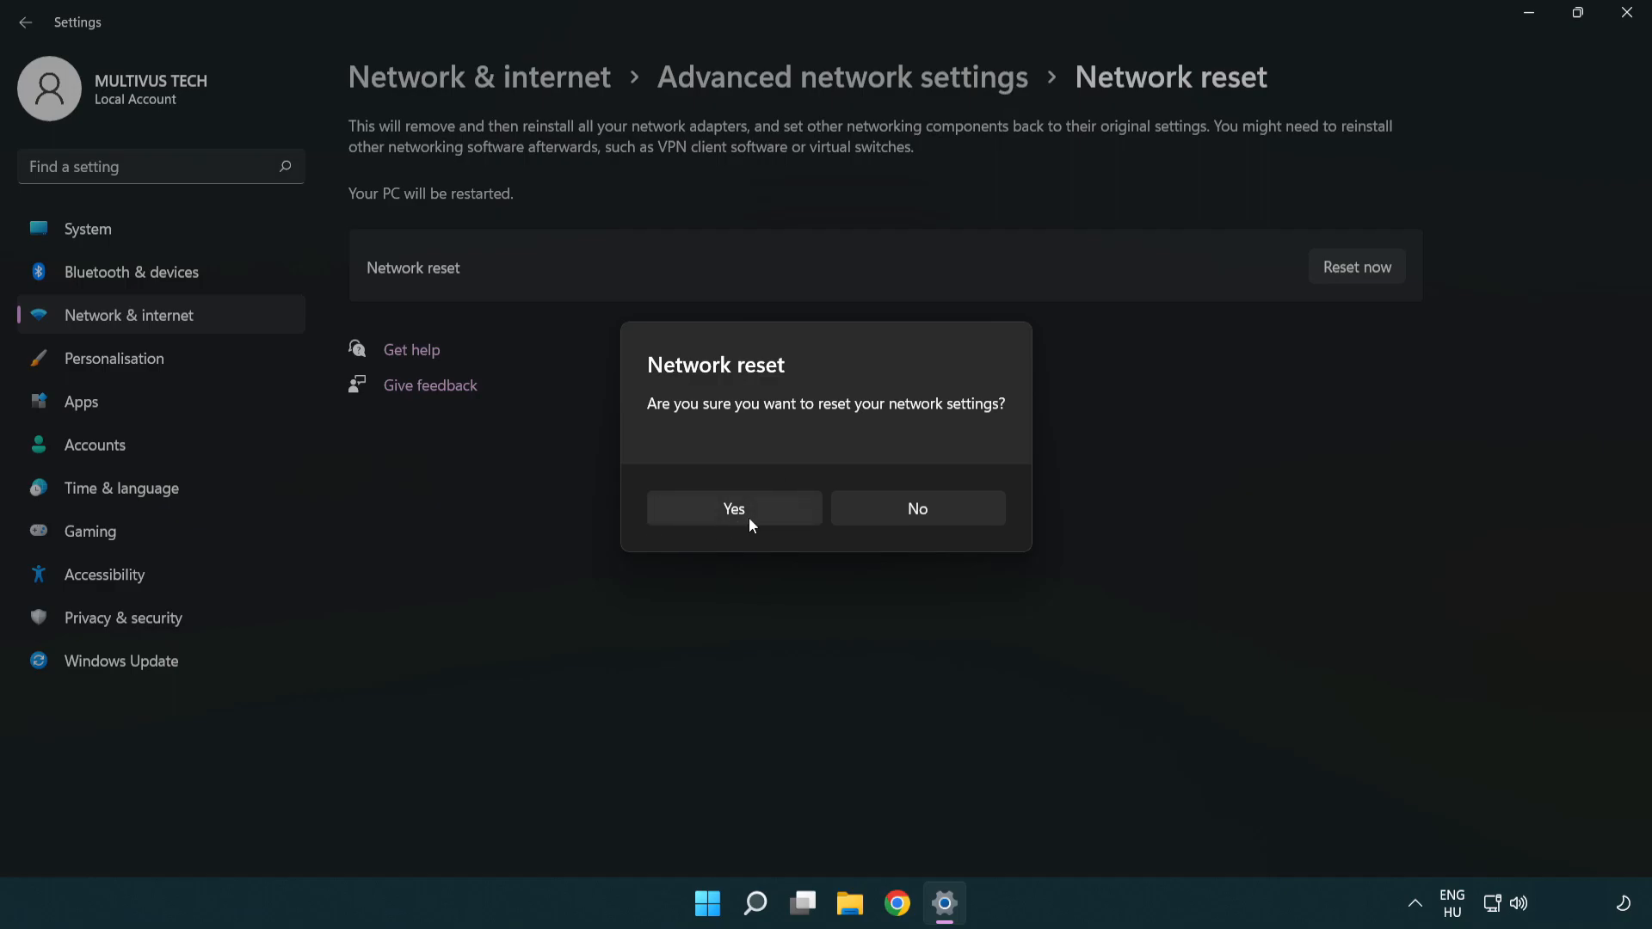
{"action": "left_click", "coordinate": [915, 509]}
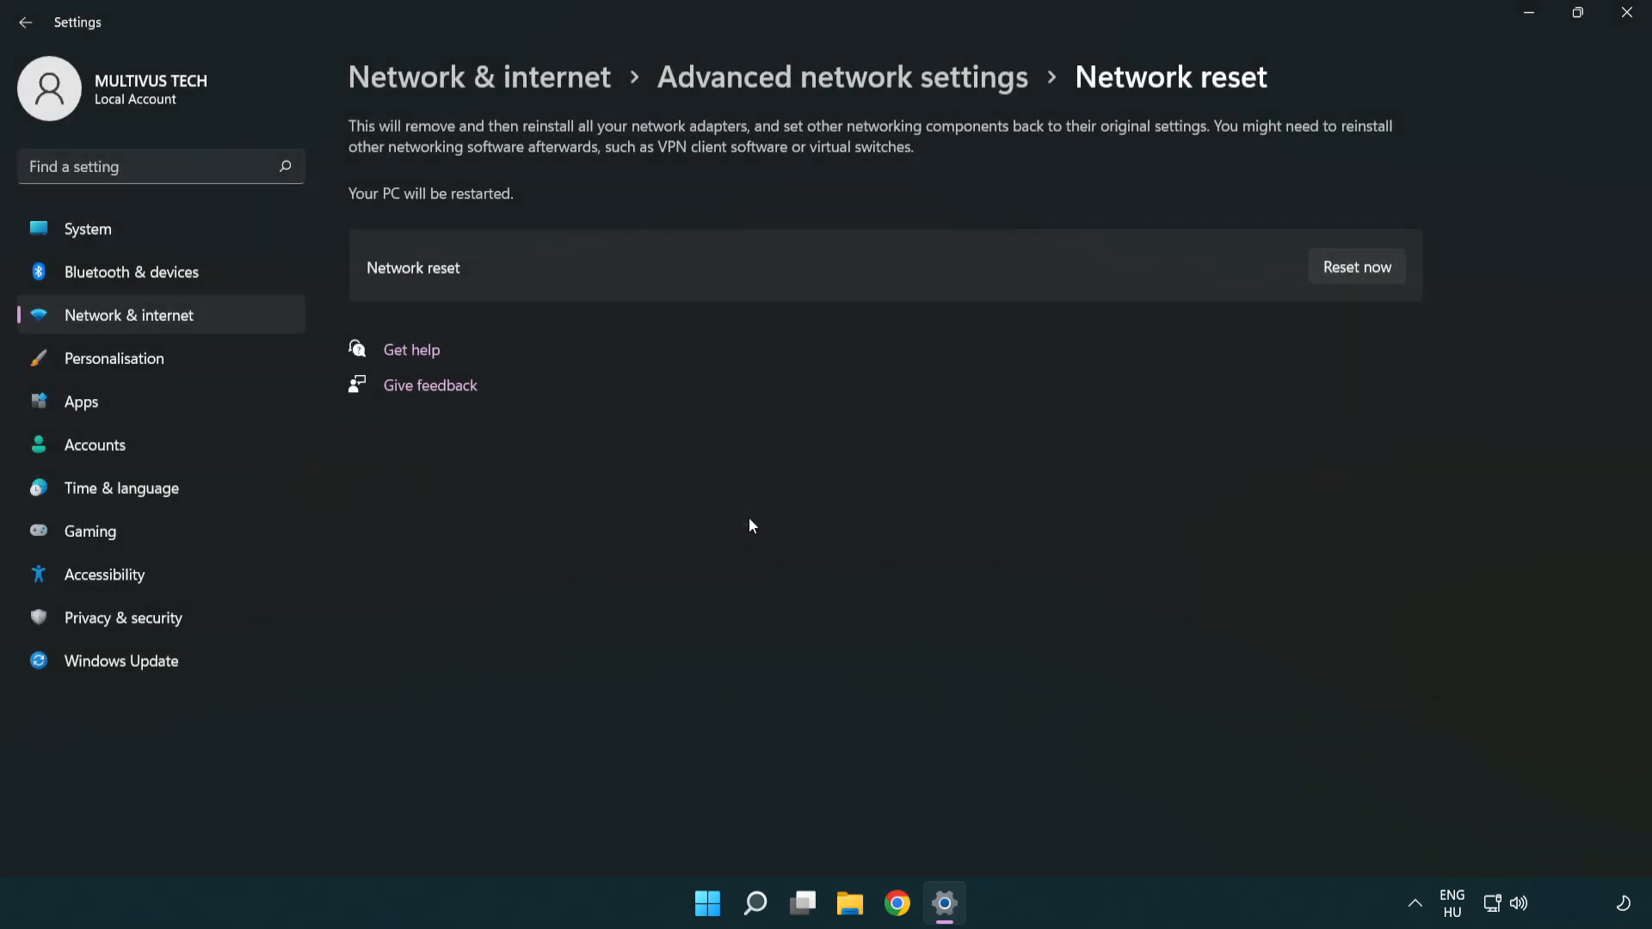
{"action": "left_click", "coordinate": [1356, 266]}
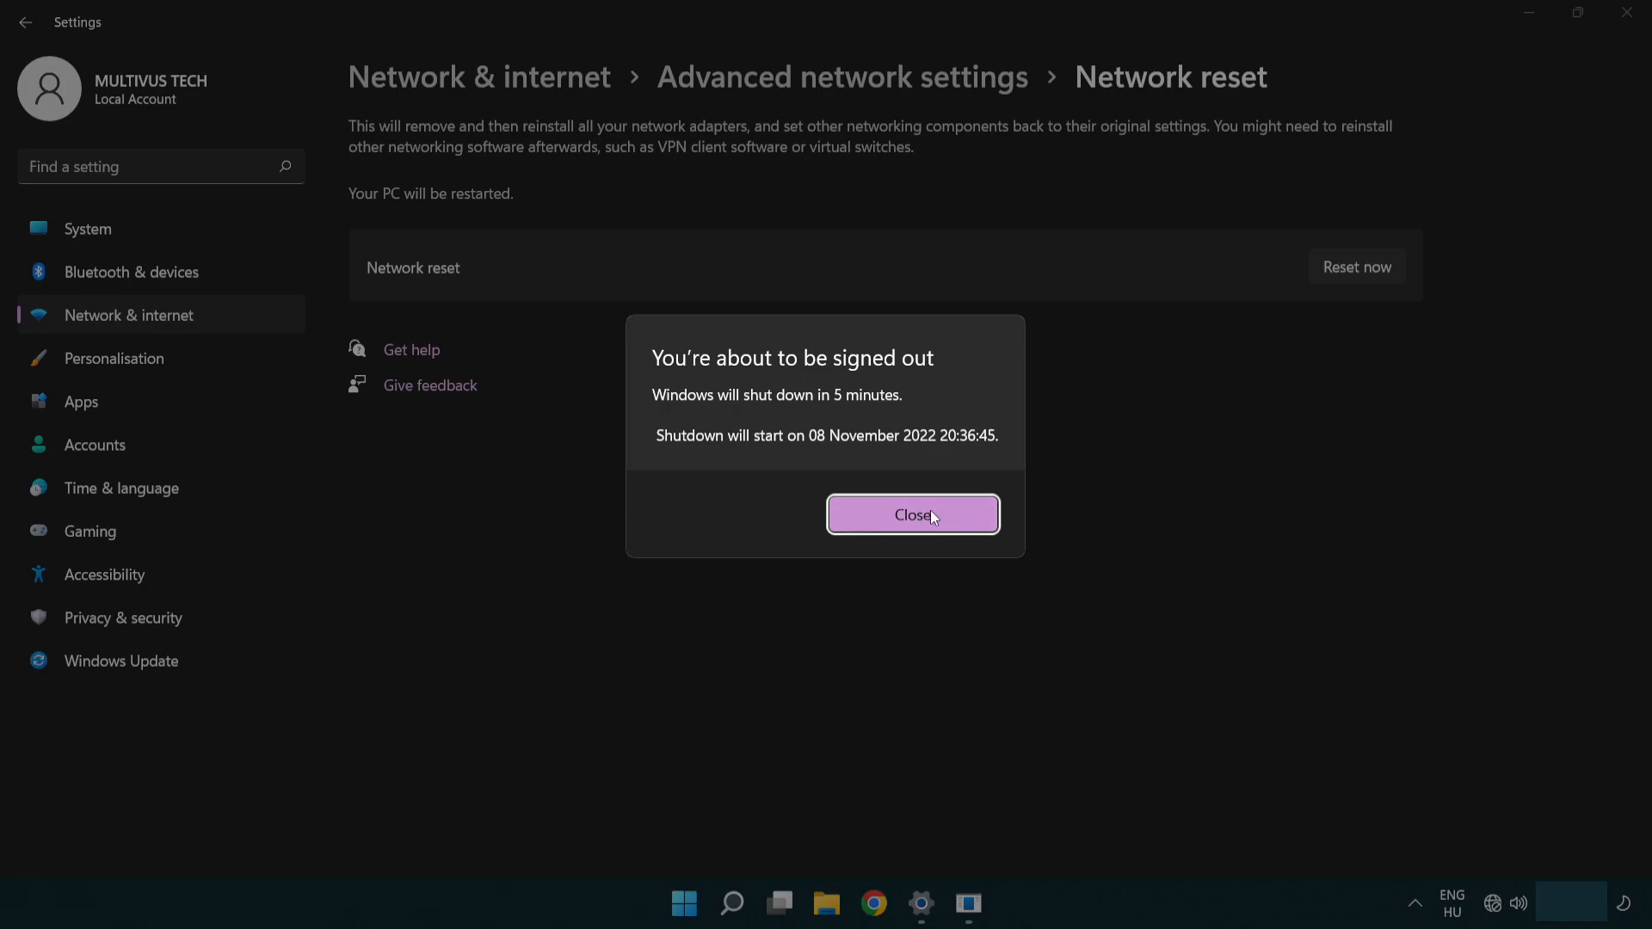
{"action": "left_click", "coordinate": [912, 515]}
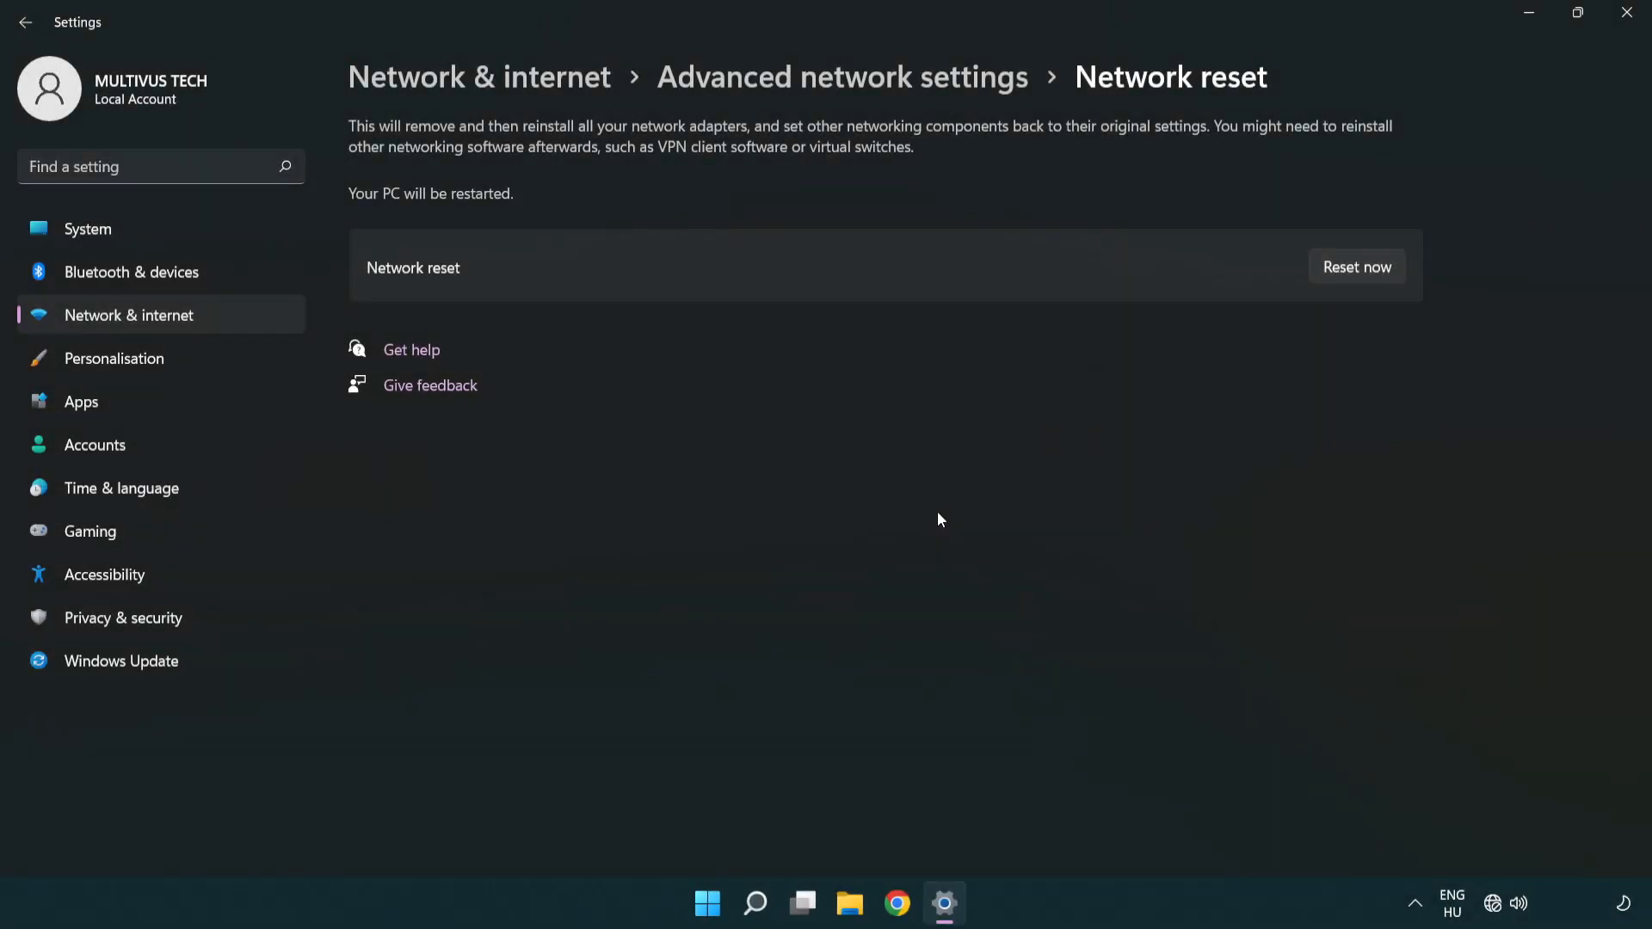
{"action": "mouse_move", "coordinate": [939, 509]}
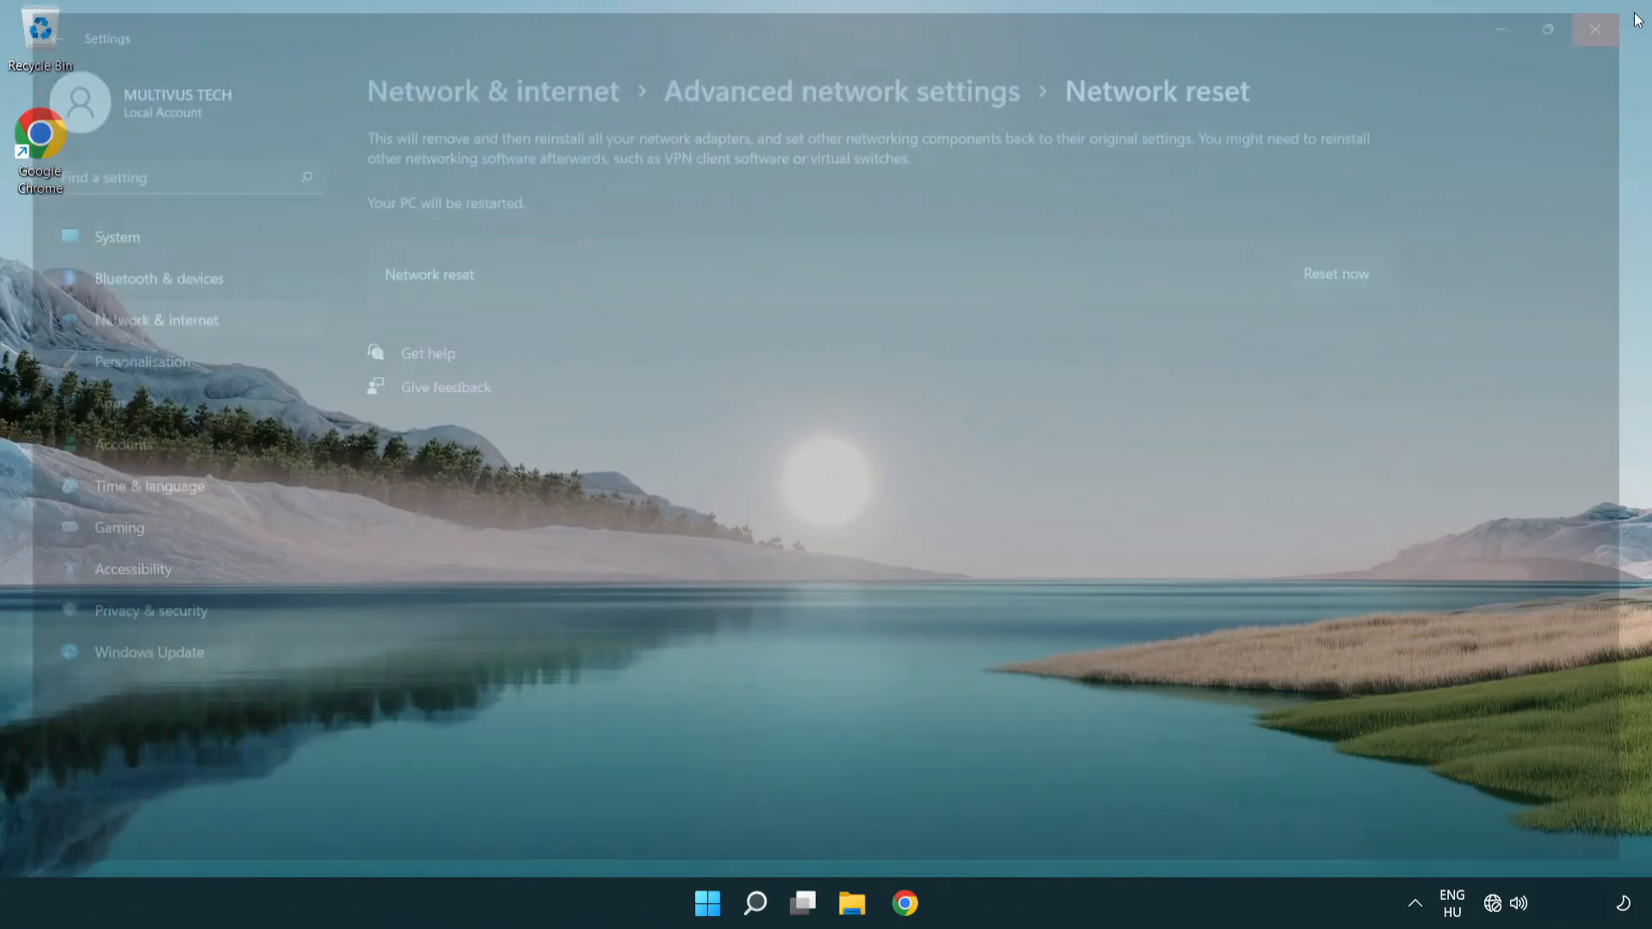
Close Settings and bring up the Start menu power options
{"action": "left_click", "coordinate": [1594, 30]}
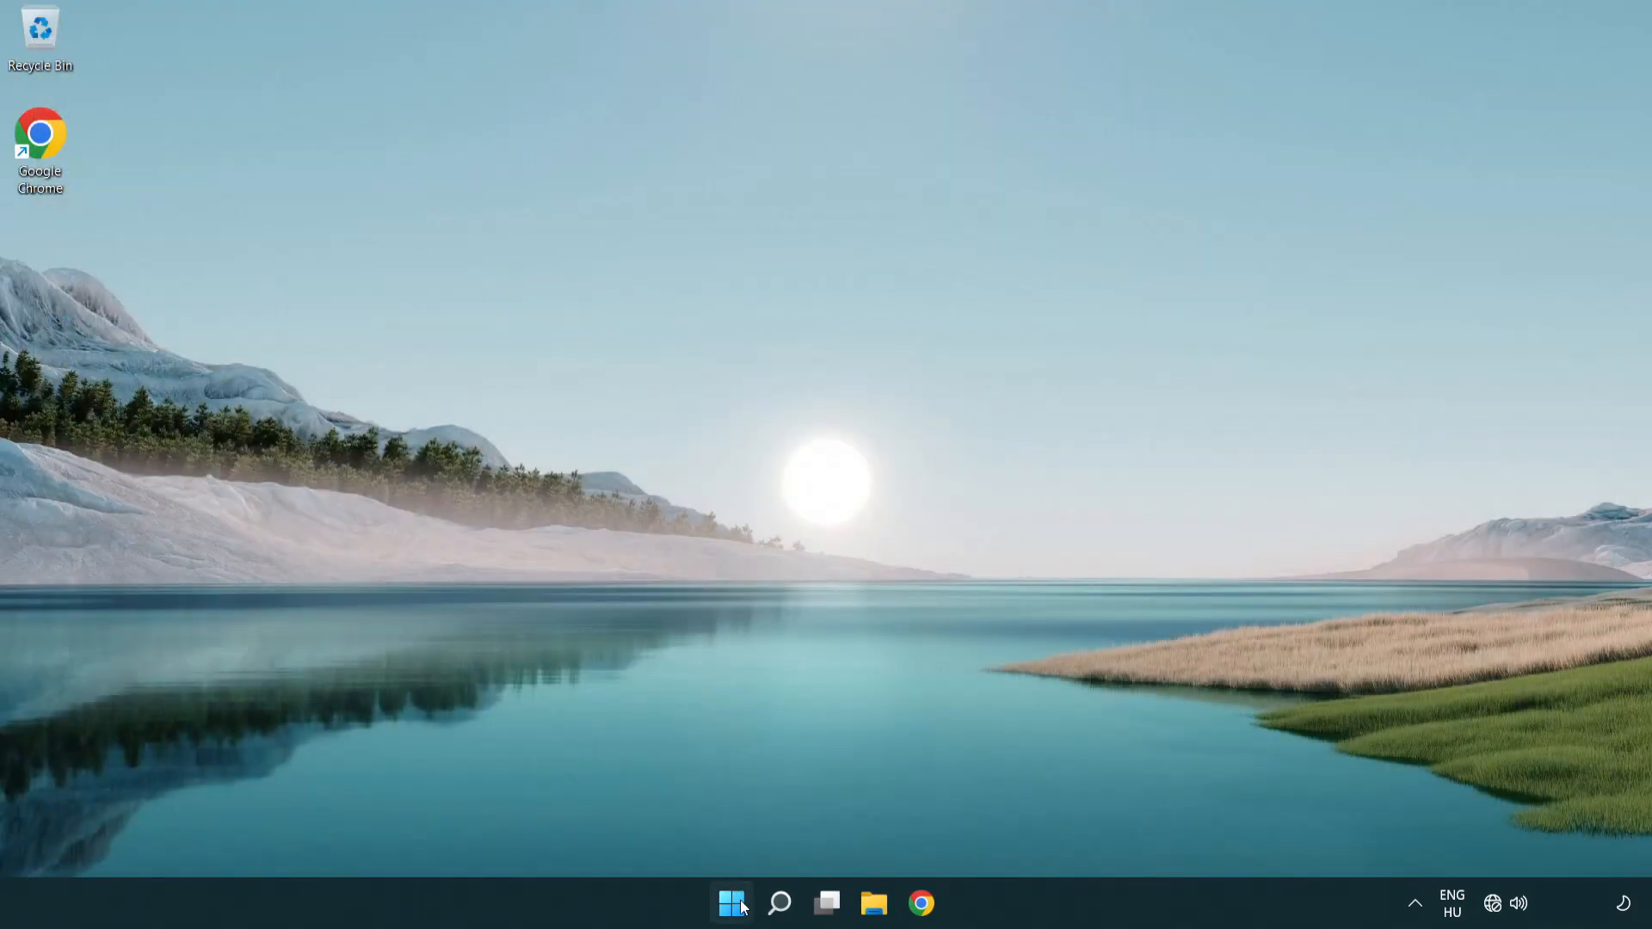
{"action": "left_click", "coordinate": [731, 902]}
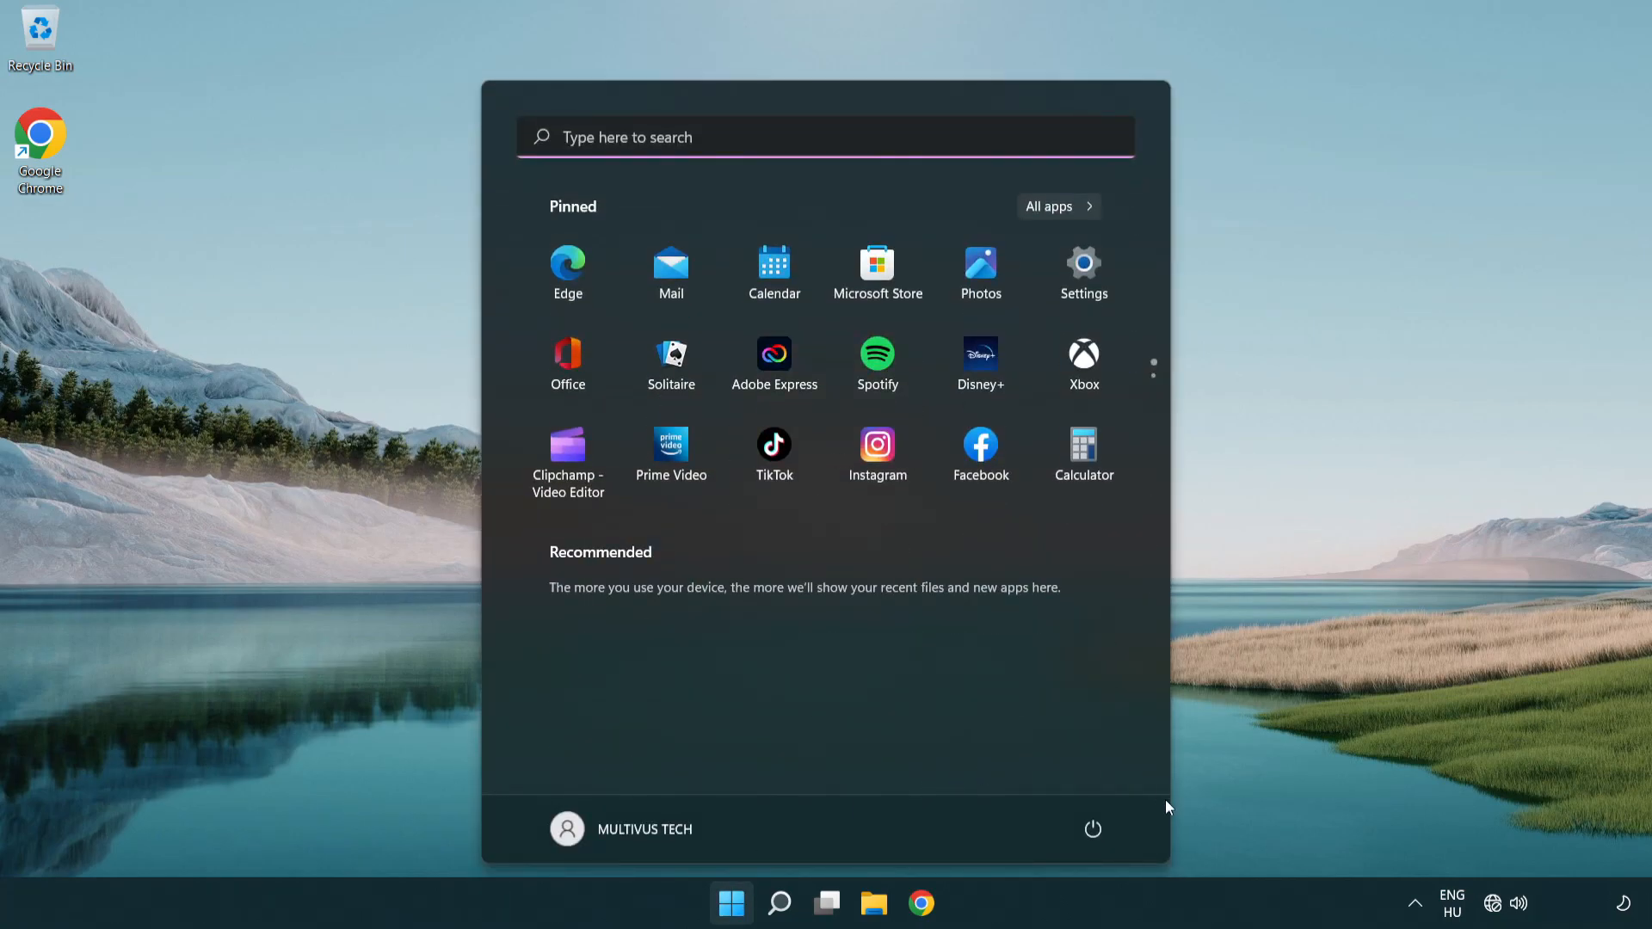
{"action": "left_click", "coordinate": [1093, 830]}
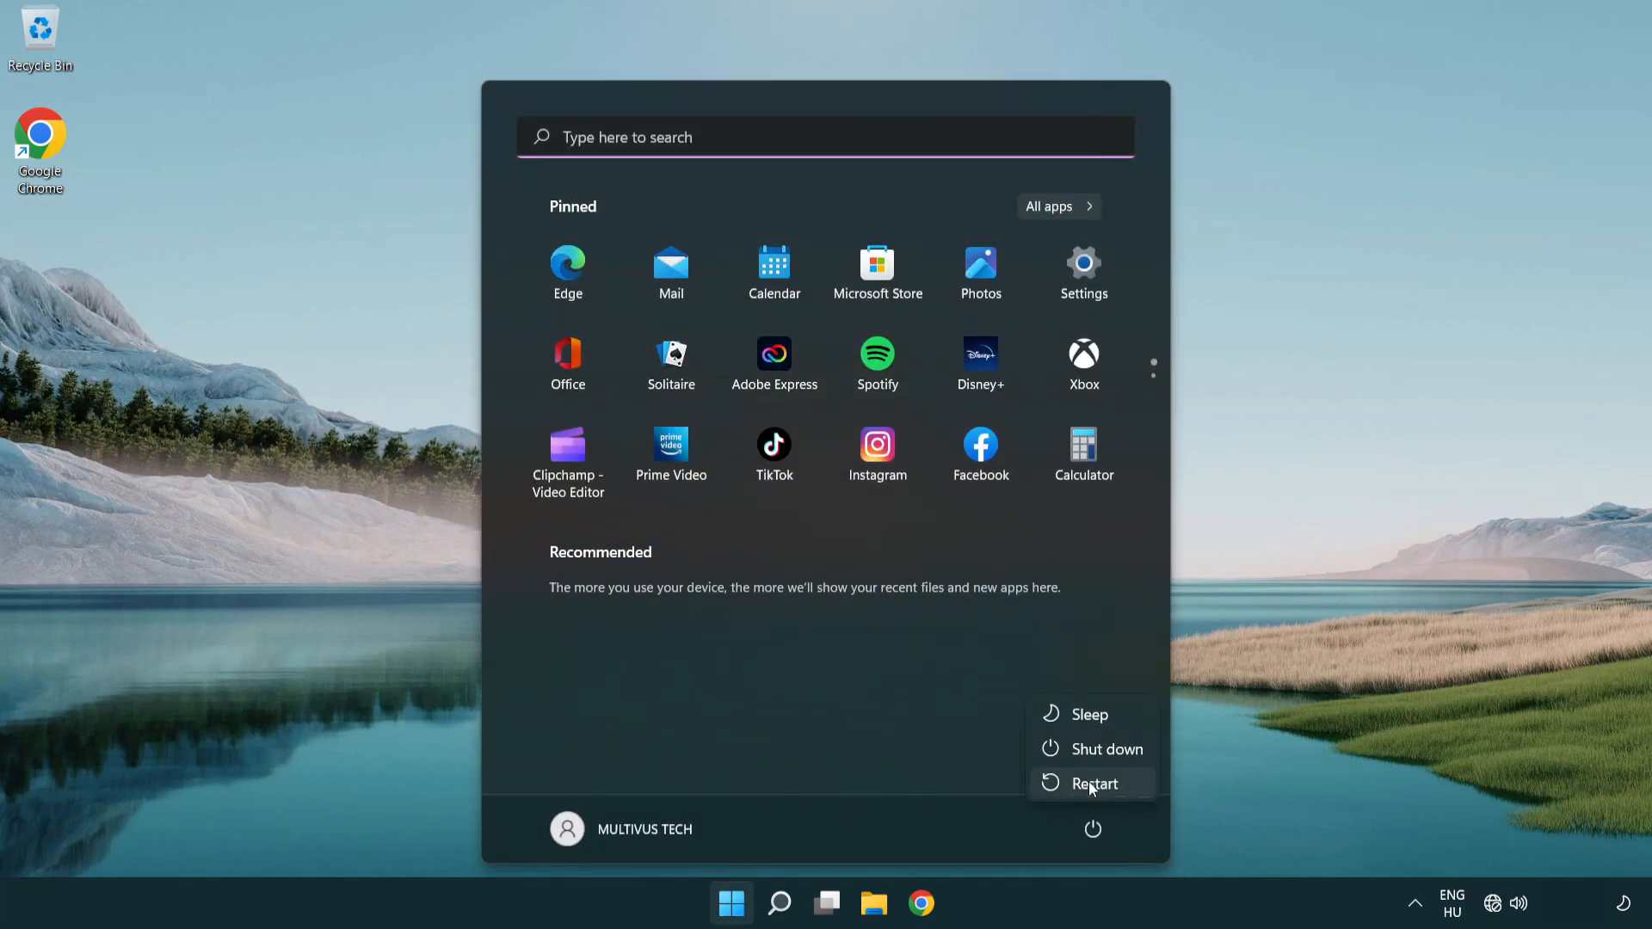